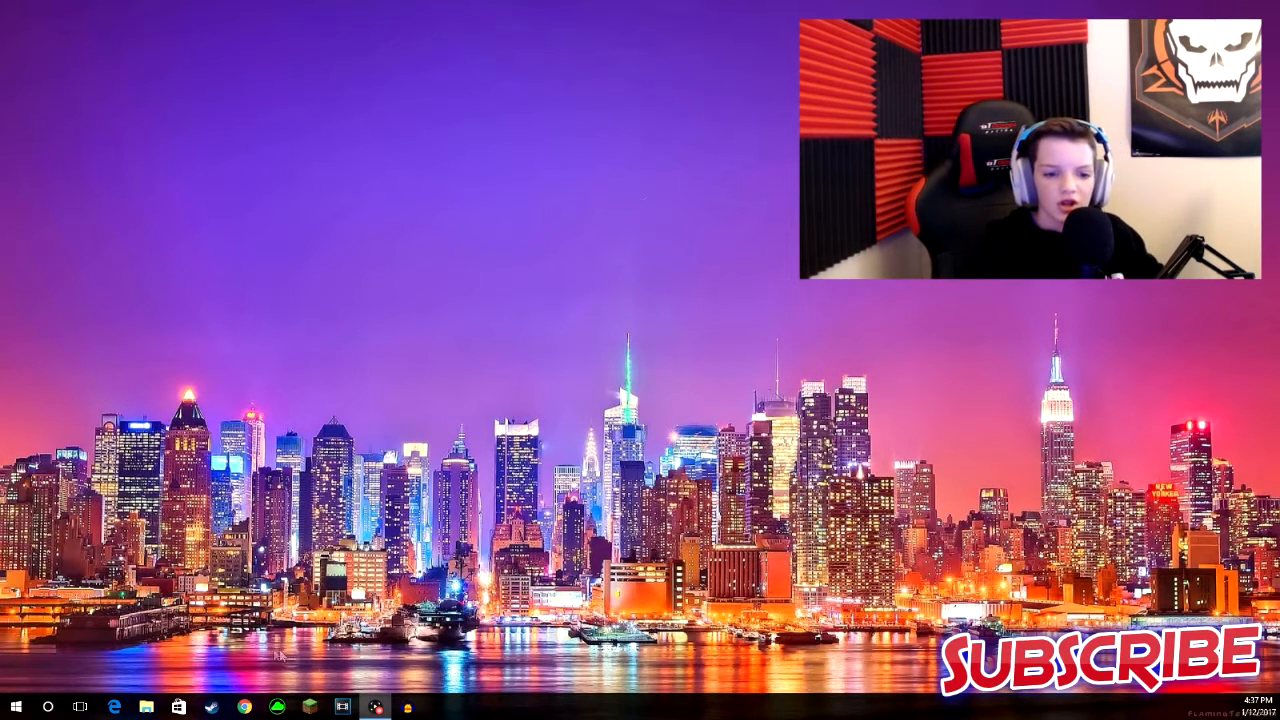
Launch Chrome and search Google for "razer synapse".
{"action": "left_click", "coordinate": [244, 708]}
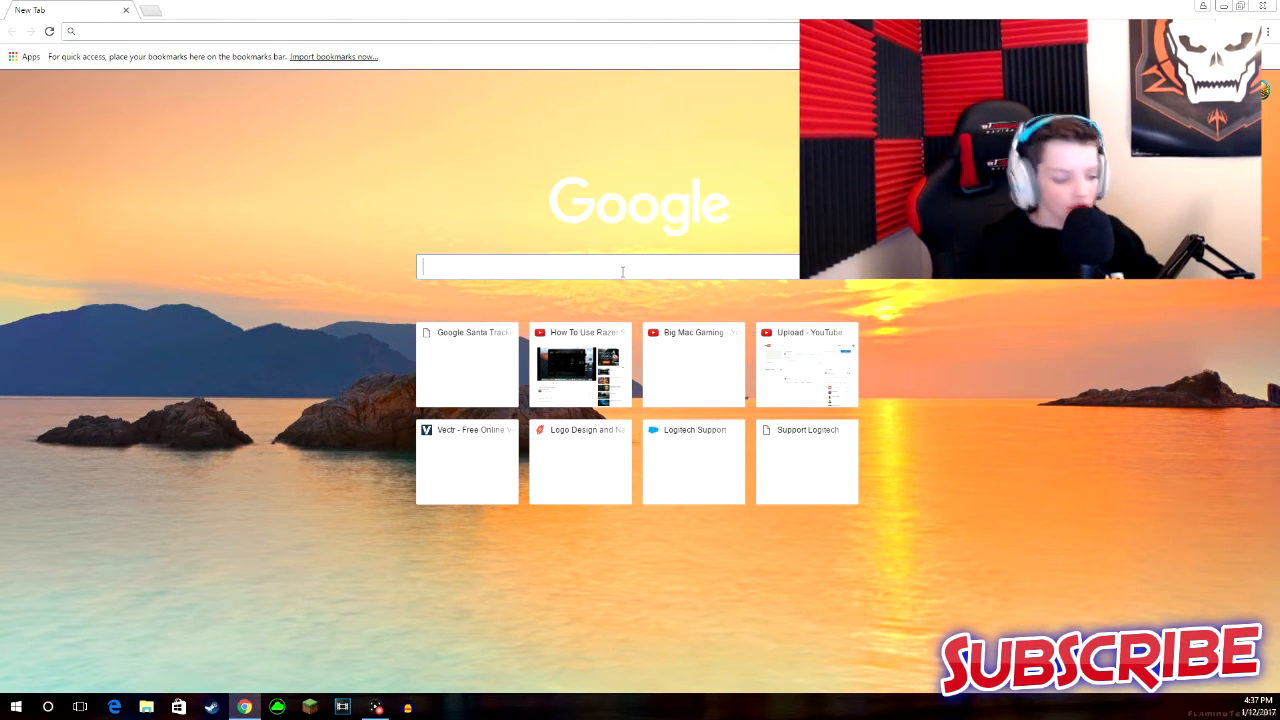
{"action": "type", "text": "razer synapse"}
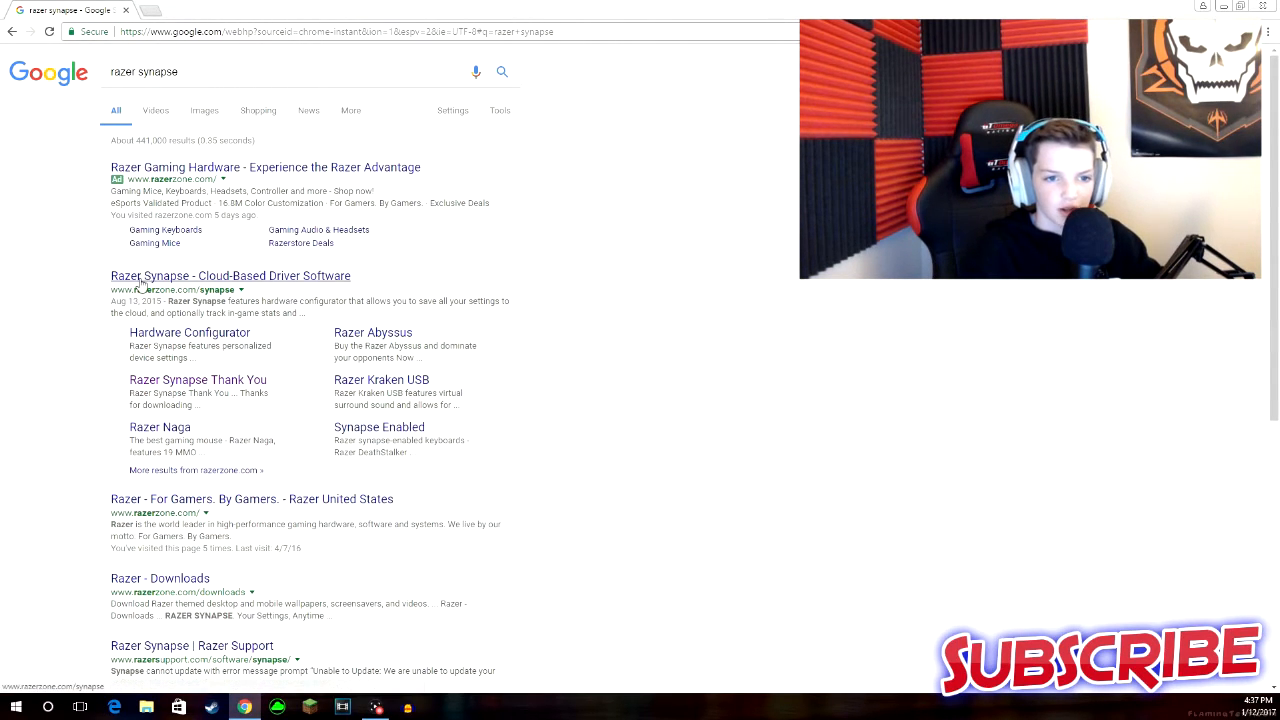
Go to the Razer Synapse product page and browse down to the download area.
{"action": "left_click", "coordinate": [230, 276]}
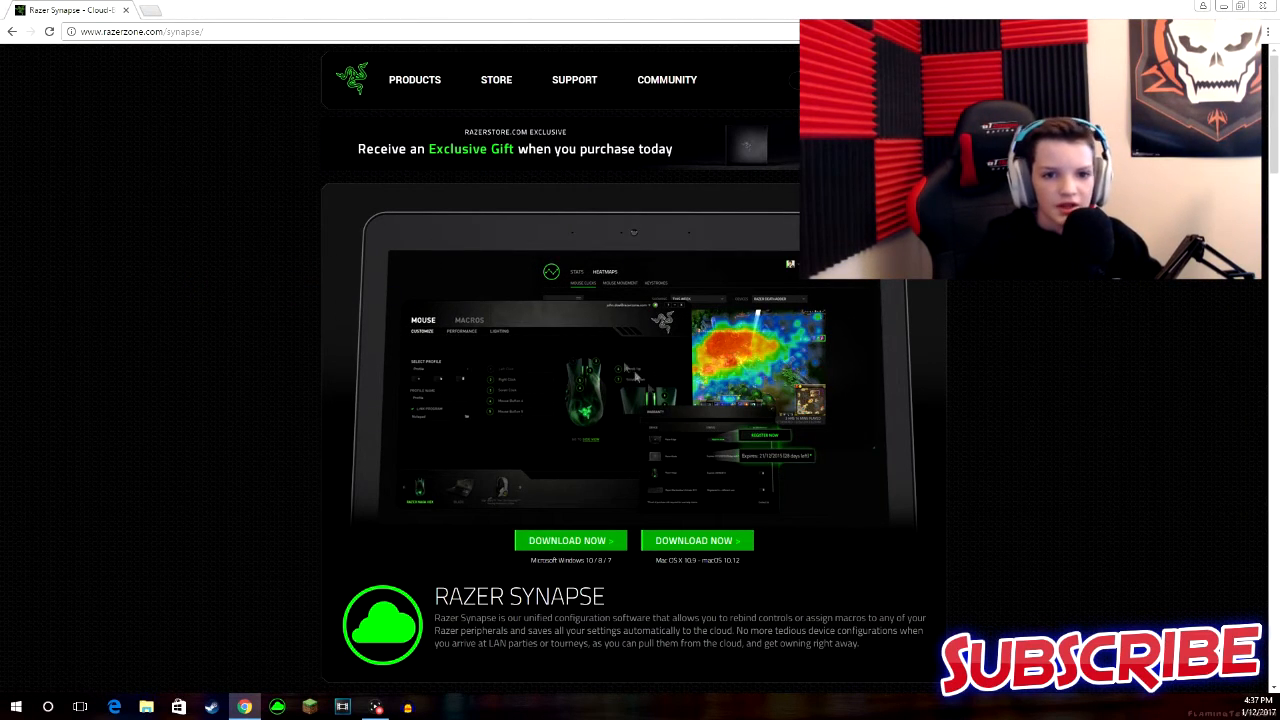
{"action": "scroll", "scroll_direction": "down", "scroll_amount": 3}
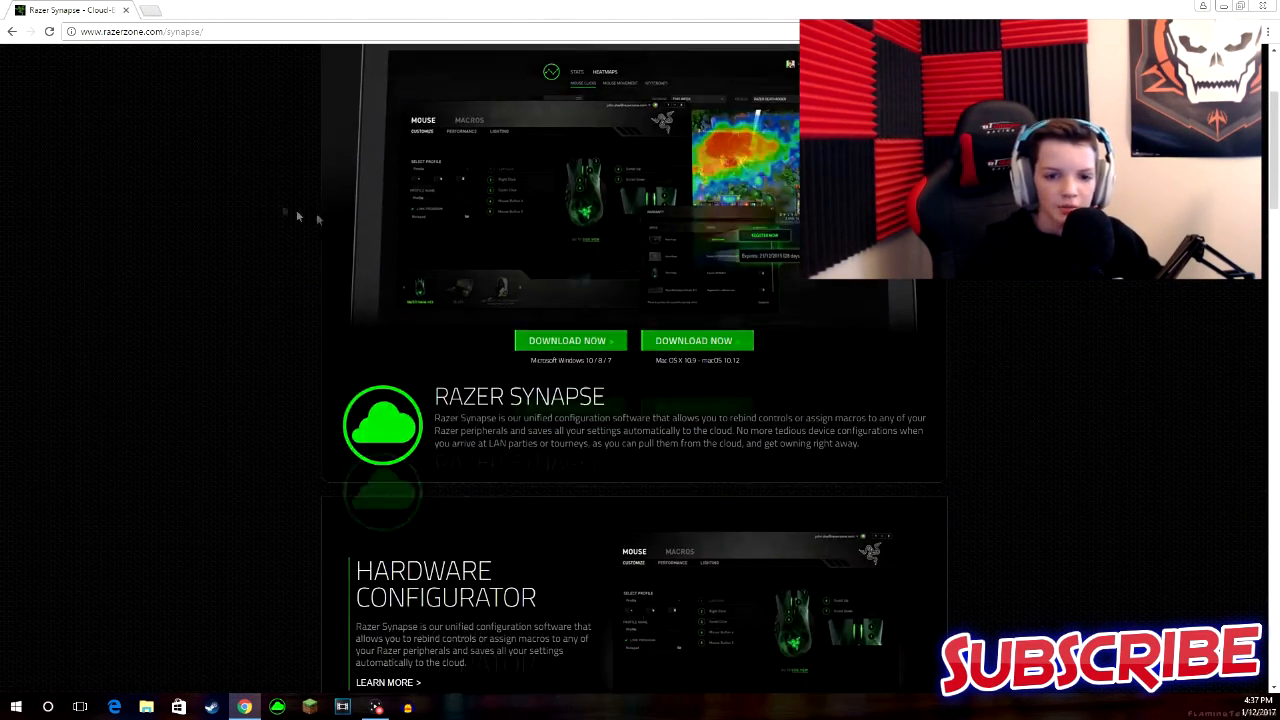
{"action": "scroll", "scroll_direction": "down", "scroll_amount": 3}
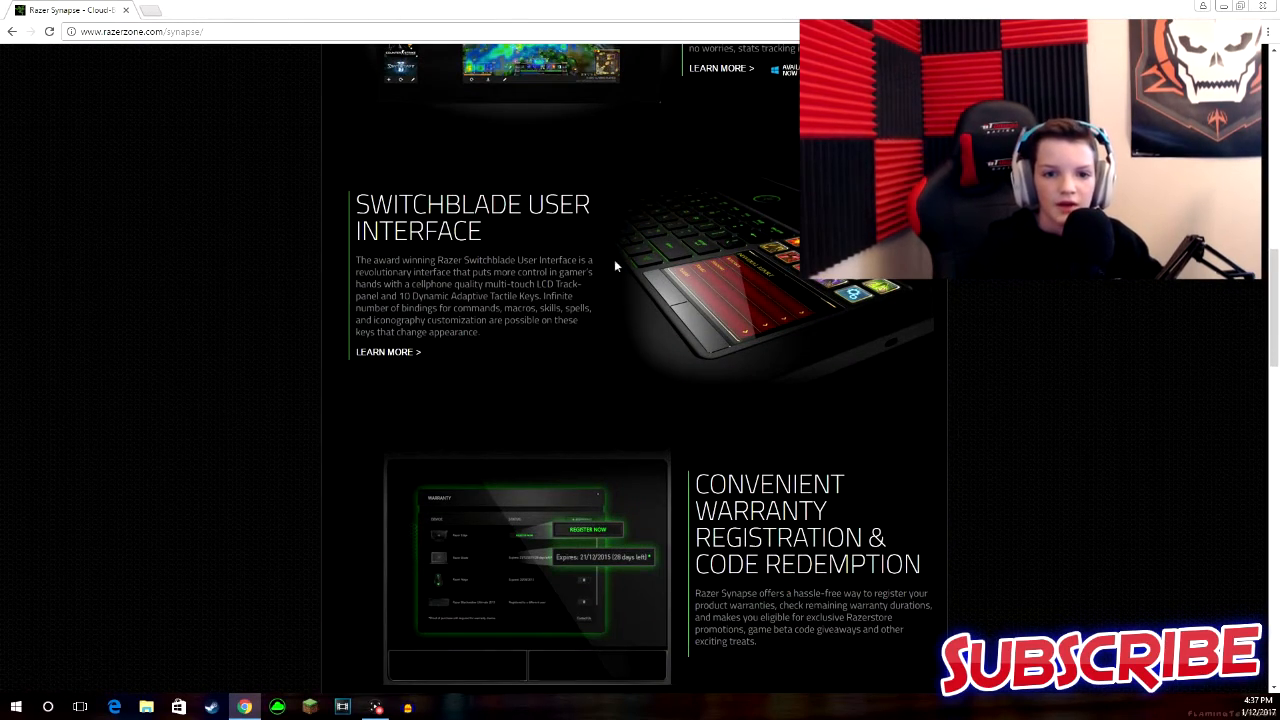
{"action": "mouse_move", "coordinate": [752, 262]}
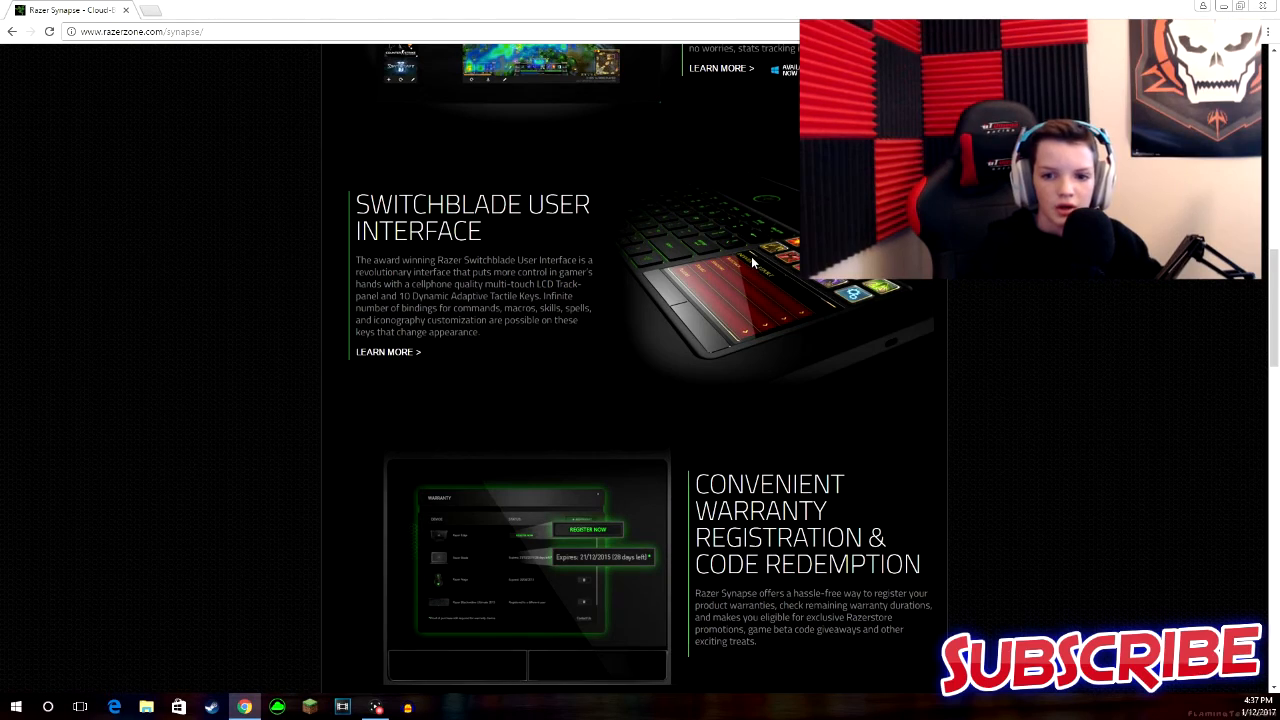
{"action": "mouse_move", "coordinate": [762, 296]}
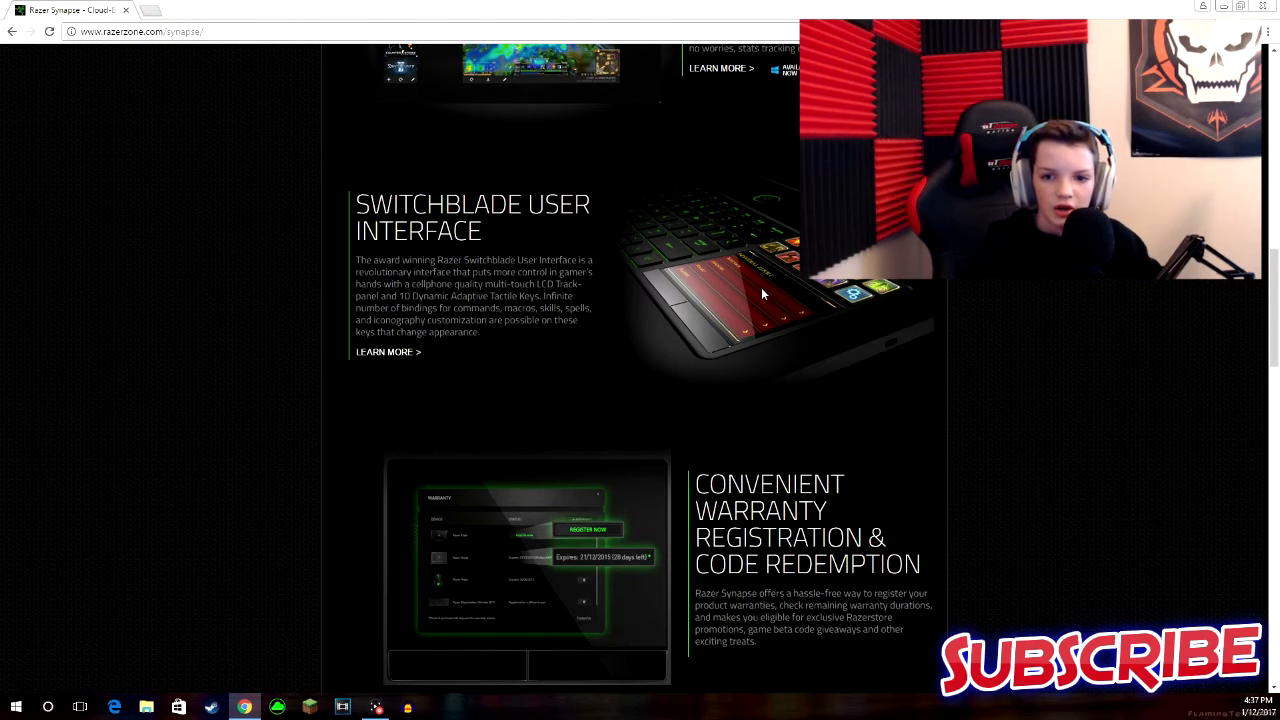
{"action": "scroll", "scroll_direction": "down", "scroll_amount": 3}
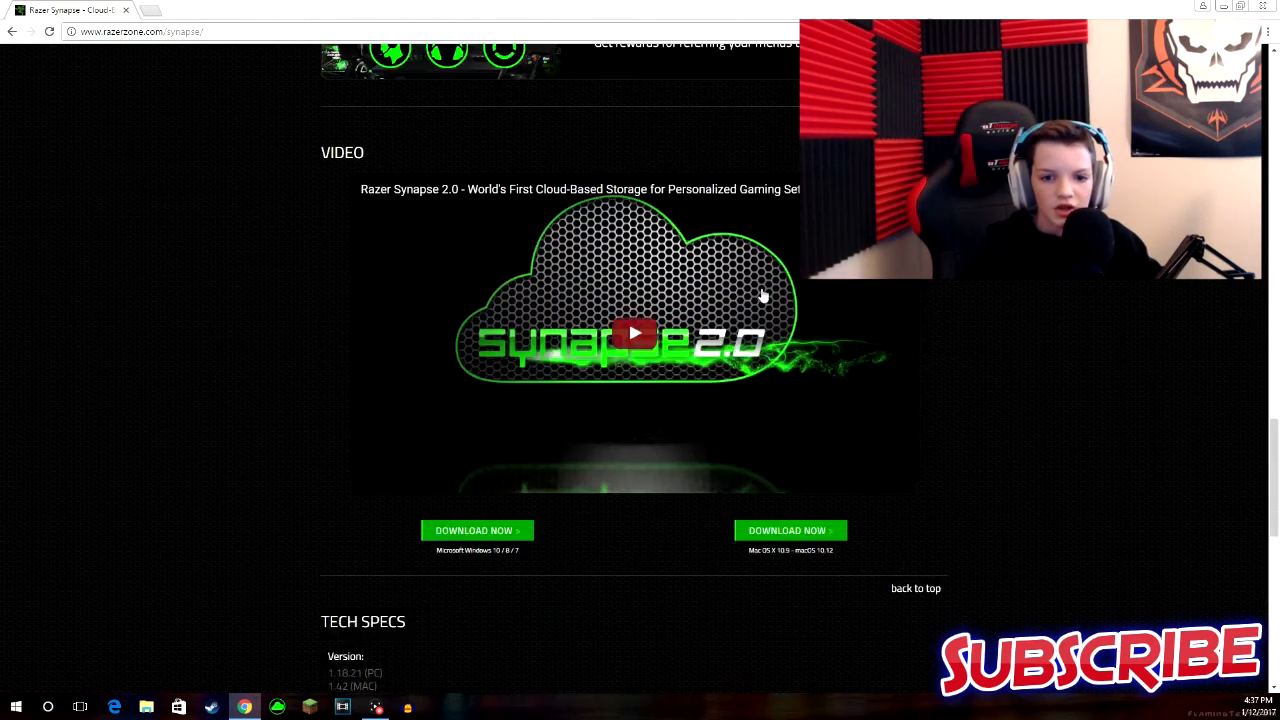
{"action": "scroll", "scroll_direction": "up", "scroll_amount": 3}
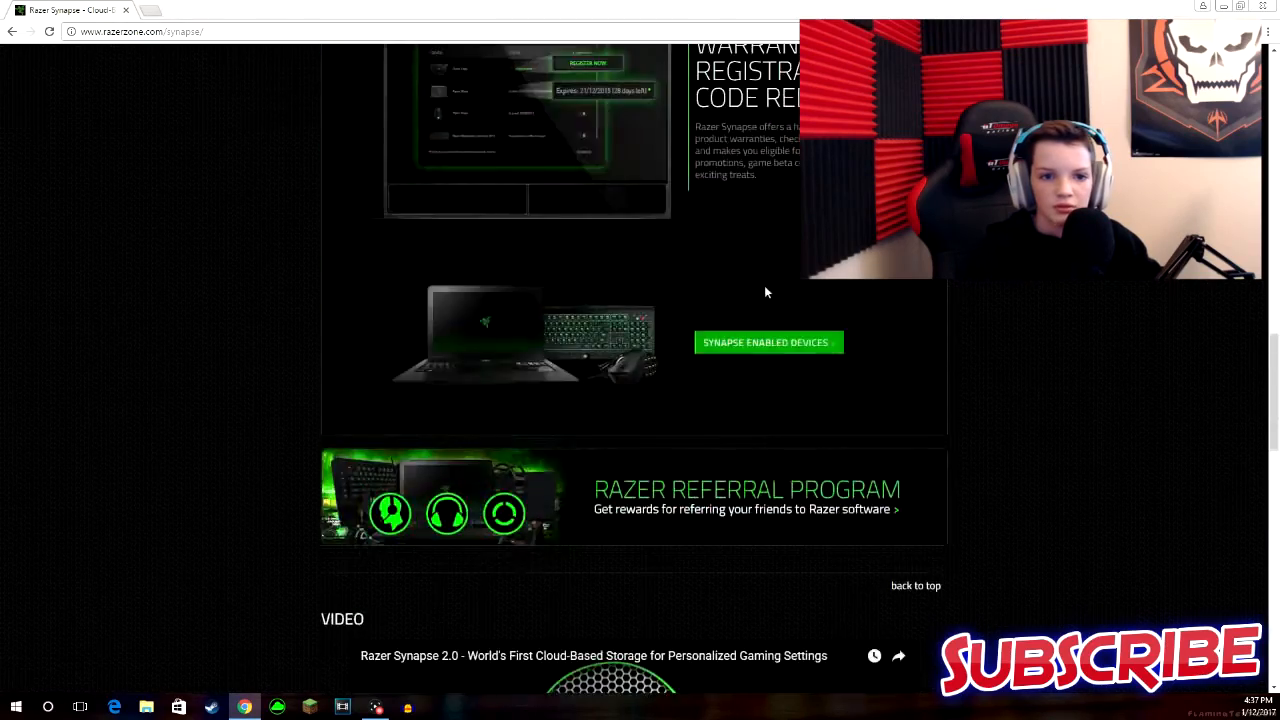
{"action": "scroll", "scroll_direction": "up", "scroll_amount": 3}
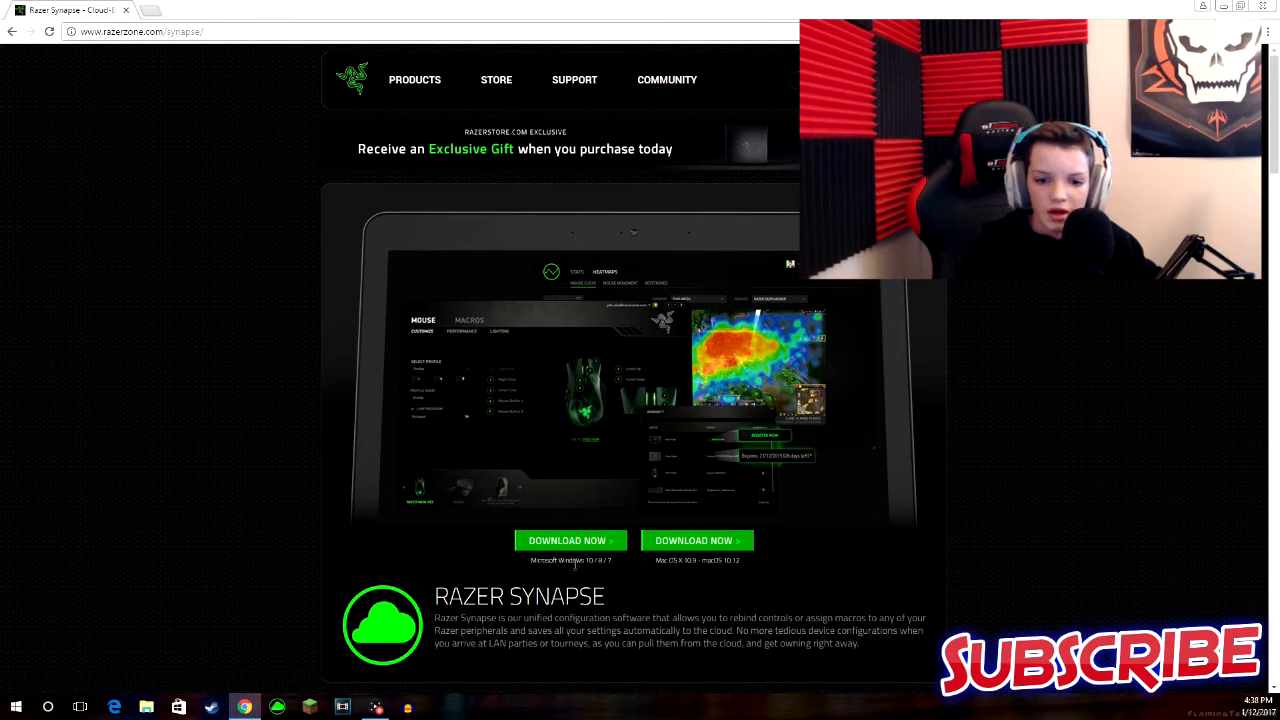
Download the Razer Synapse Windows installer and run it from the download bar.
{"action": "left_click", "coordinate": [570, 540]}
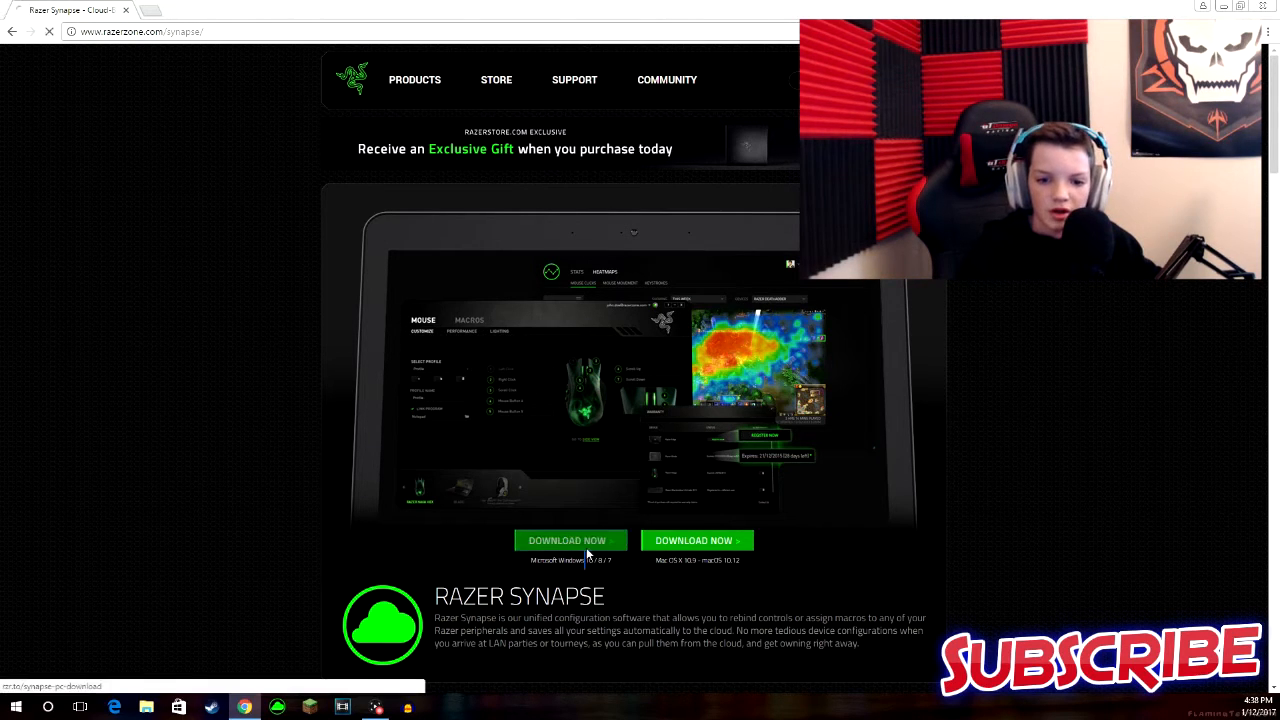
{"action": "left_click", "coordinate": [572, 540]}
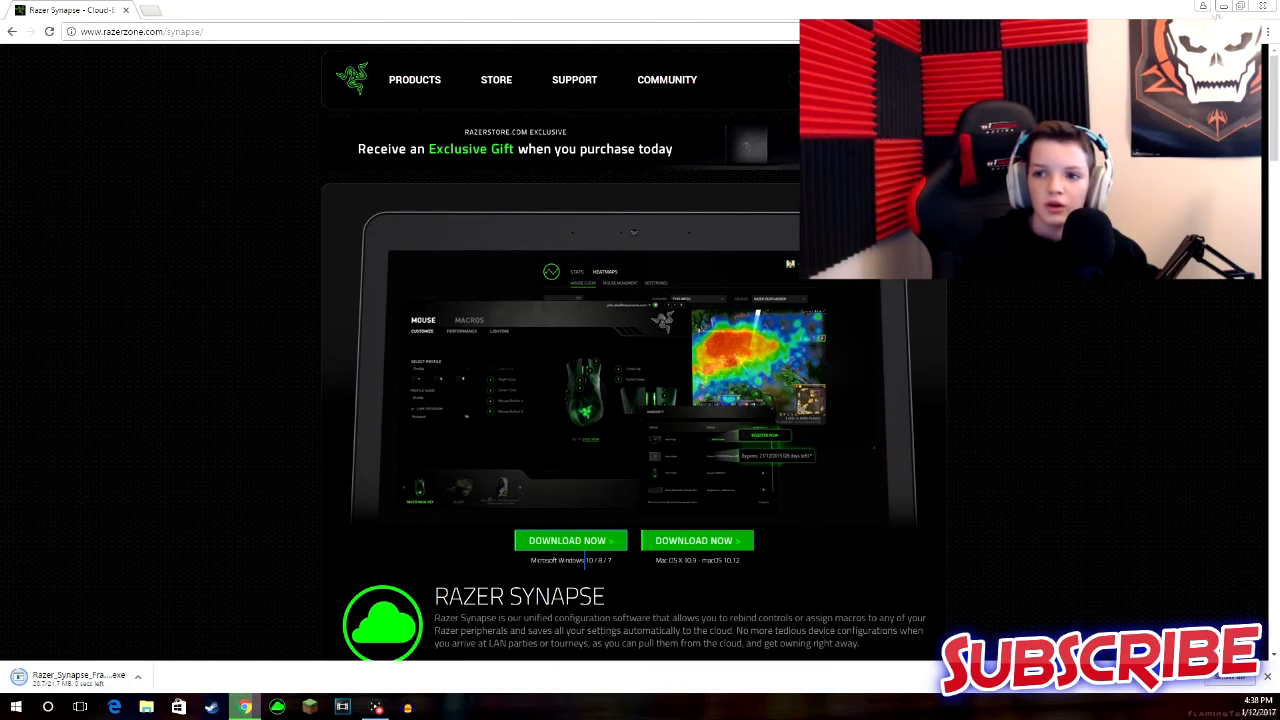
{"action": "left_click", "coordinate": [572, 540]}
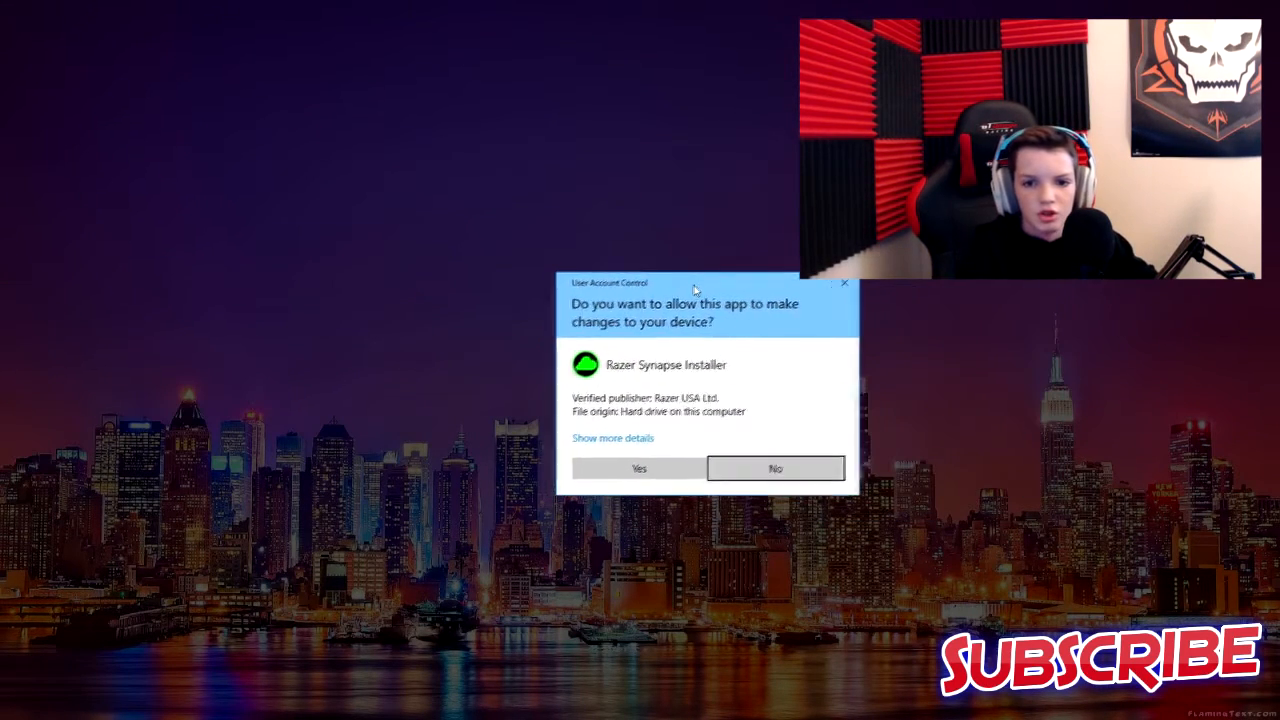
Grant the installer permission in User Account Control and continue past the welcome page.
{"action": "left_click_drag", "start_coordinate": [696, 290], "coordinate": [568, 290]}
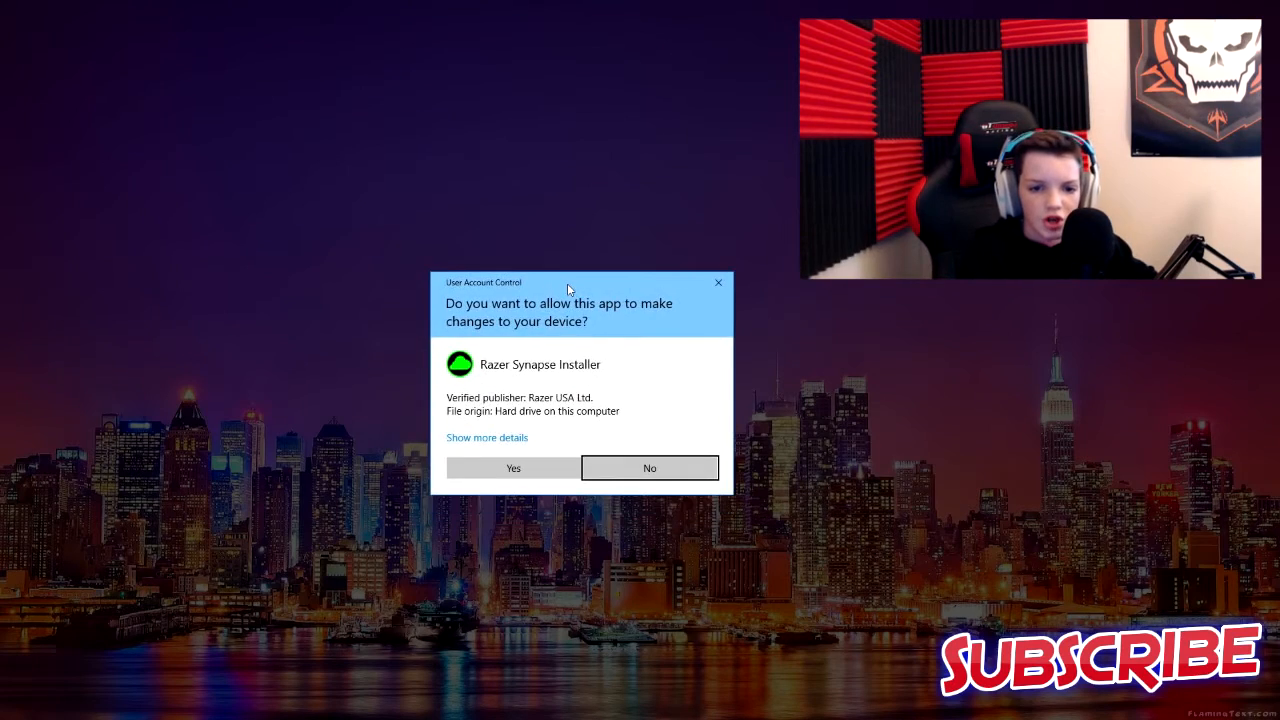
{"action": "left_click", "coordinate": [512, 468]}
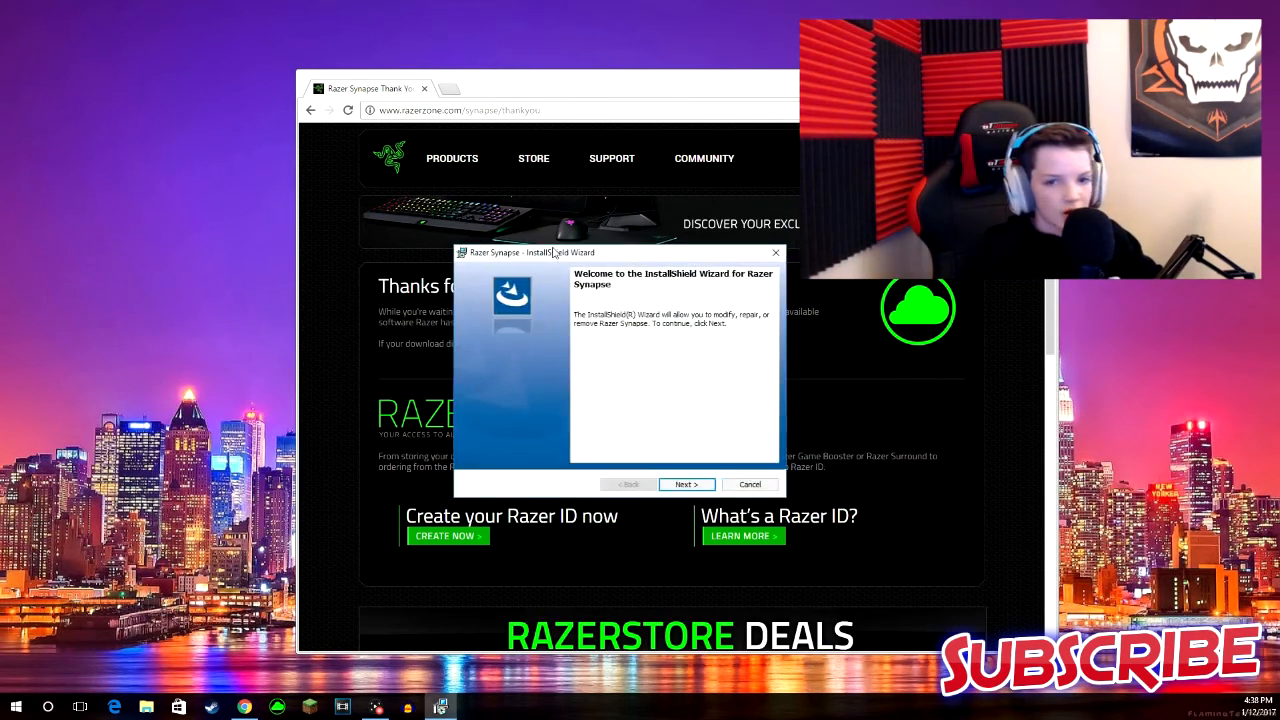
{"action": "left_click", "coordinate": [688, 484]}
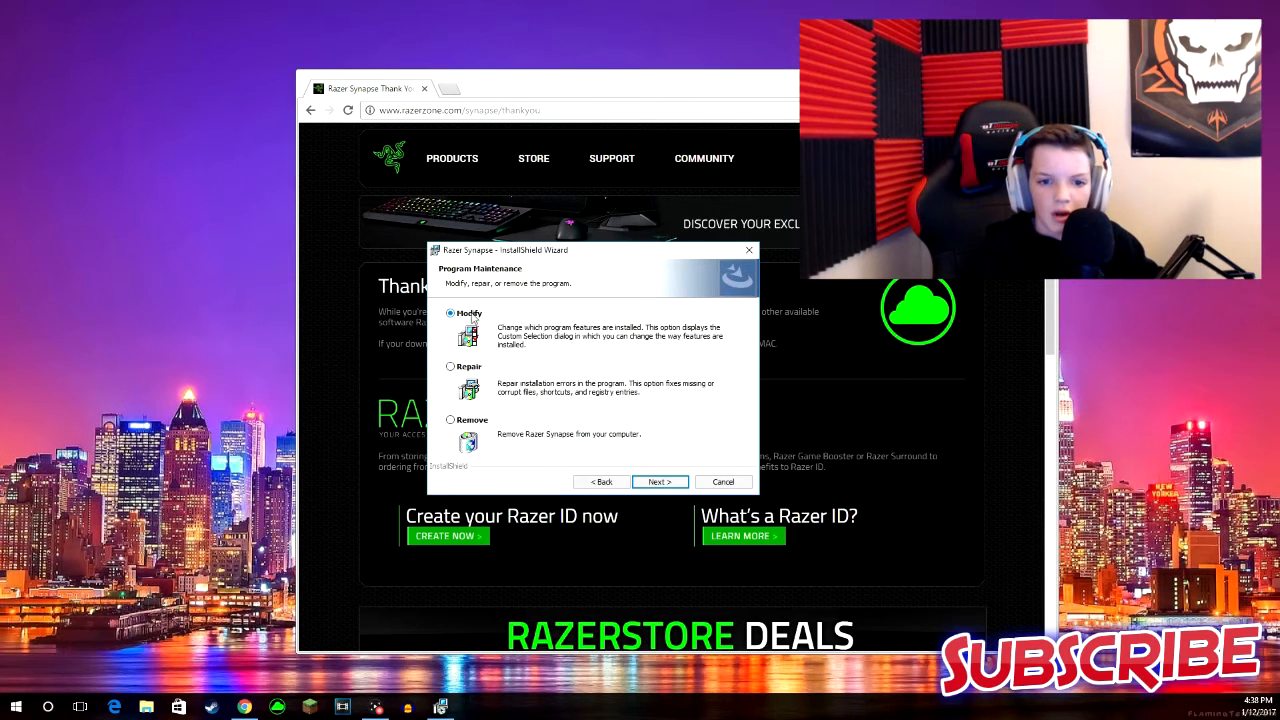
Run the Modify option through feature selection and Install, then finish the wizard.
{"action": "left_click", "coordinate": [660, 480]}
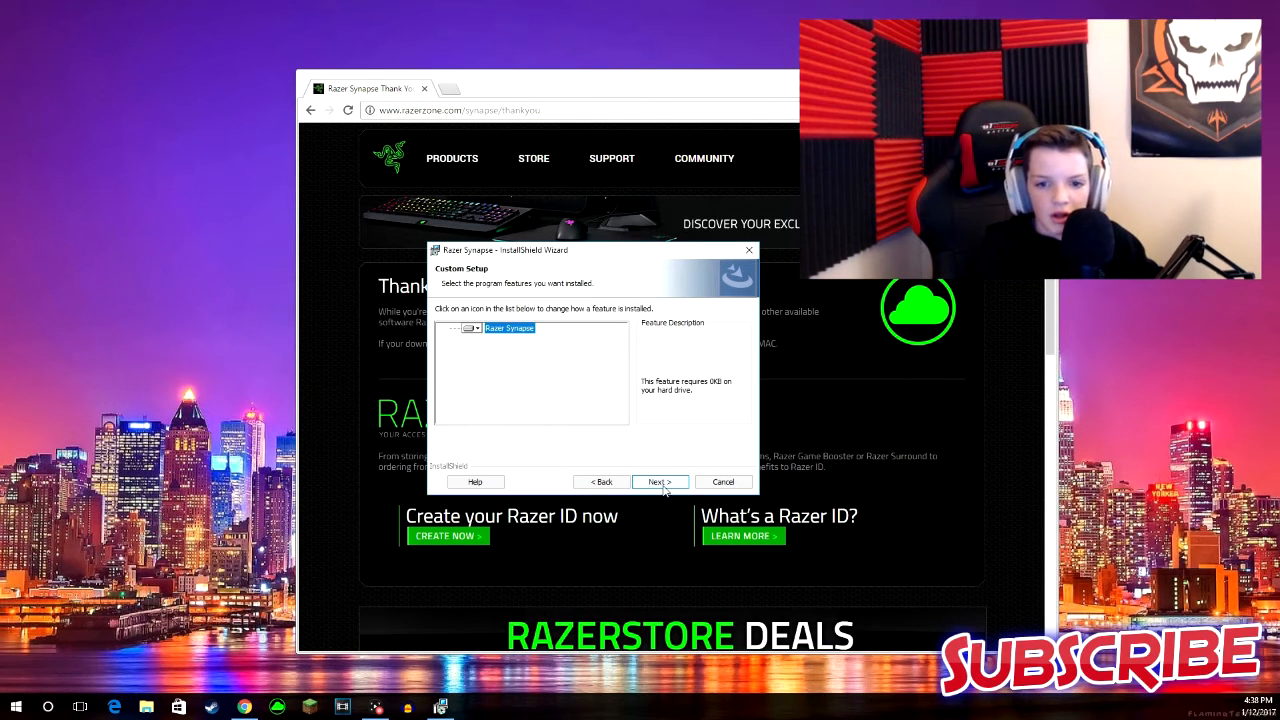
{"action": "left_click", "coordinate": [660, 480]}
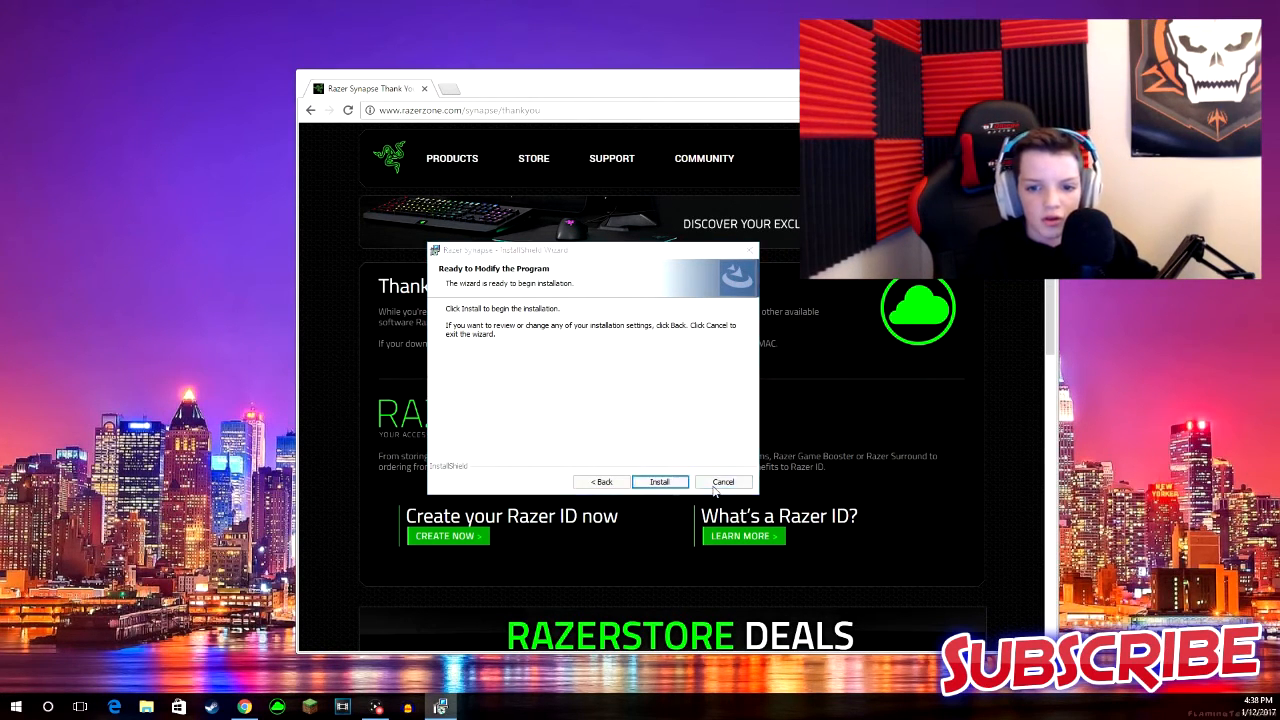
{"action": "left_click", "coordinate": [722, 480]}
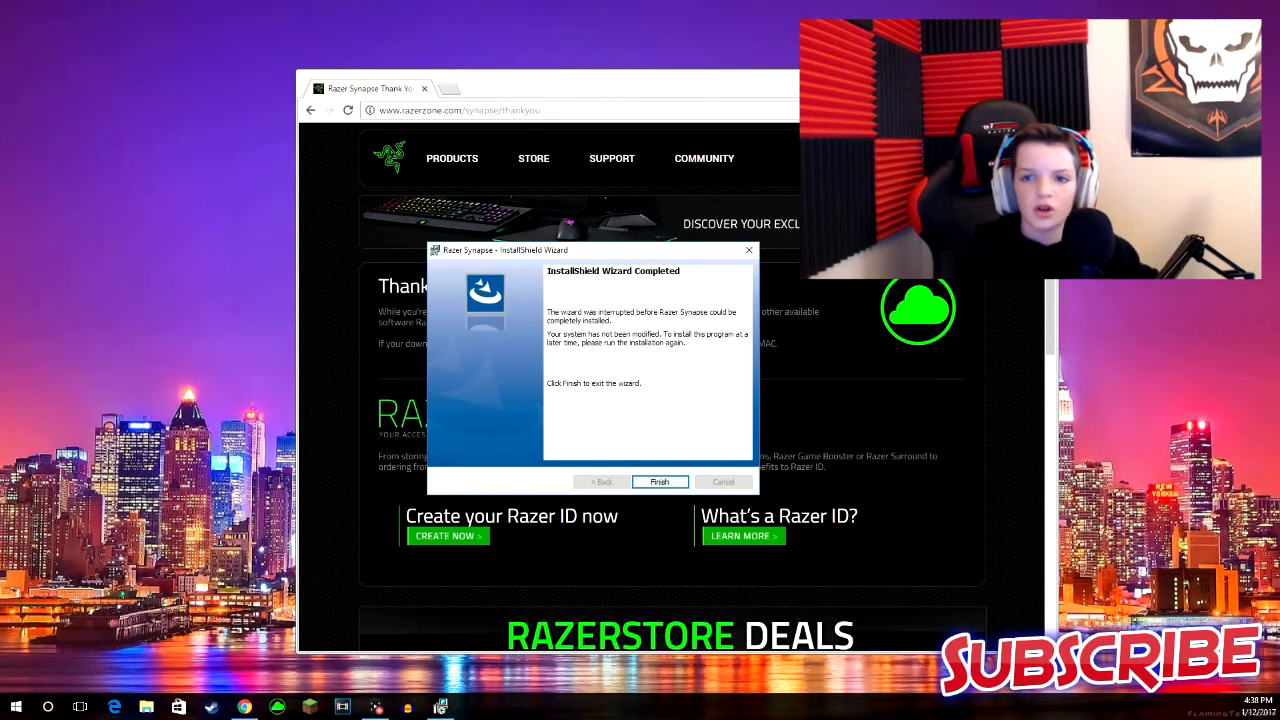
{"action": "left_click", "coordinate": [660, 480]}
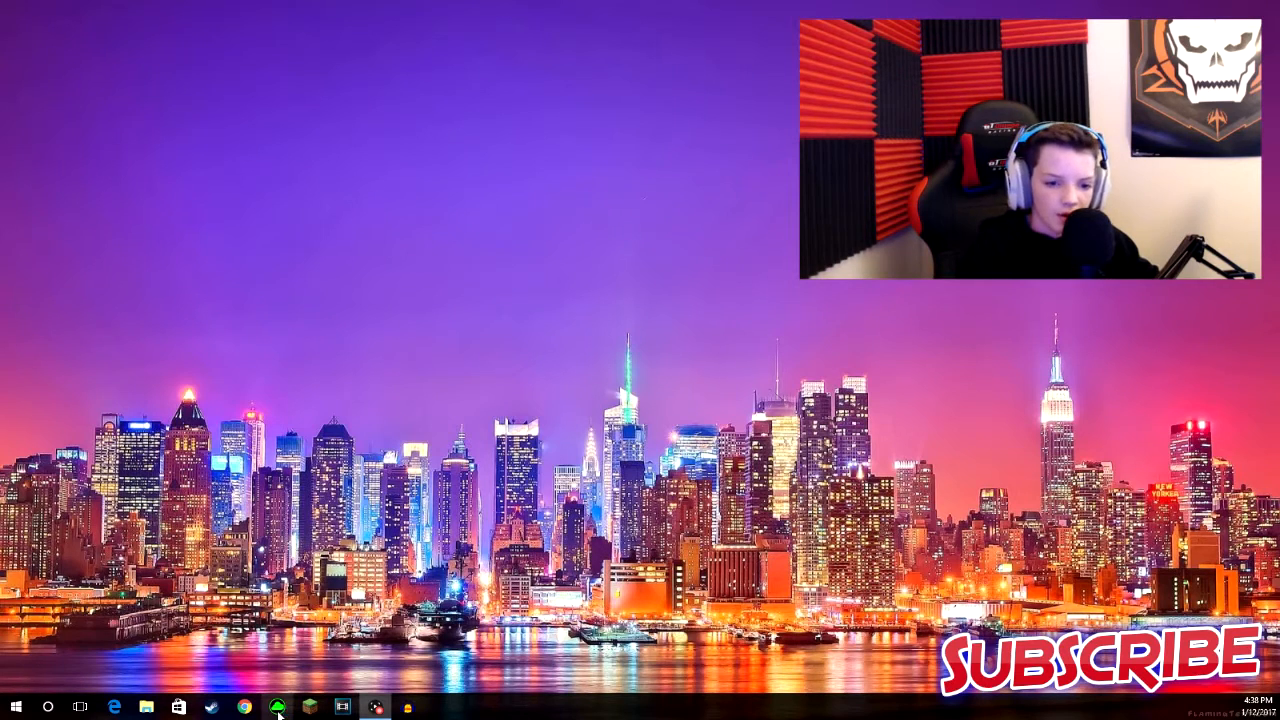
Launch Razer Synapse from the taskbar to its keyboard customization screen.
{"action": "left_click", "coordinate": [276, 708]}
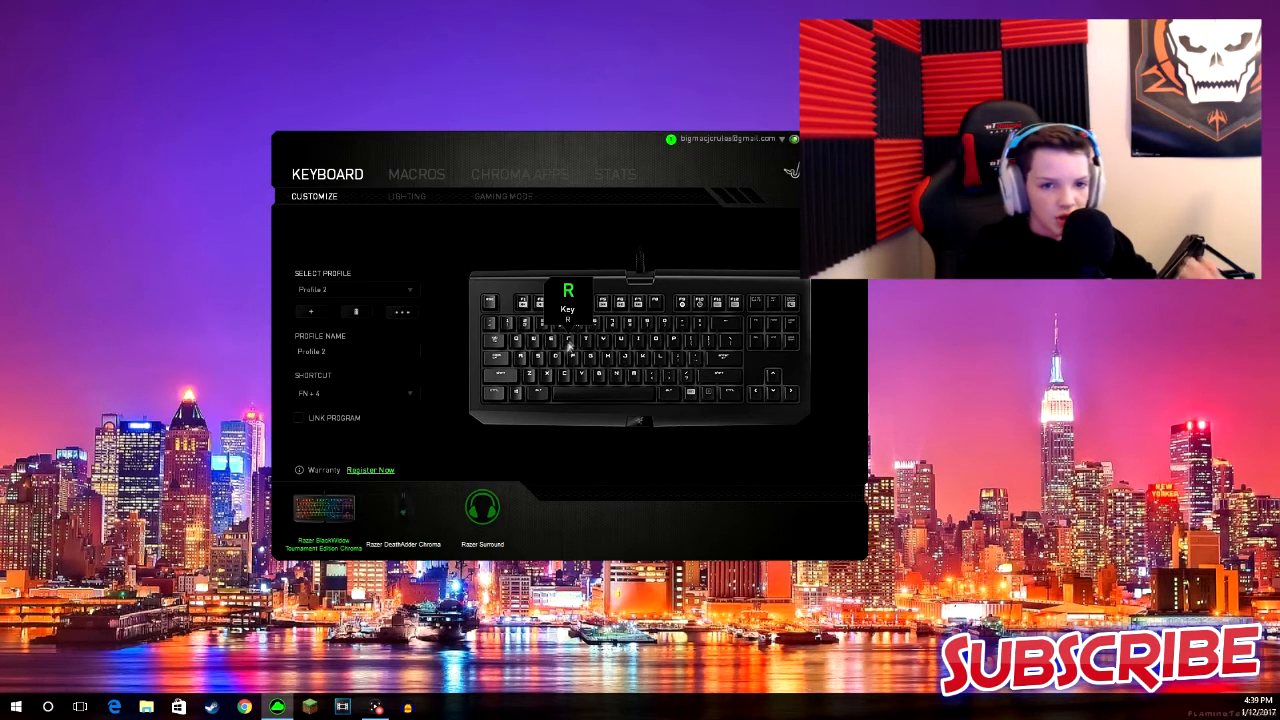
{"action": "left_click", "coordinate": [568, 356]}
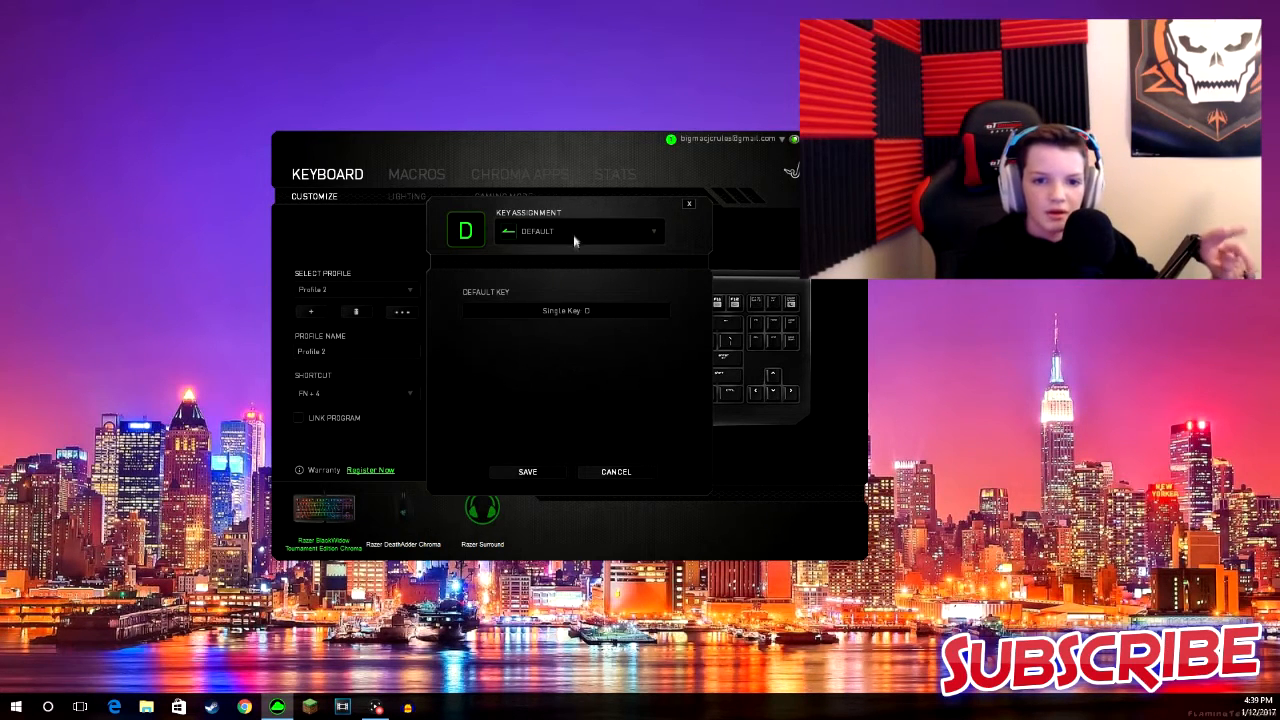
{"action": "left_click", "coordinate": [578, 232]}
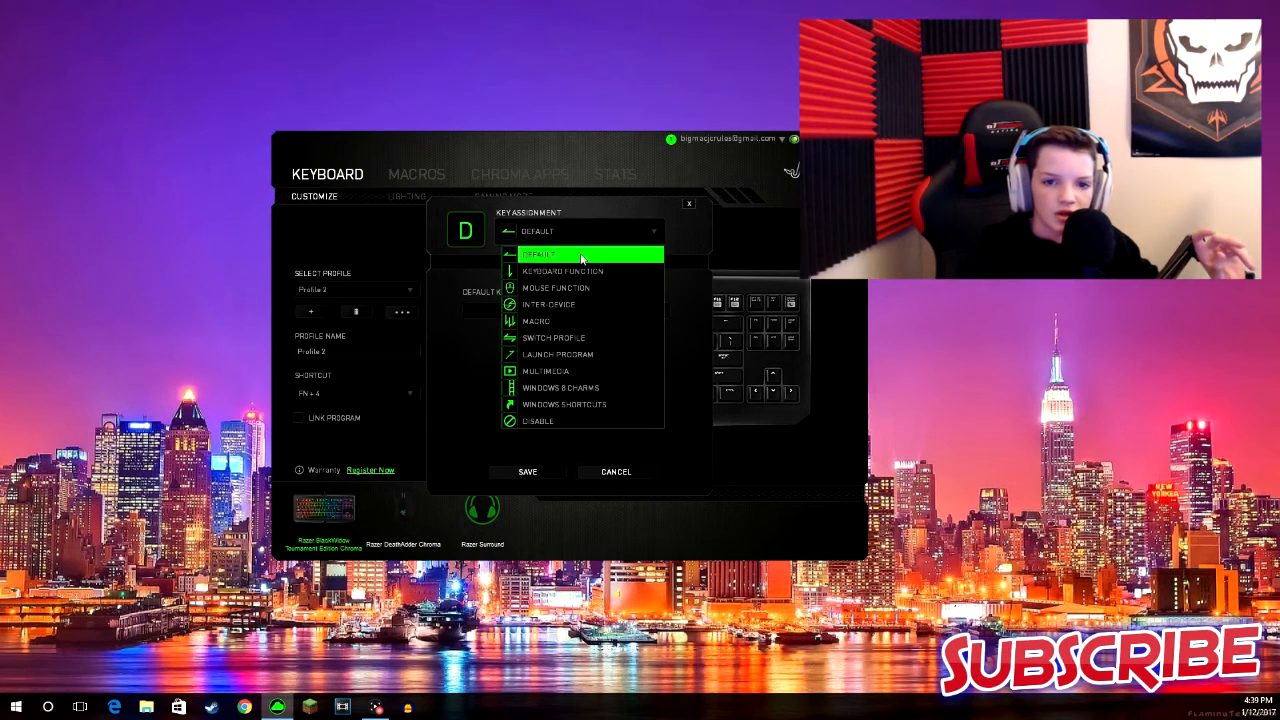
{"action": "mouse_move", "coordinate": [590, 292]}
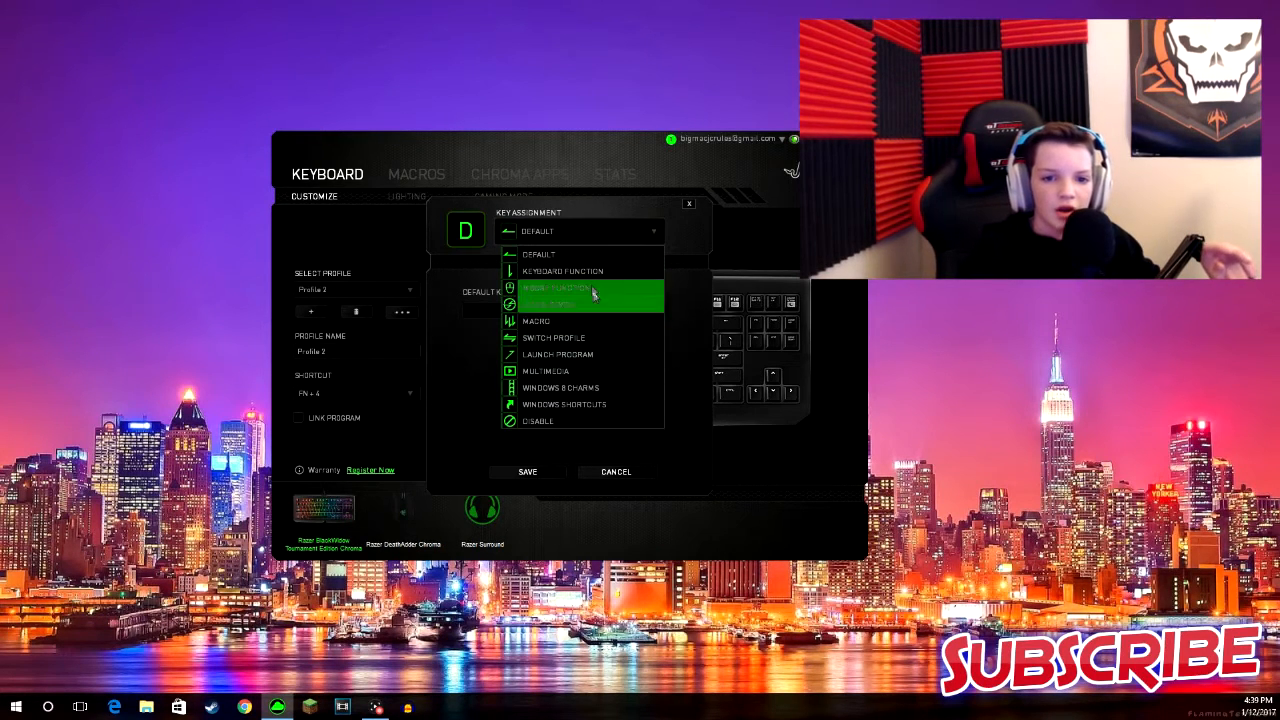
{"action": "left_click", "coordinate": [688, 204]}
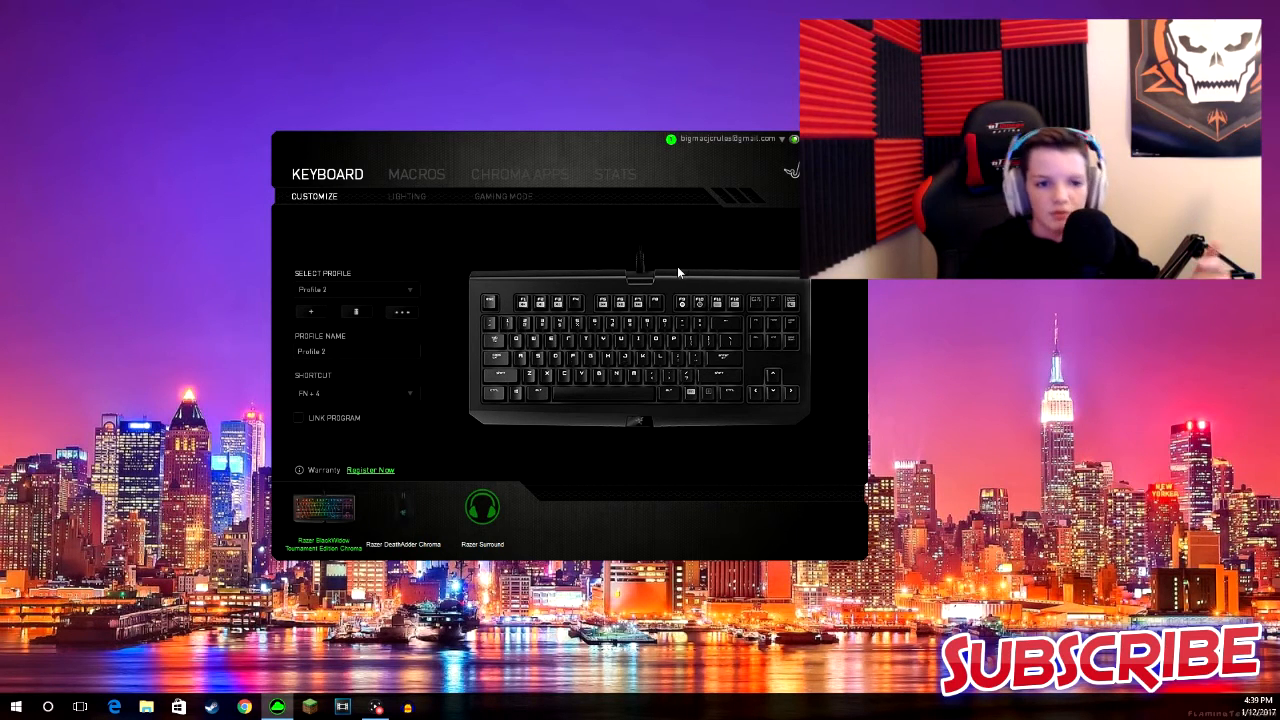
{"action": "left_click", "coordinate": [548, 336]}
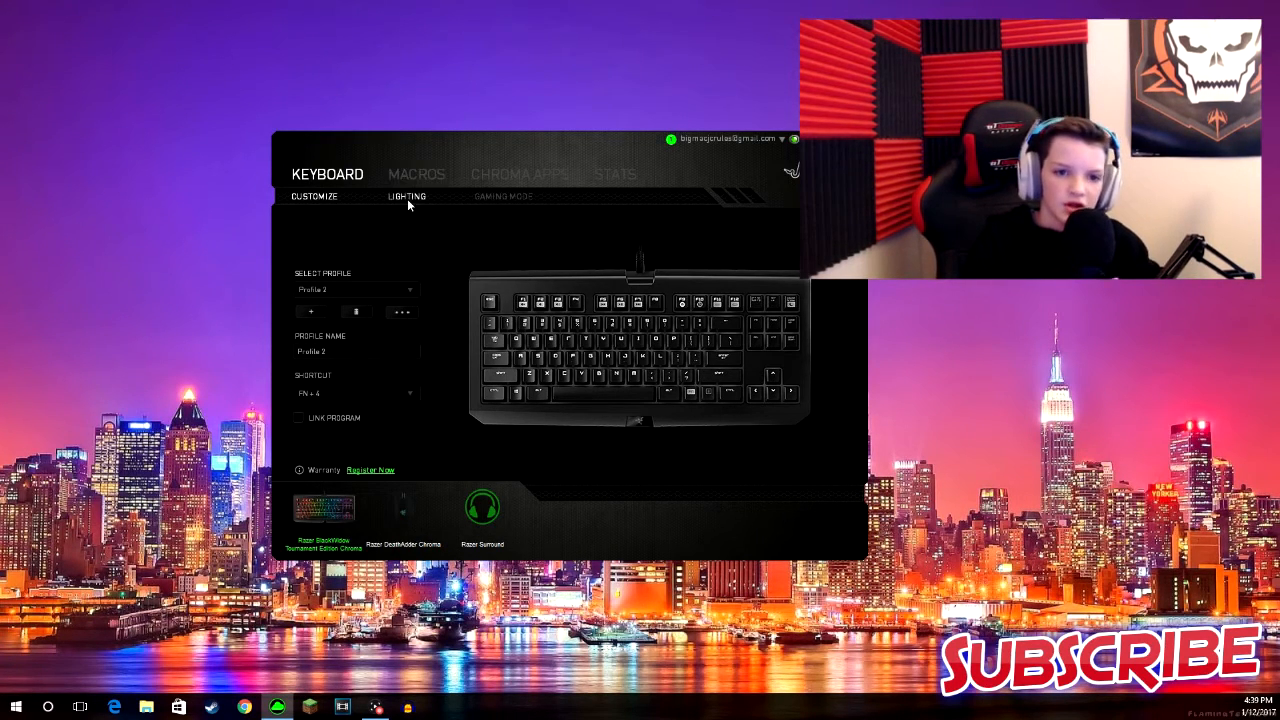
In the Lighting tab, set the keyboard lighting effect to Breathing.
{"action": "left_click", "coordinate": [406, 196]}
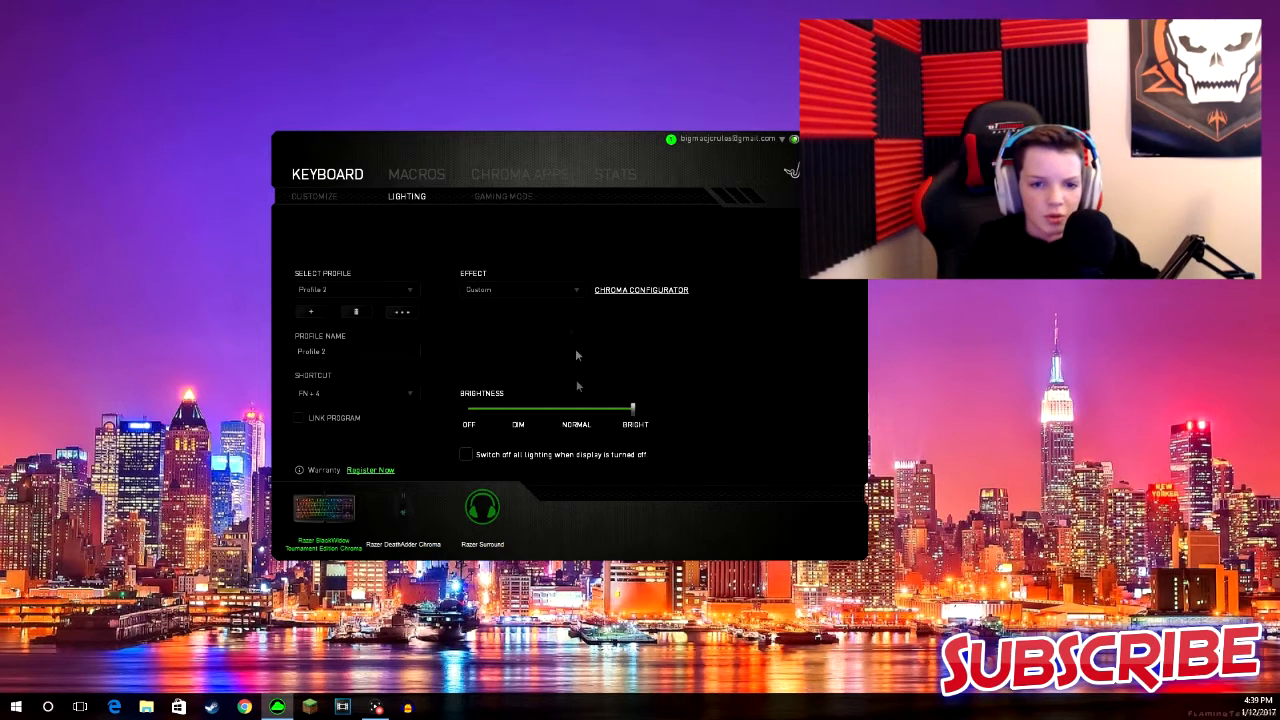
{"action": "left_click", "coordinate": [520, 288]}
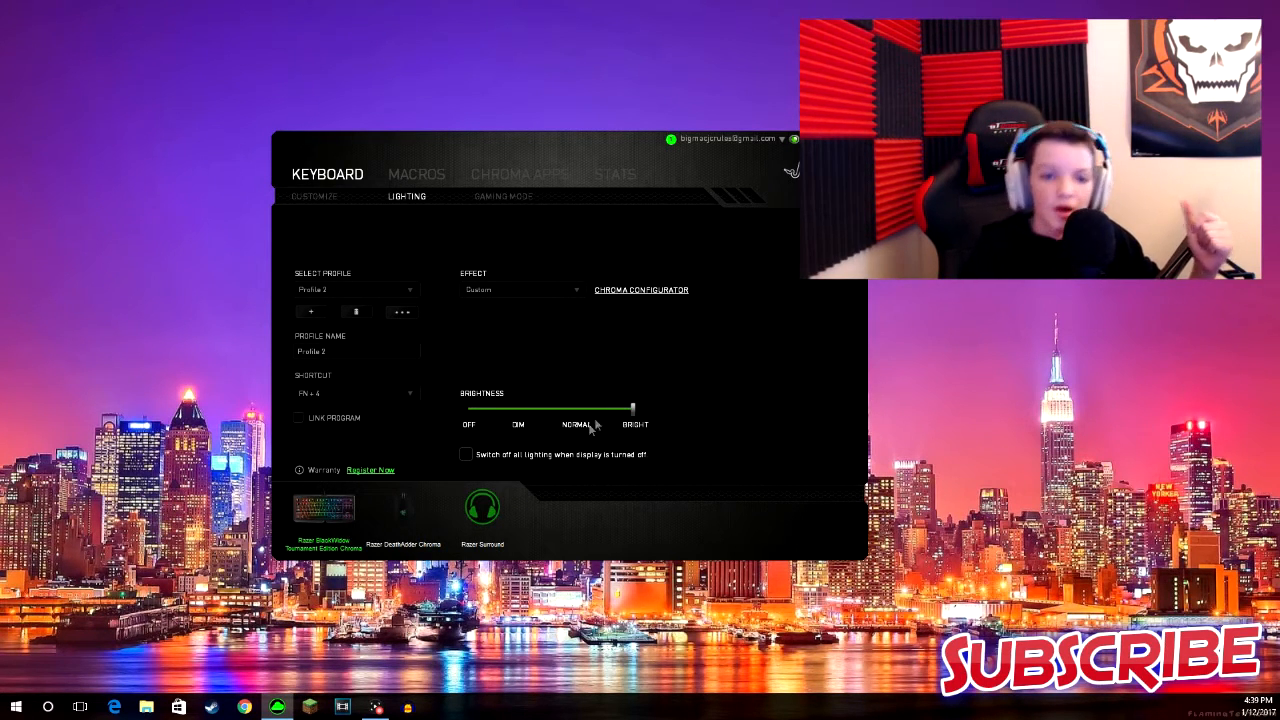
{"action": "left_click", "coordinate": [522, 288]}
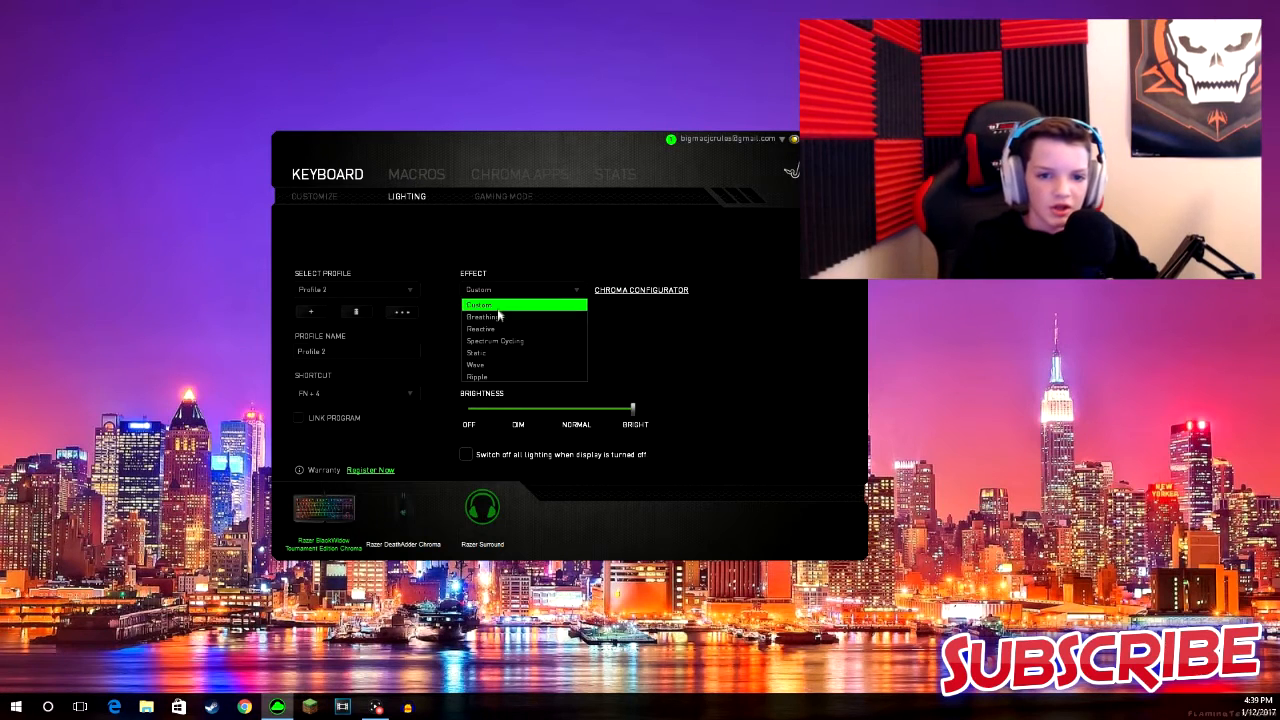
{"action": "left_click", "coordinate": [484, 316]}
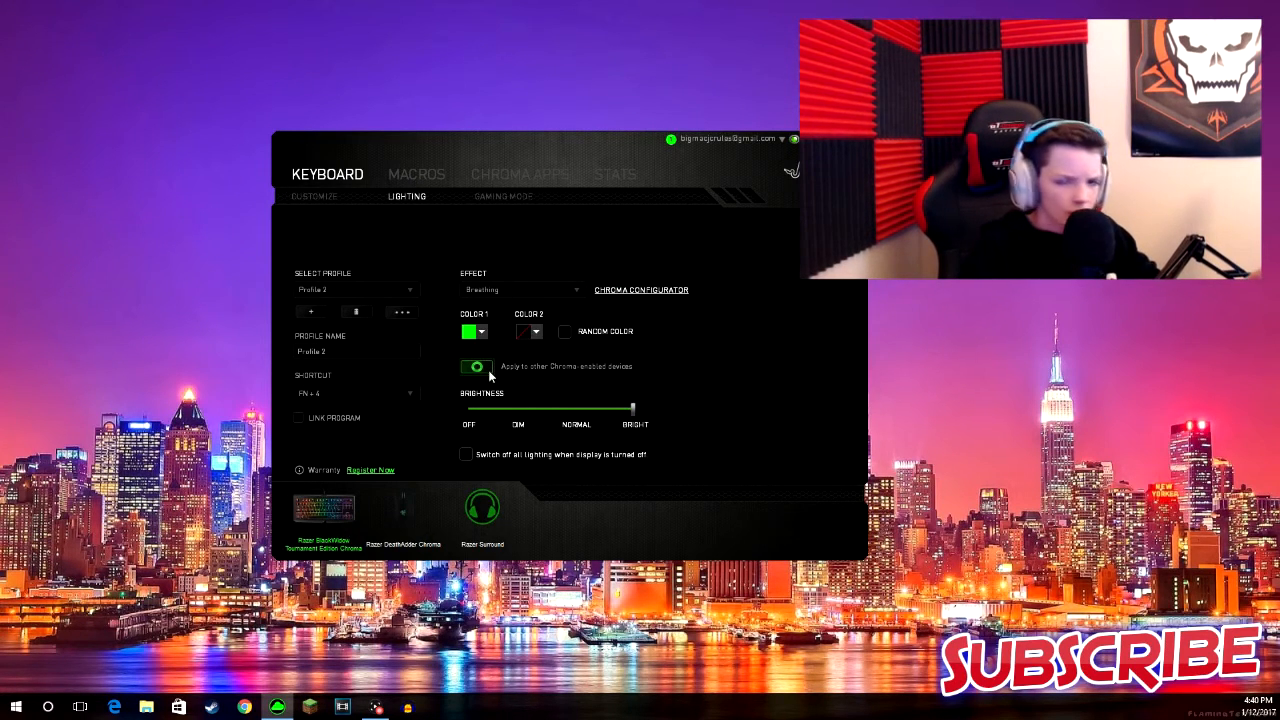
Make the first breathing colour green, then switch the effect to Wave.
{"action": "left_click", "coordinate": [480, 332]}
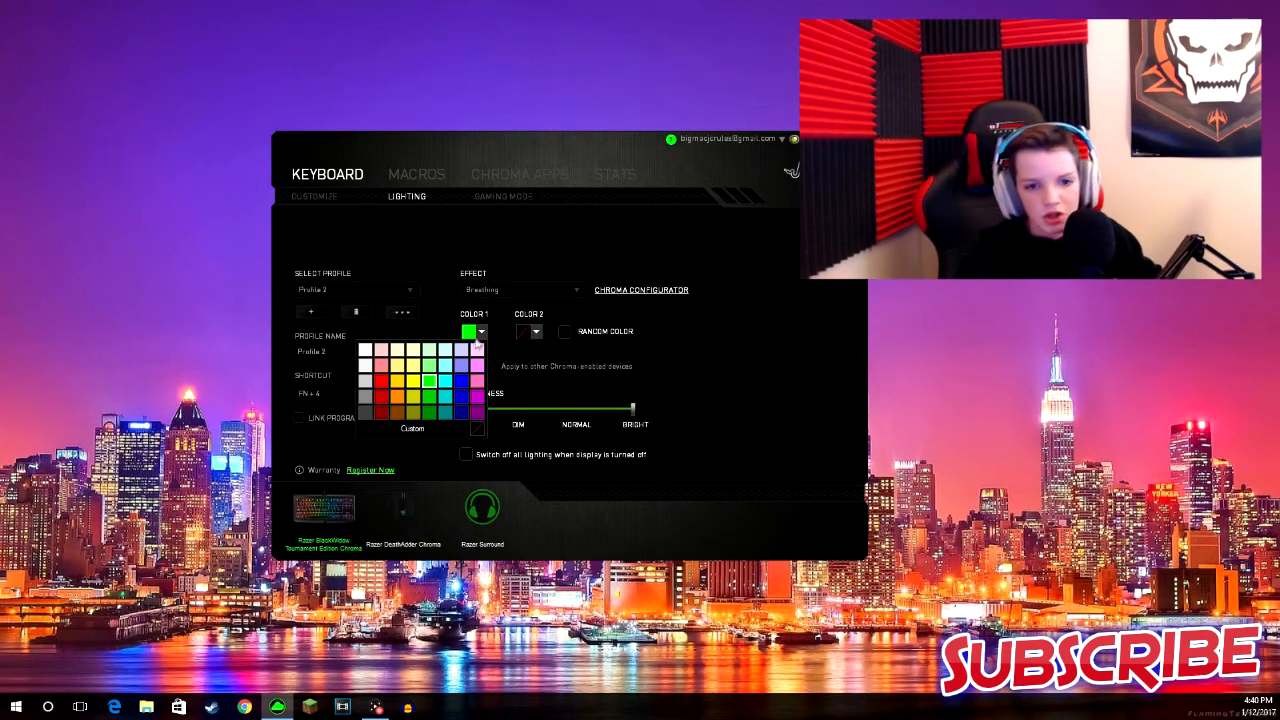
{"action": "left_click", "coordinate": [468, 332]}
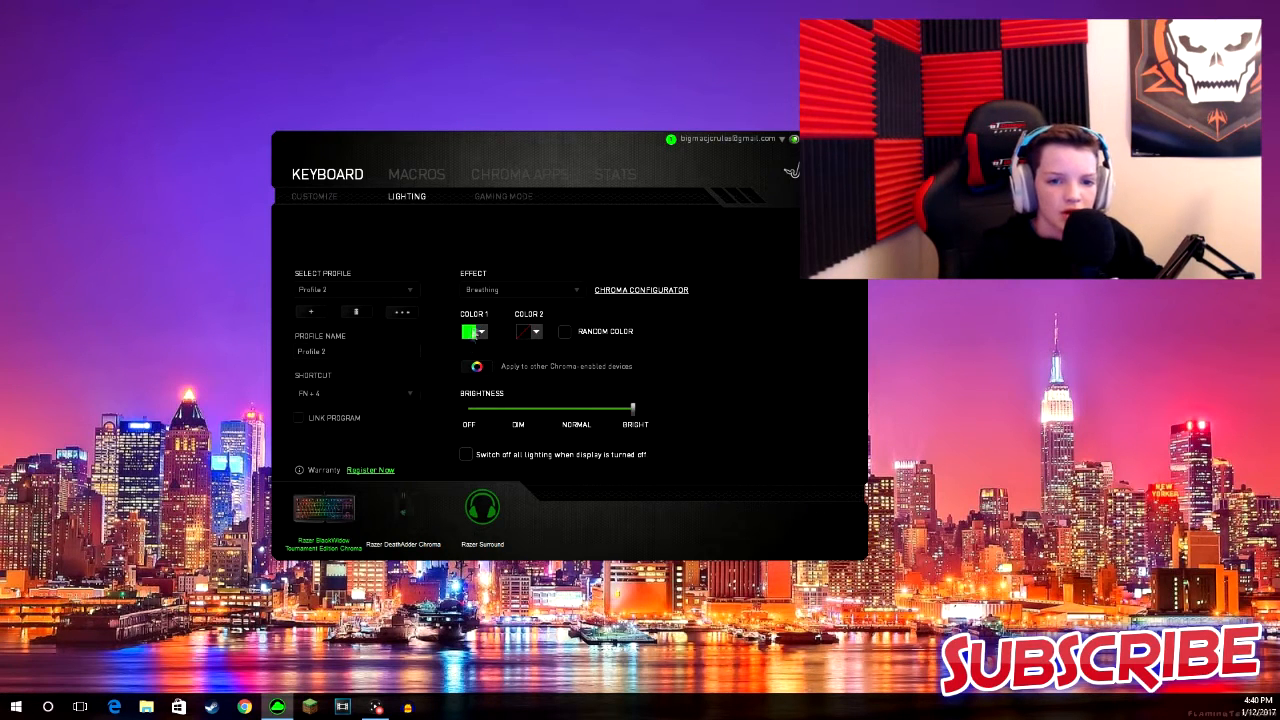
{"action": "left_click", "coordinate": [468, 332]}
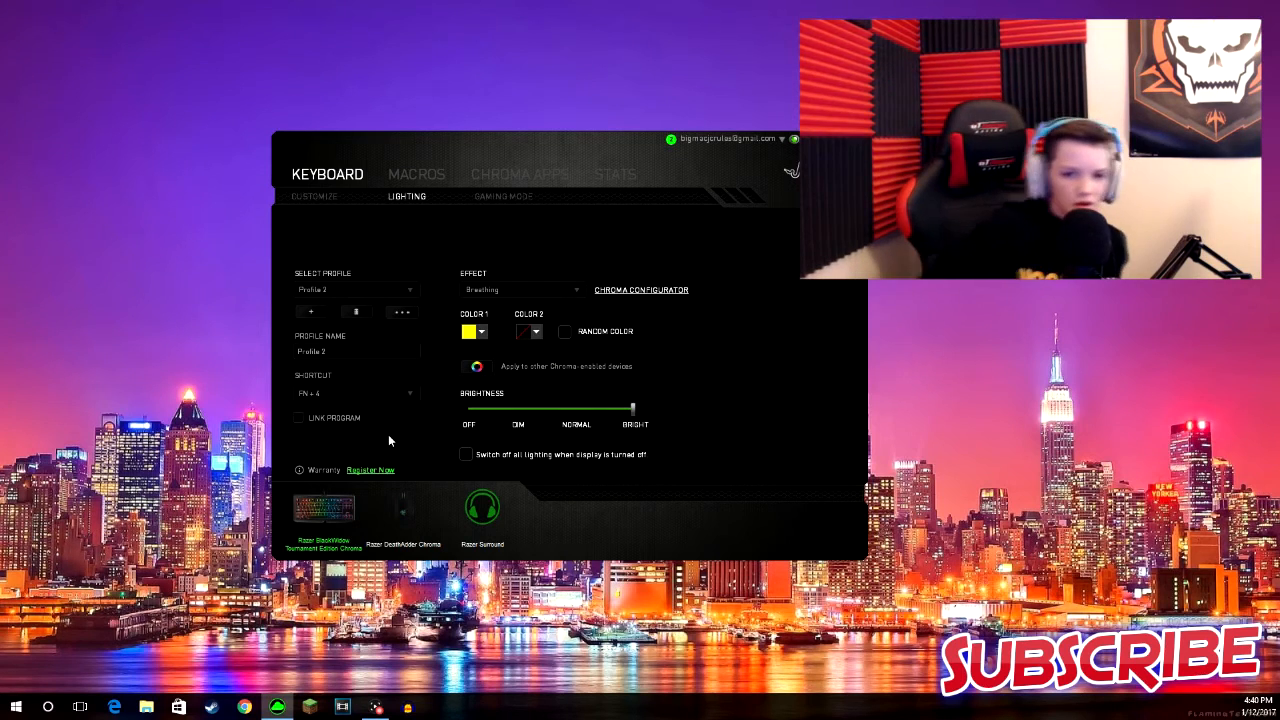
{"action": "left_click", "coordinate": [520, 288]}
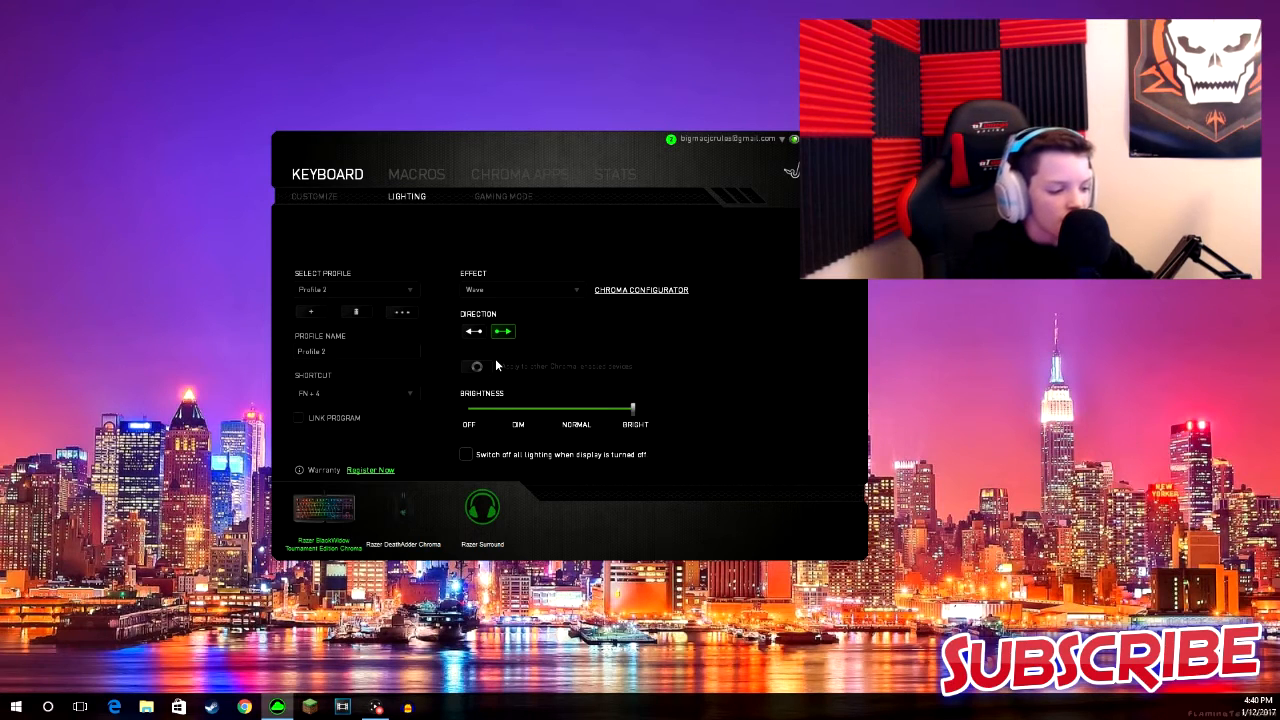
{"action": "mouse_move", "coordinate": [490, 404]}
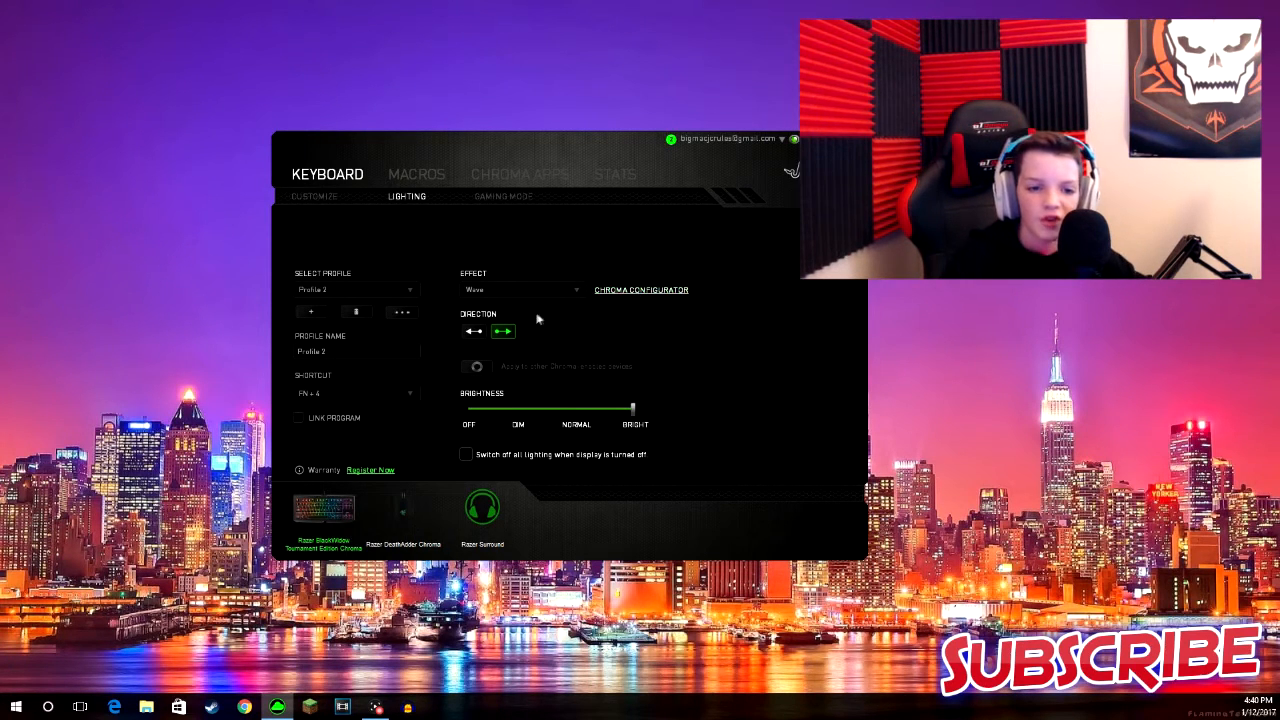
In the Chroma Configurator, add a colour stop to the red wave and move it along the gradient.
{"action": "left_click", "coordinate": [640, 290]}
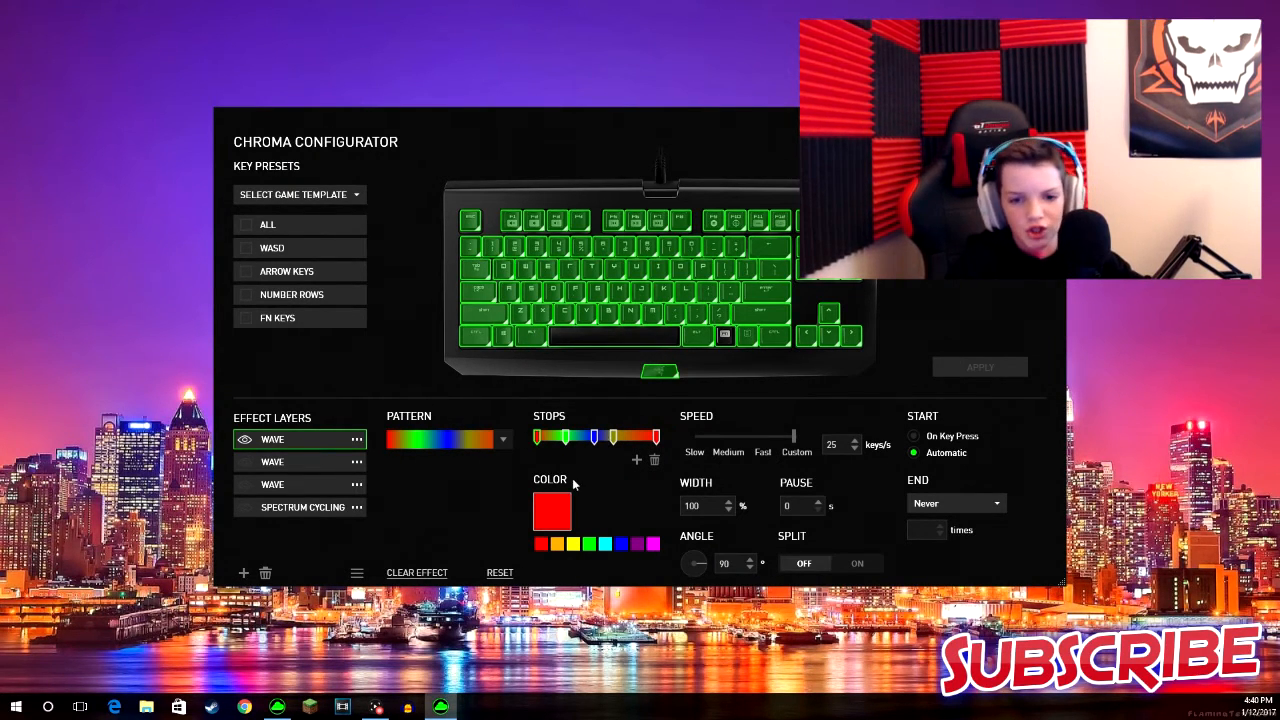
{"action": "mouse_move", "coordinate": [672, 432]}
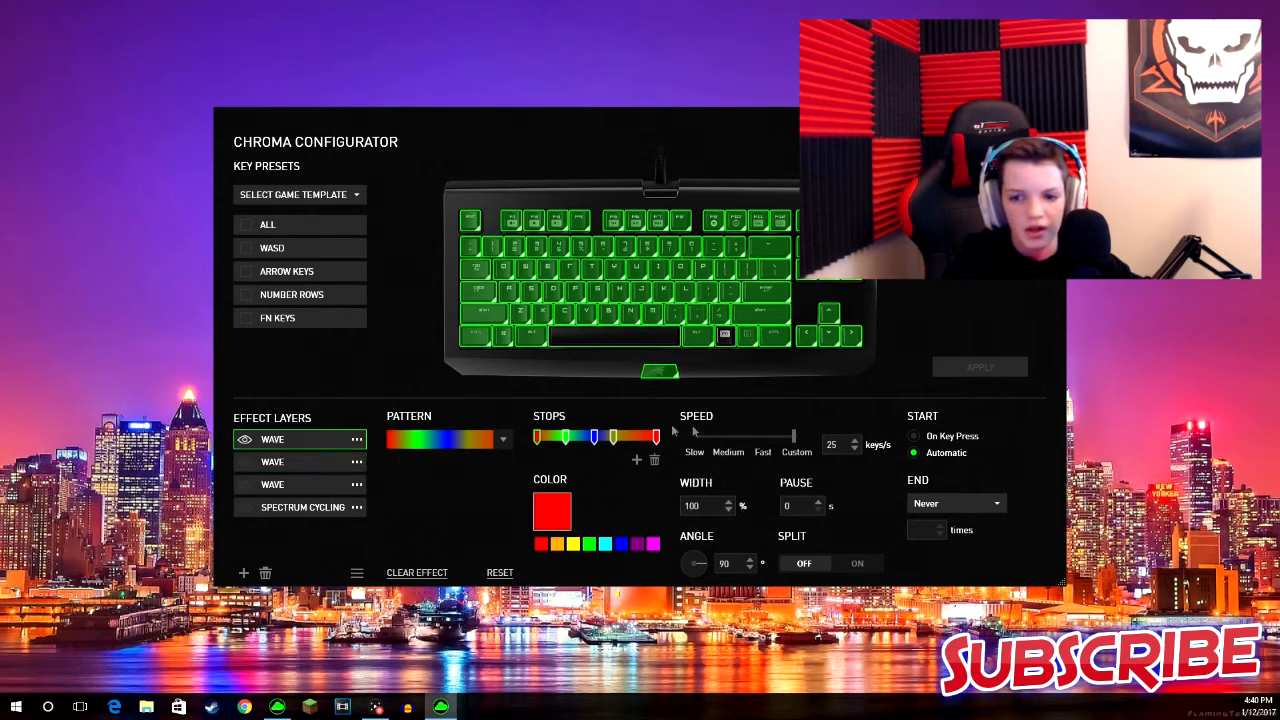
{"action": "mouse_move", "coordinate": [678, 432]}
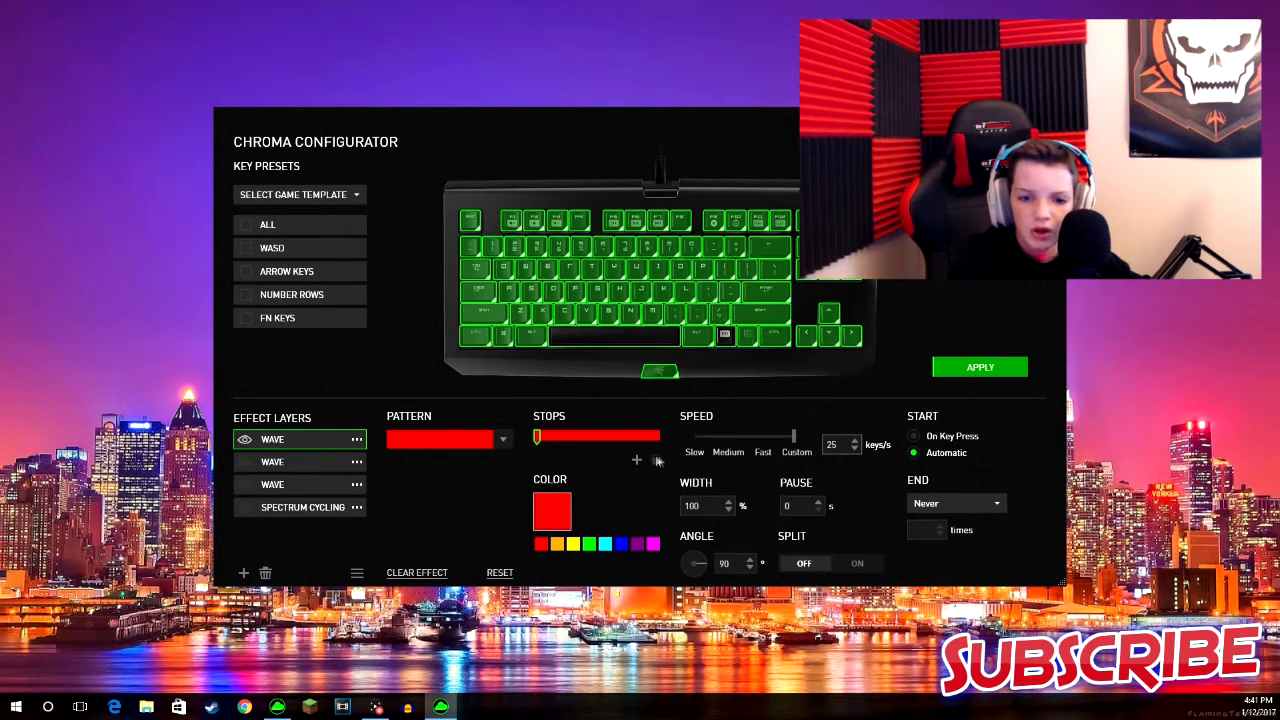
{"action": "left_click", "coordinate": [636, 460]}
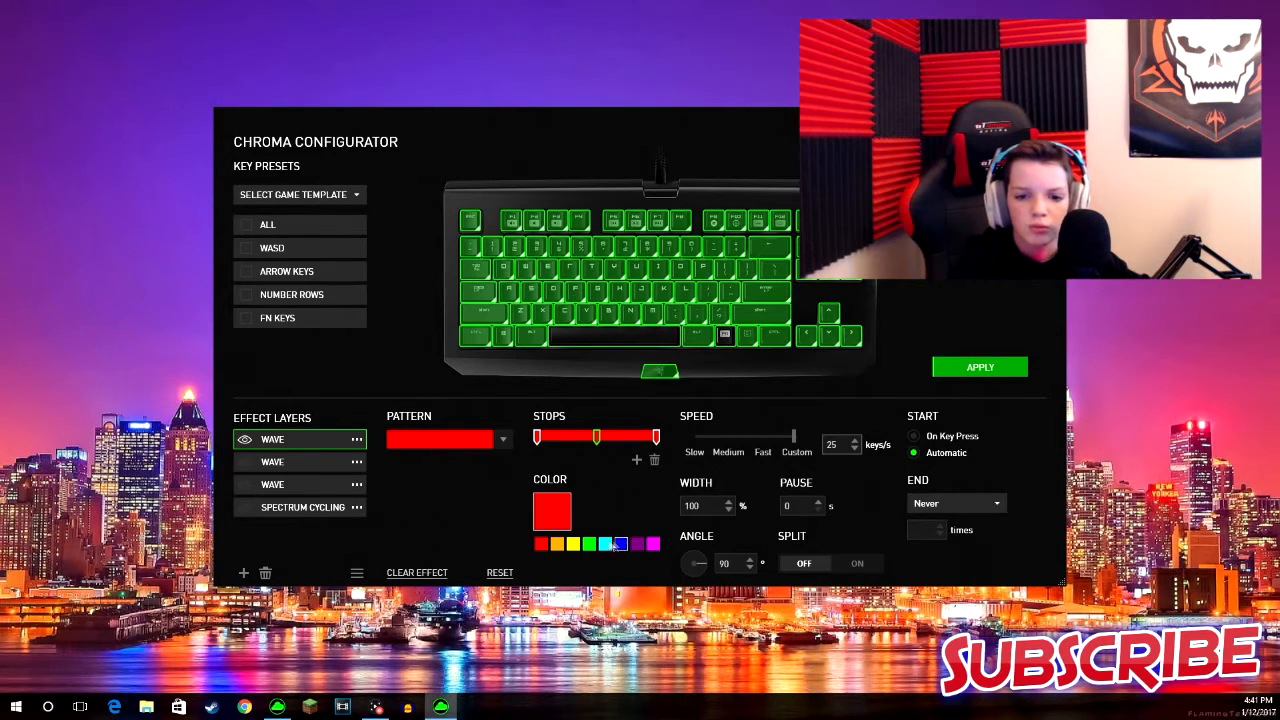
{"action": "left_click_drag", "start_coordinate": [596, 436], "coordinate": [656, 436]}
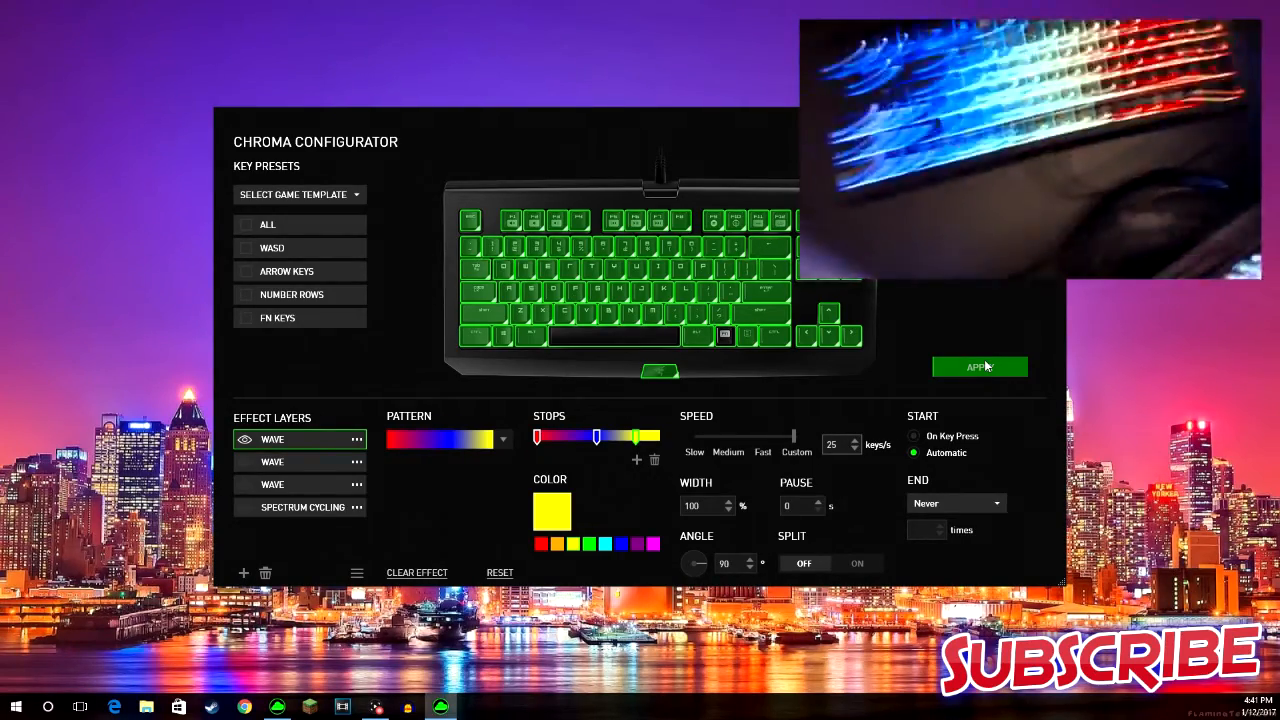
Apply the red-to-yellow gradient wave to the keyboard.
{"action": "left_click", "coordinate": [980, 366]}
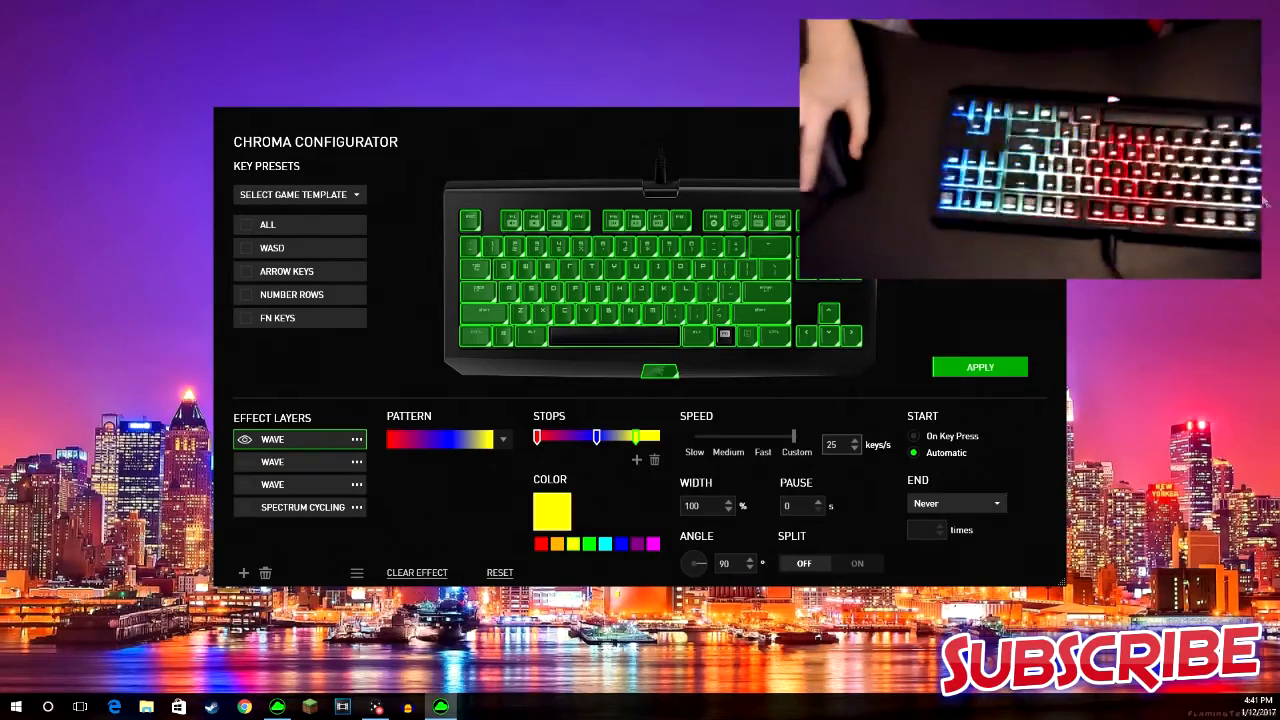
{"action": "left_click", "coordinate": [980, 368]}
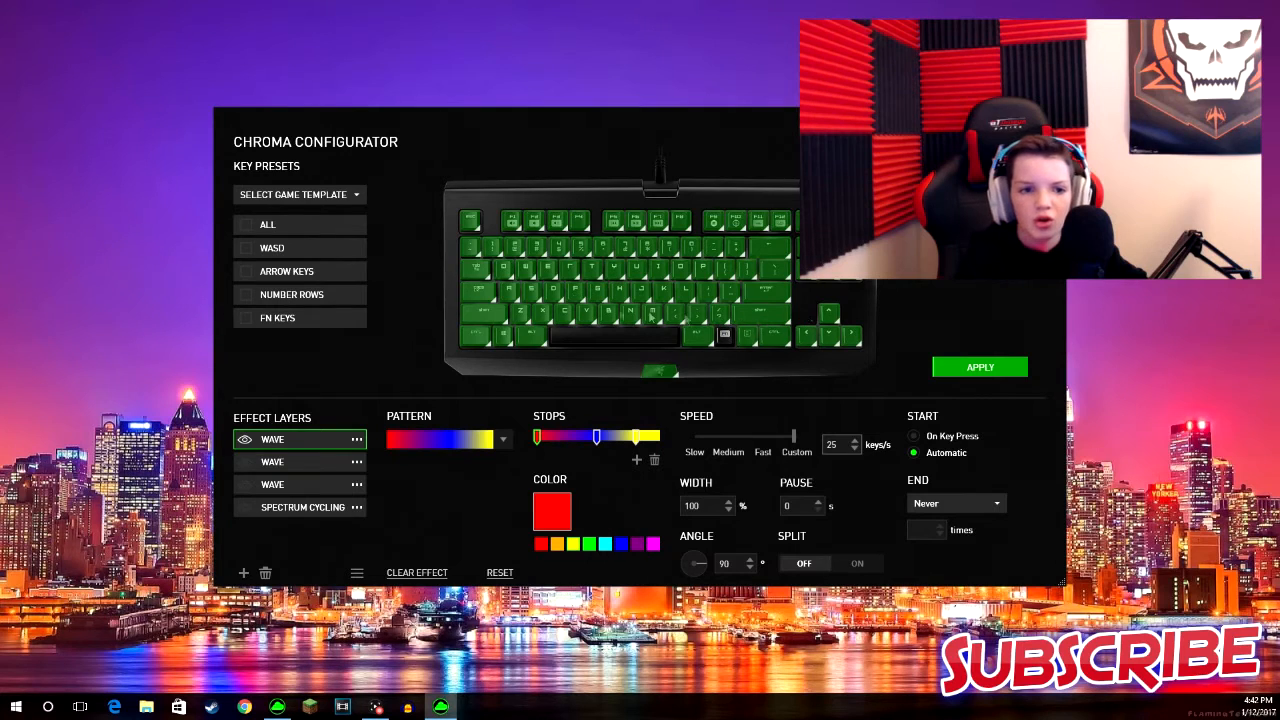
Apply the yellow wave to a key group, then light all keys with it.
{"action": "left_click", "coordinate": [272, 248]}
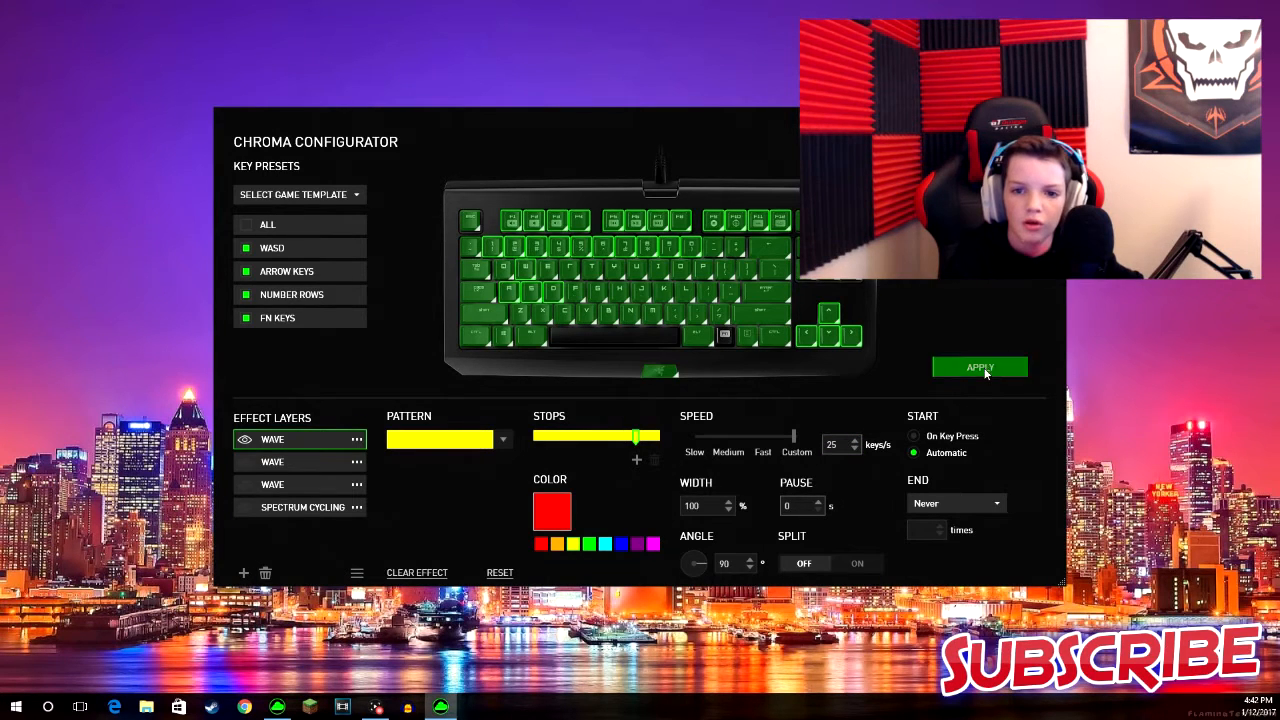
{"action": "left_click", "coordinate": [980, 368]}
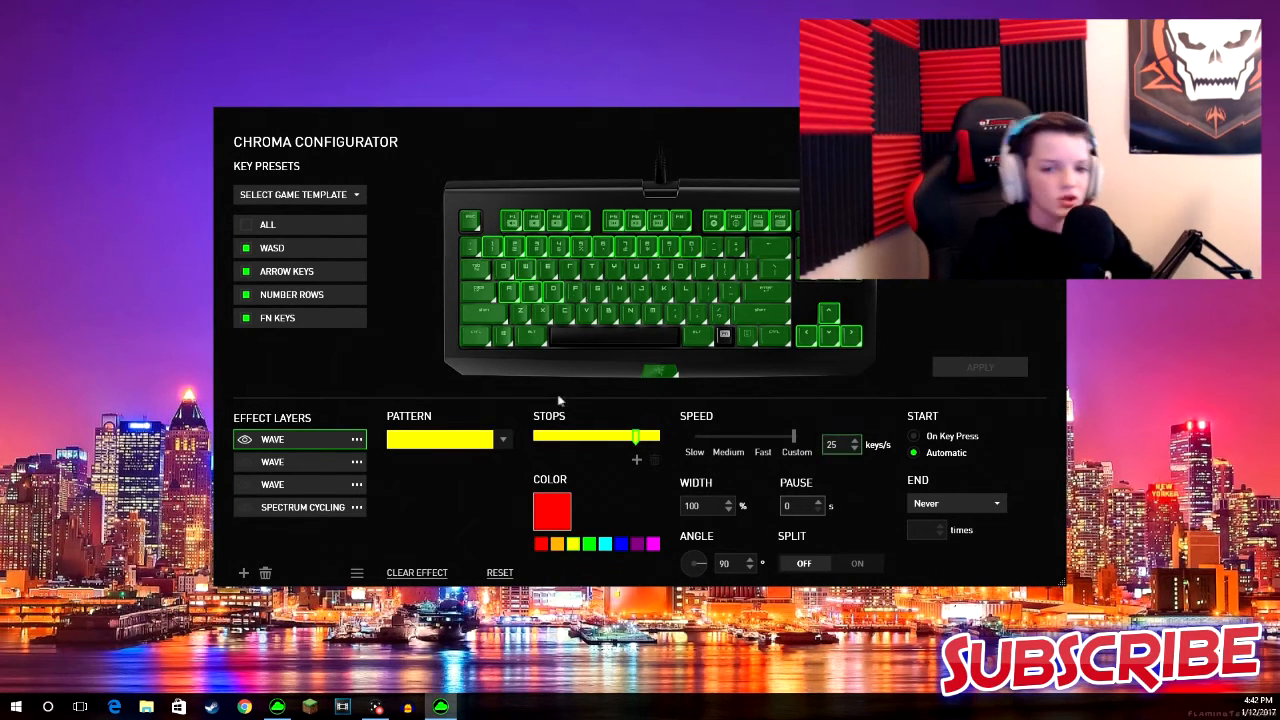
{"action": "left_click", "coordinate": [268, 224]}
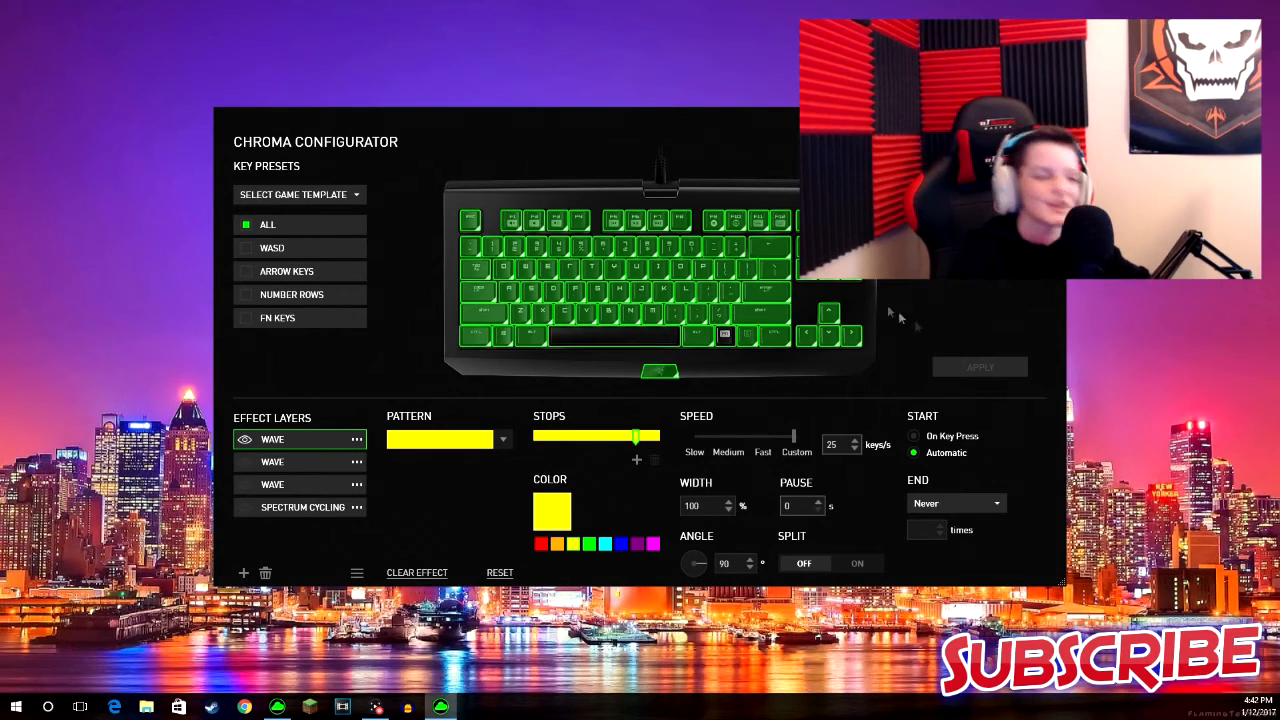
{"action": "mouse_move", "coordinate": [710, 340]}
{"action": "type", "text": "80"}
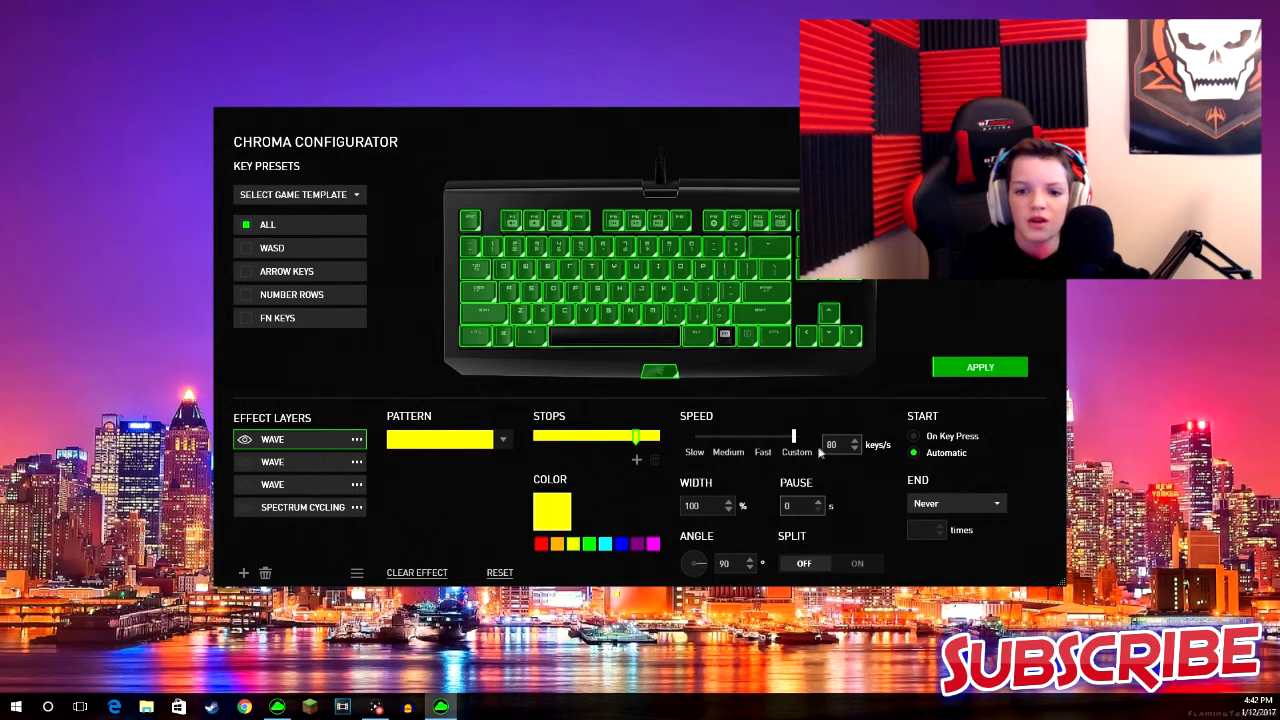
Toggle the wave to start on key press and back to automatic, then close the configurator.
{"action": "left_click", "coordinate": [912, 436]}
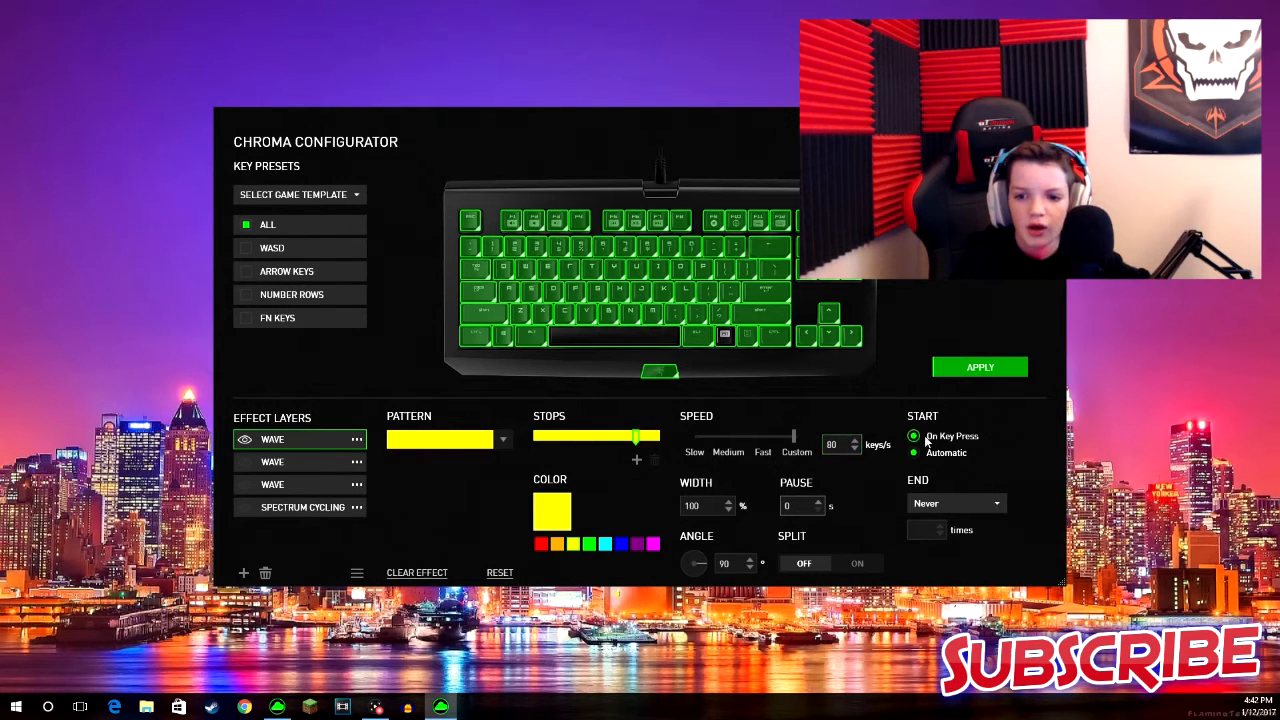
{"action": "left_click", "coordinate": [912, 452]}
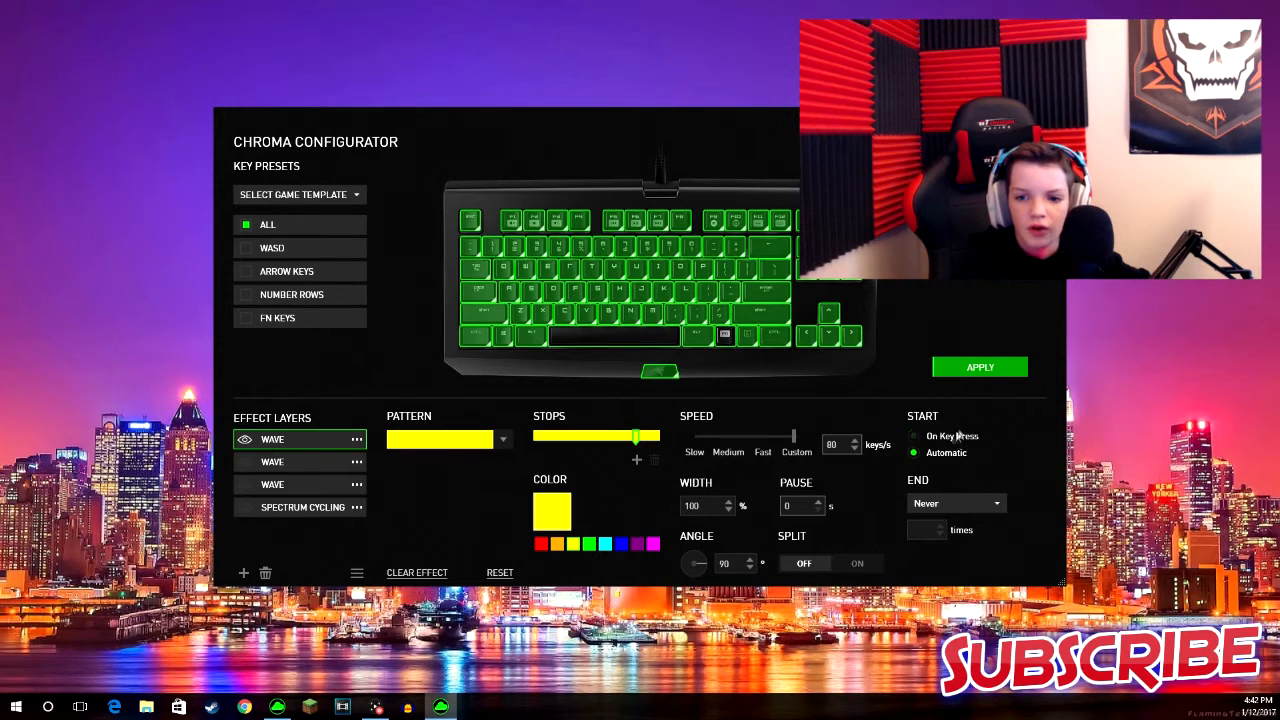
{"action": "left_click", "coordinate": [950, 504]}
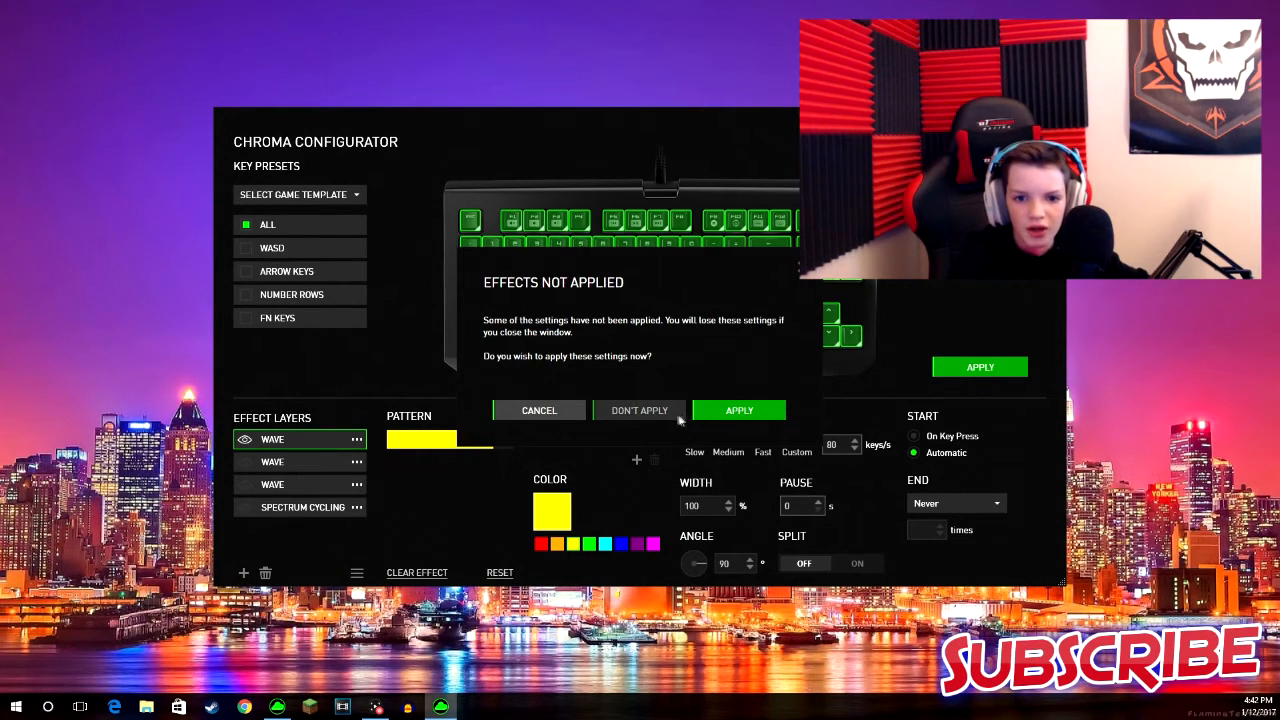
Apply the pending lighting effects and go to the keyboard's Gaming Mode settings.
{"action": "left_click", "coordinate": [740, 410]}
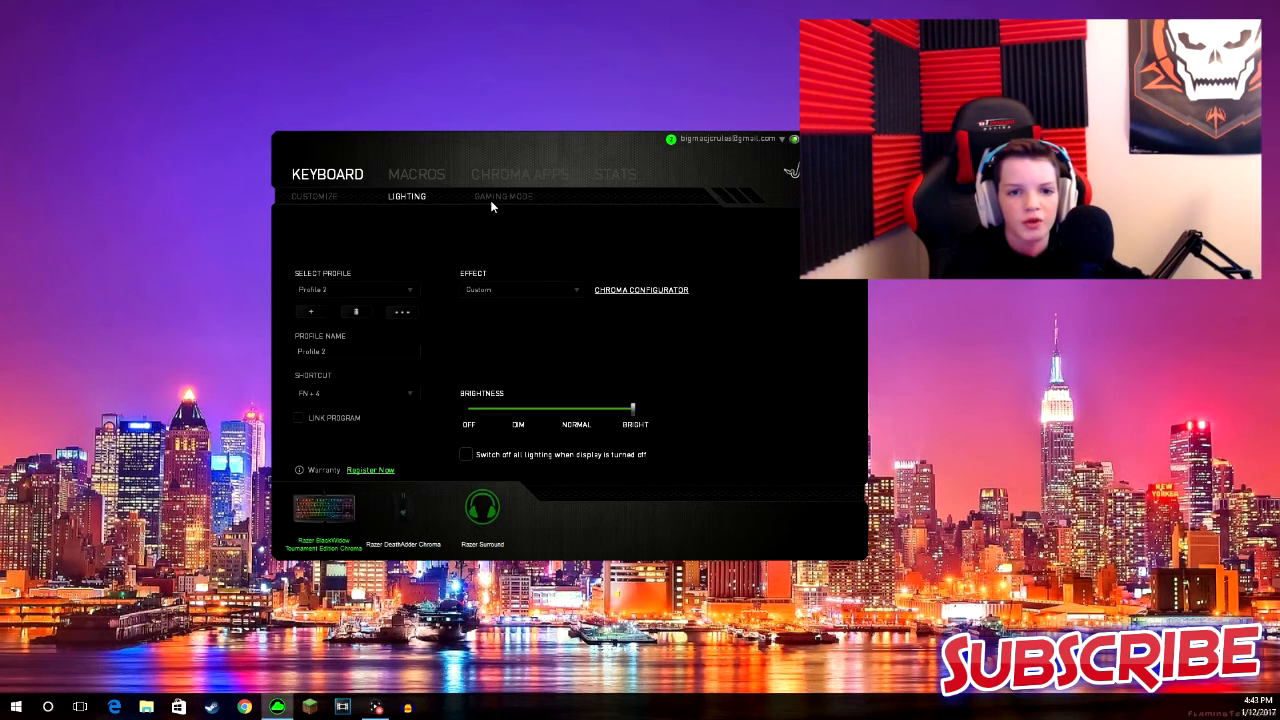
{"action": "left_click", "coordinate": [504, 196]}
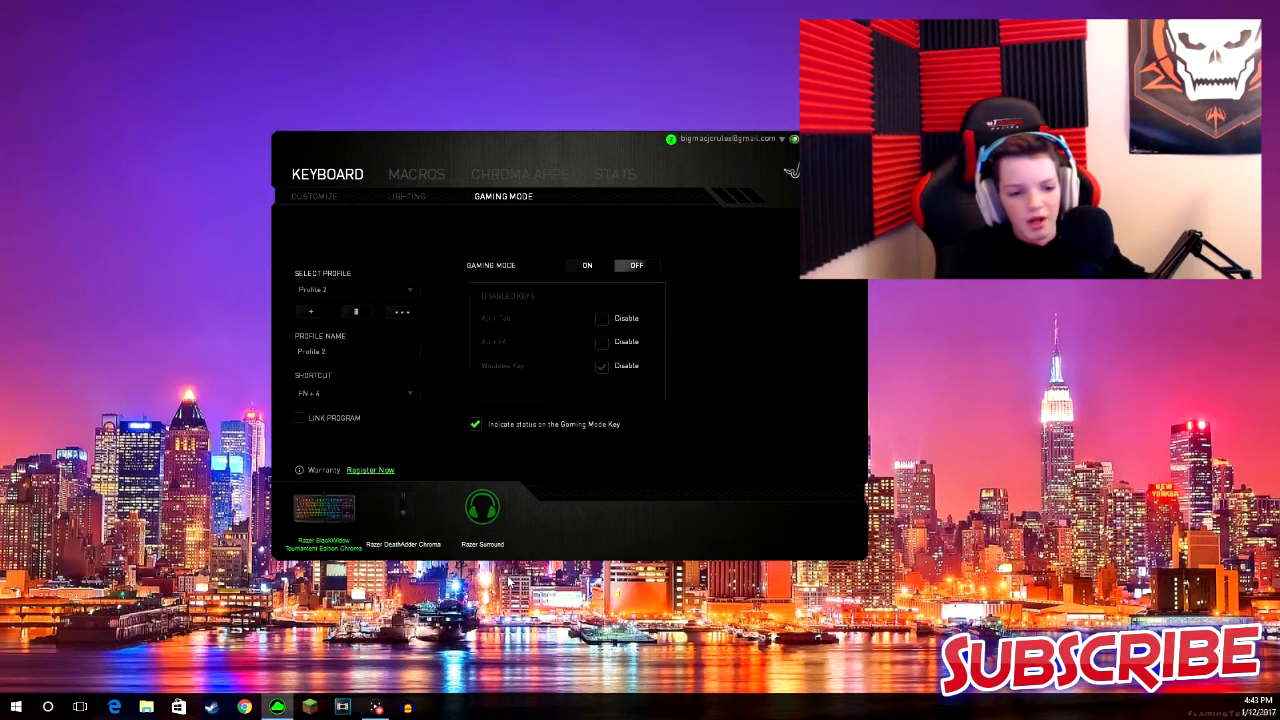
{"action": "mouse_move", "coordinate": [484, 584]}
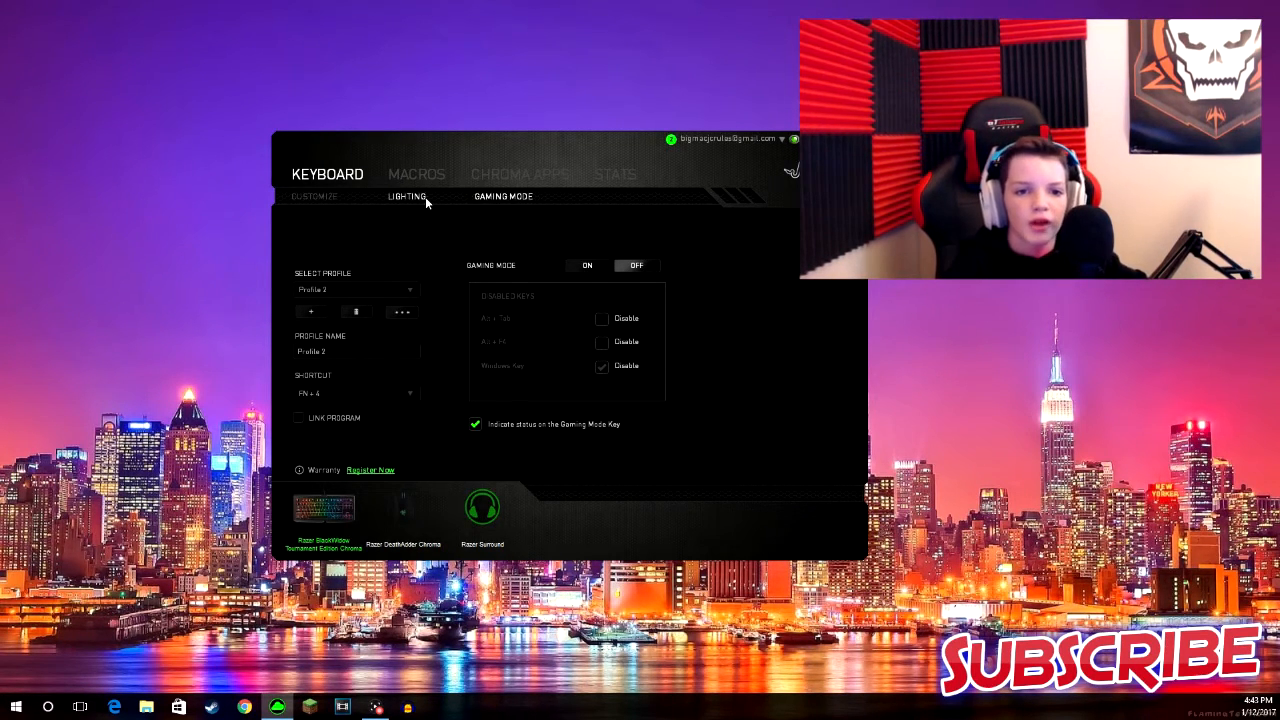
Switch to the Macros section showing the macro recording page.
{"action": "left_click", "coordinate": [416, 174]}
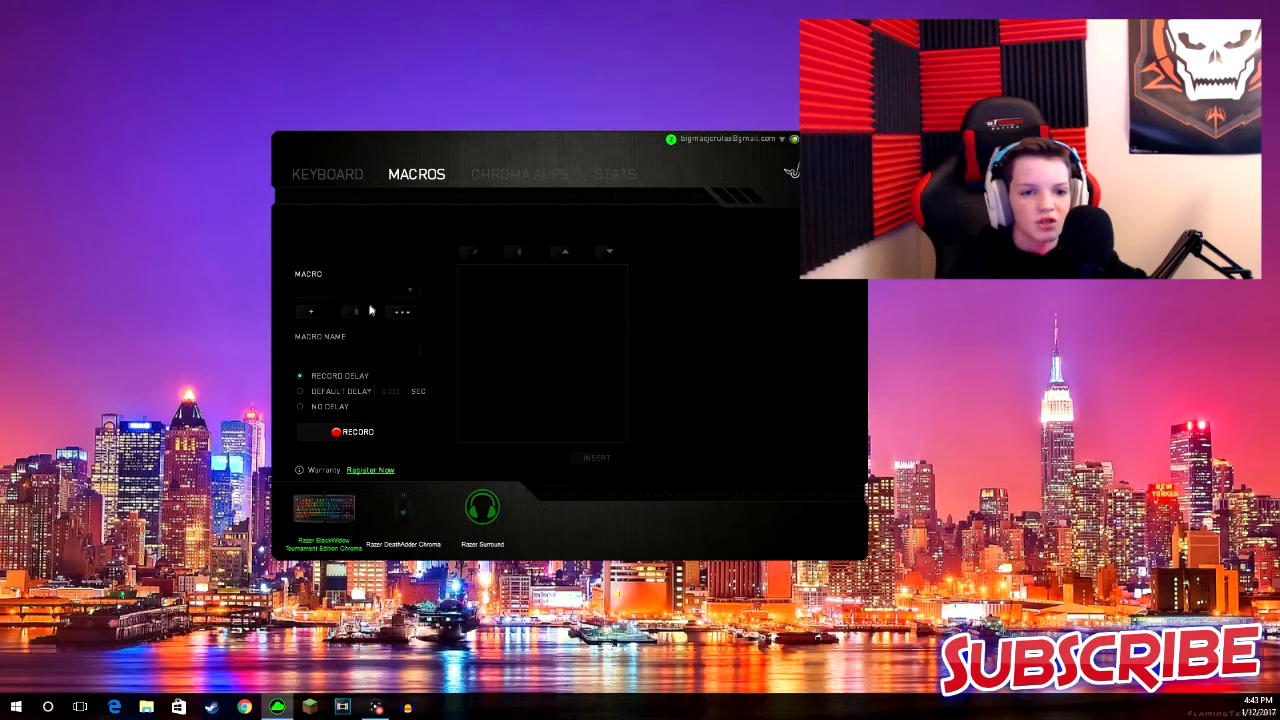
{"action": "left_click", "coordinate": [310, 312]}
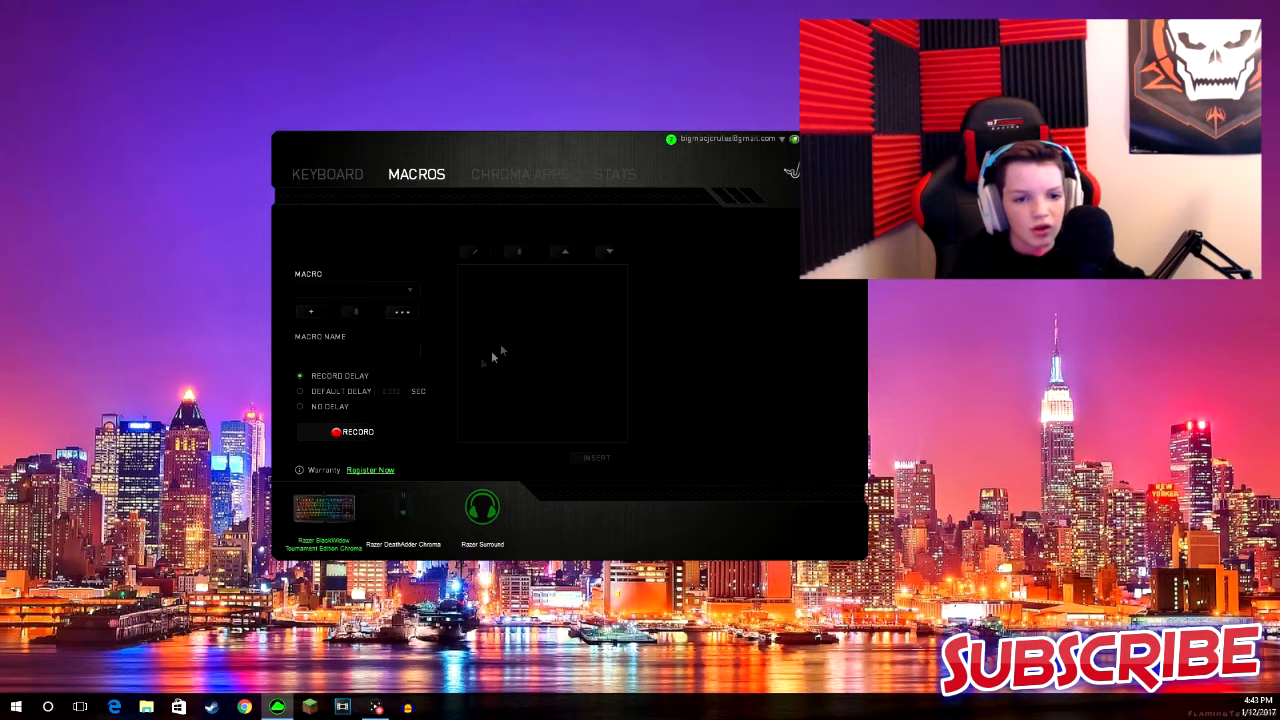
{"action": "mouse_move", "coordinate": [490, 162]}
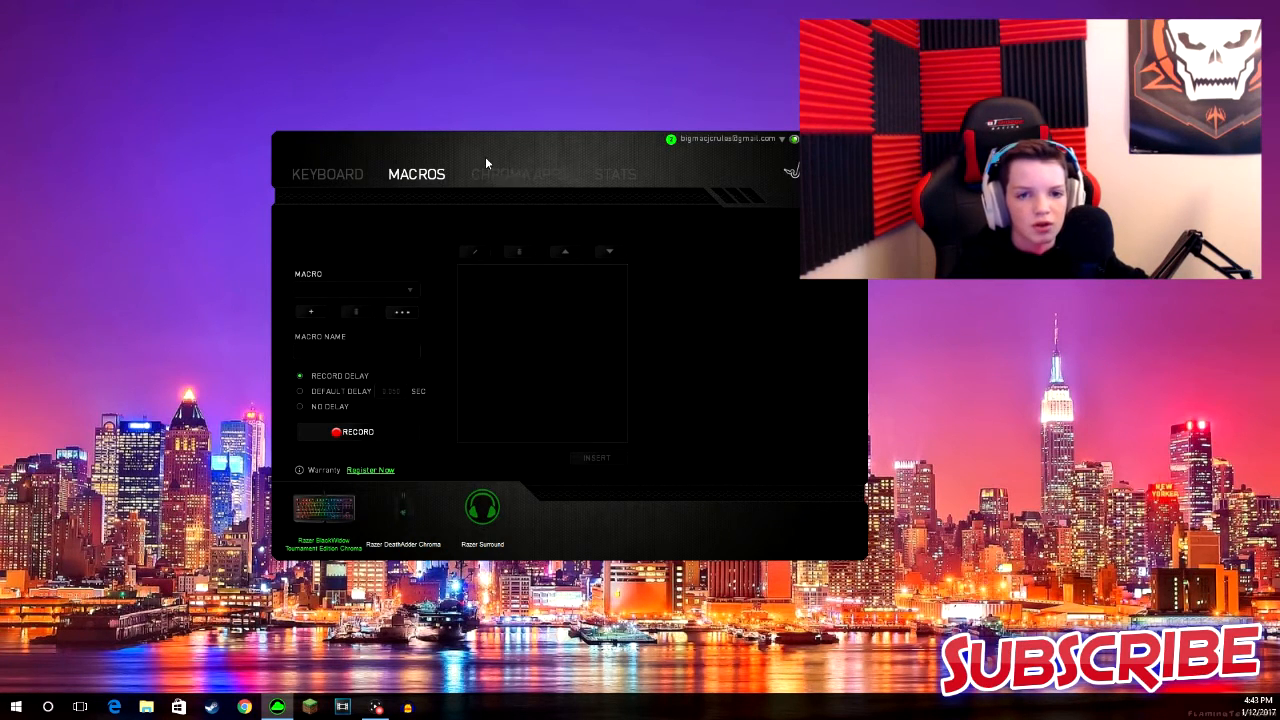
Page through the Chroma Apps intro, then show last-session keystroke, click and distance stats.
{"action": "left_click", "coordinate": [520, 174]}
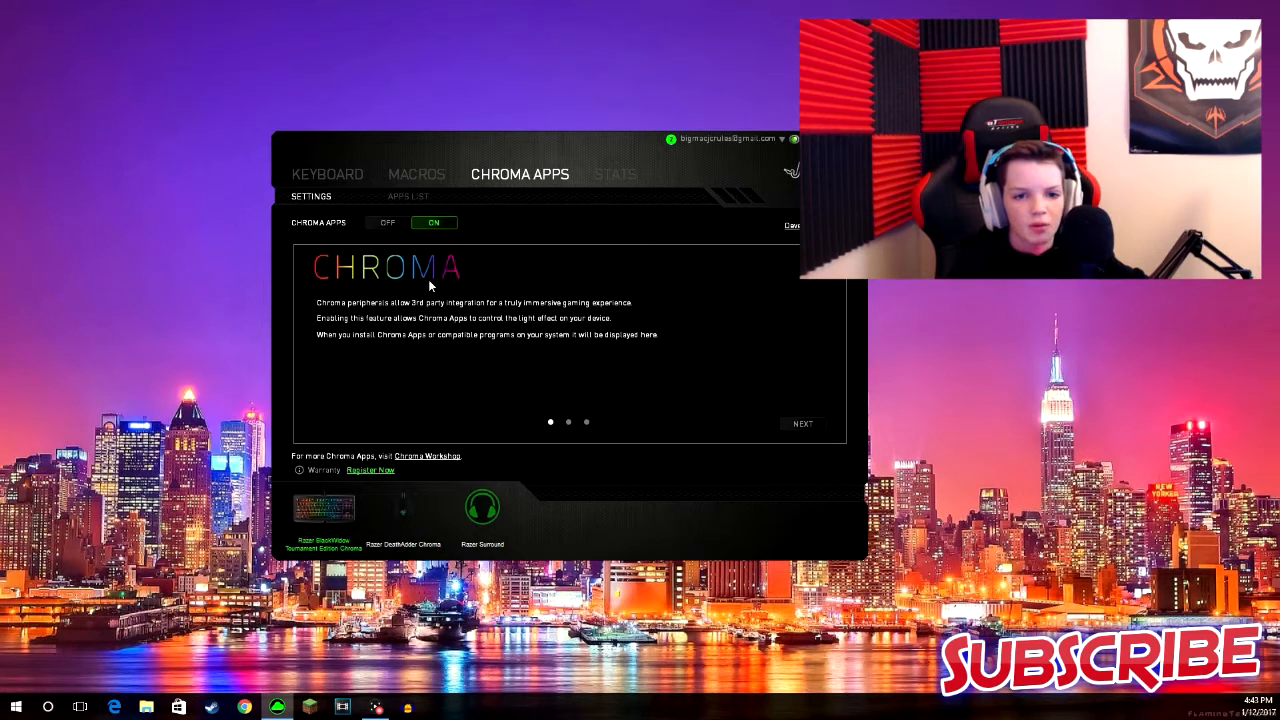
{"action": "left_click", "coordinate": [802, 424]}
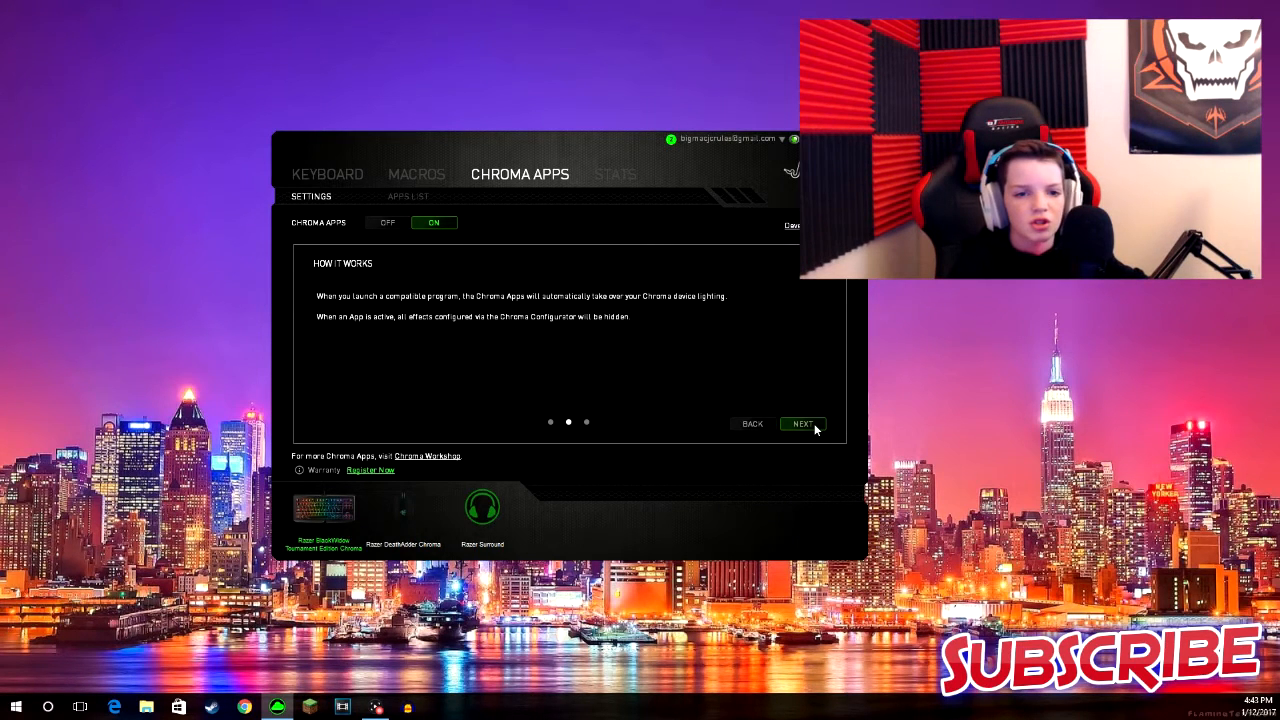
{"action": "mouse_move", "coordinate": [380, 310]}
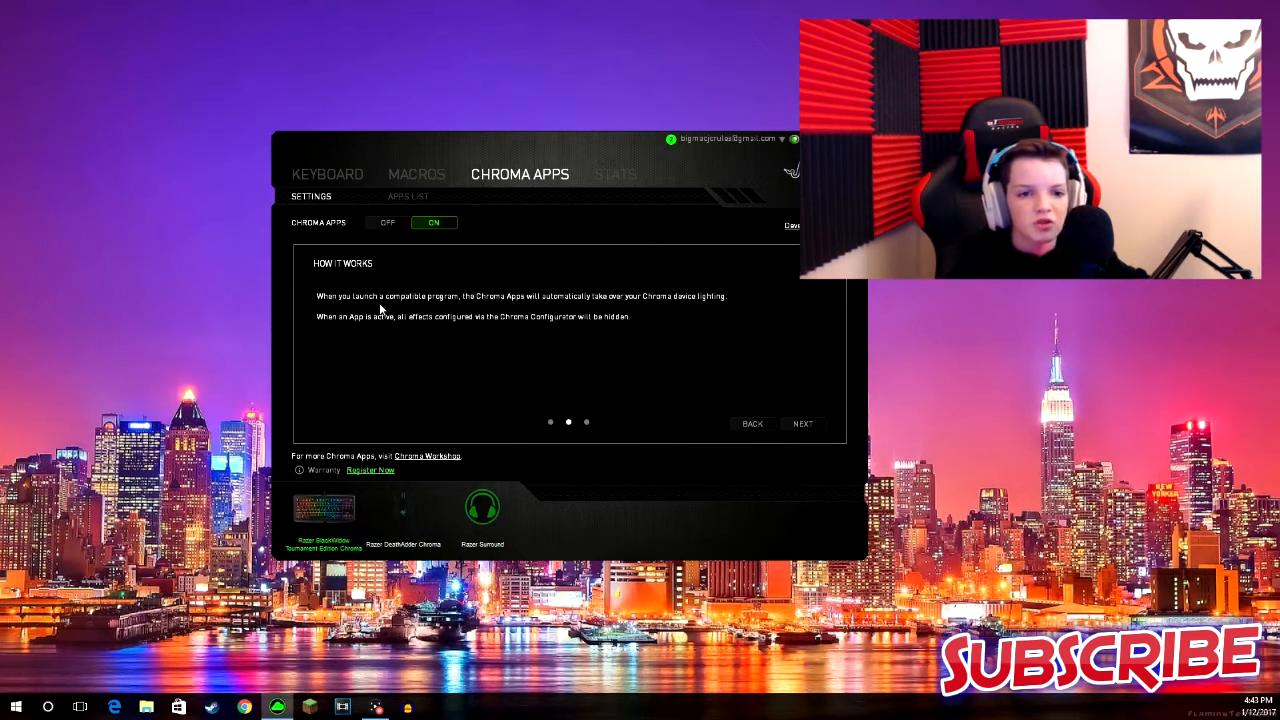
{"action": "mouse_move", "coordinate": [728, 374]}
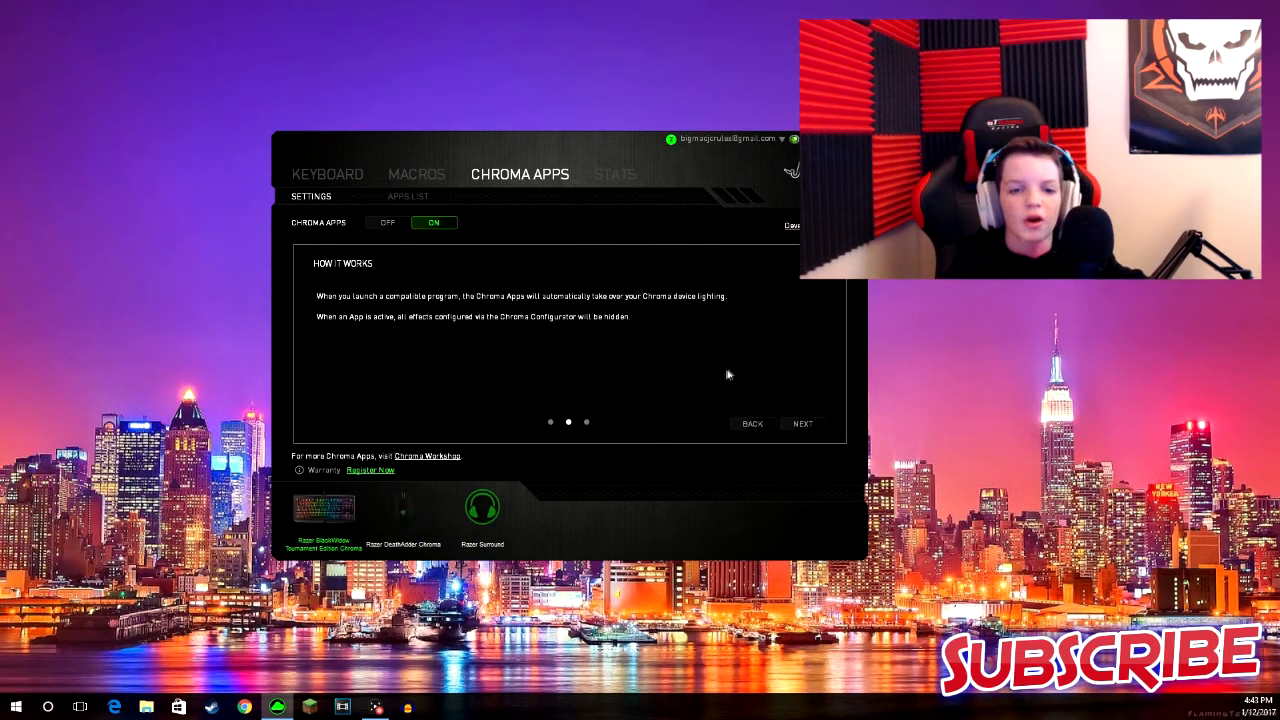
{"action": "mouse_move", "coordinate": [464, 308]}
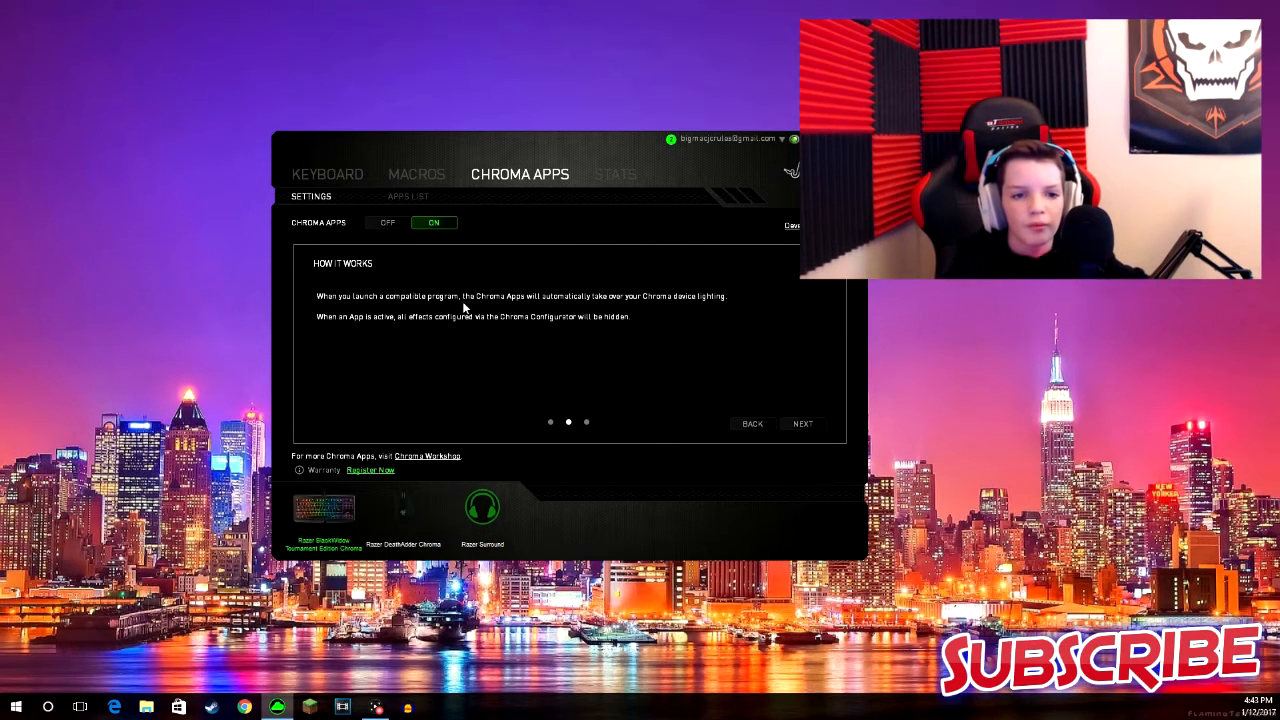
{"action": "mouse_move", "coordinate": [424, 400]}
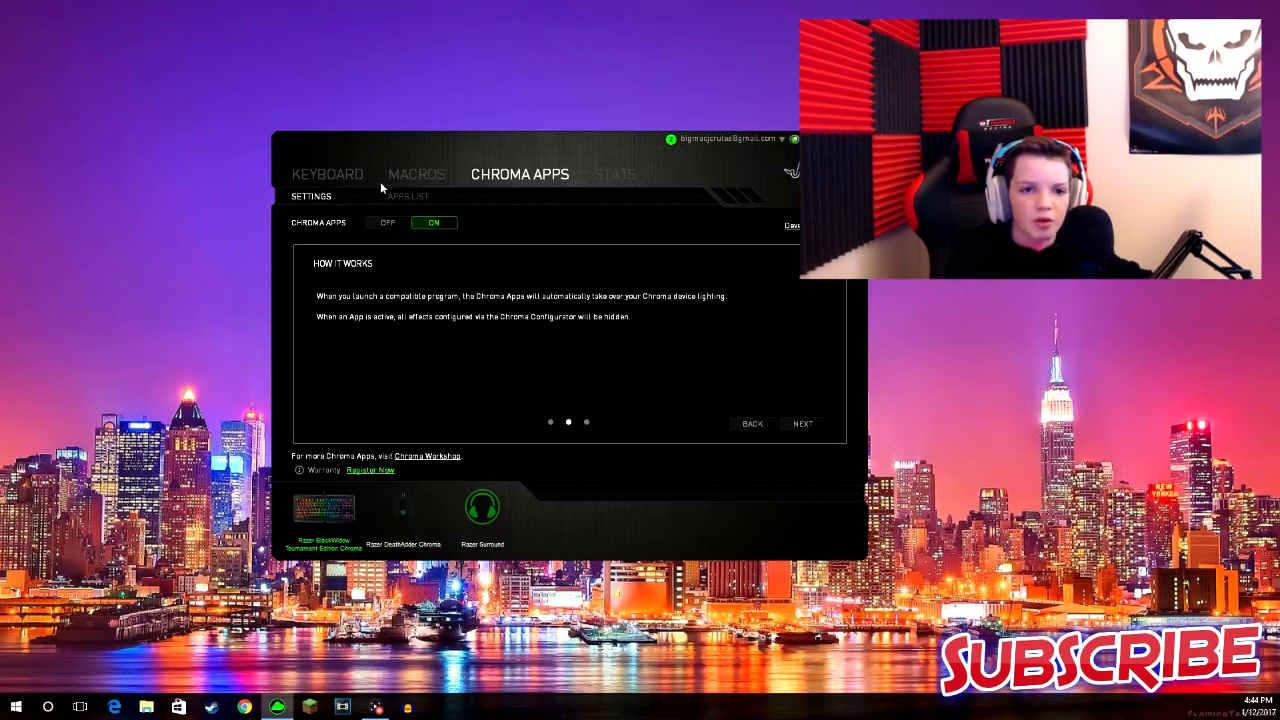
{"action": "left_click", "coordinate": [408, 196]}
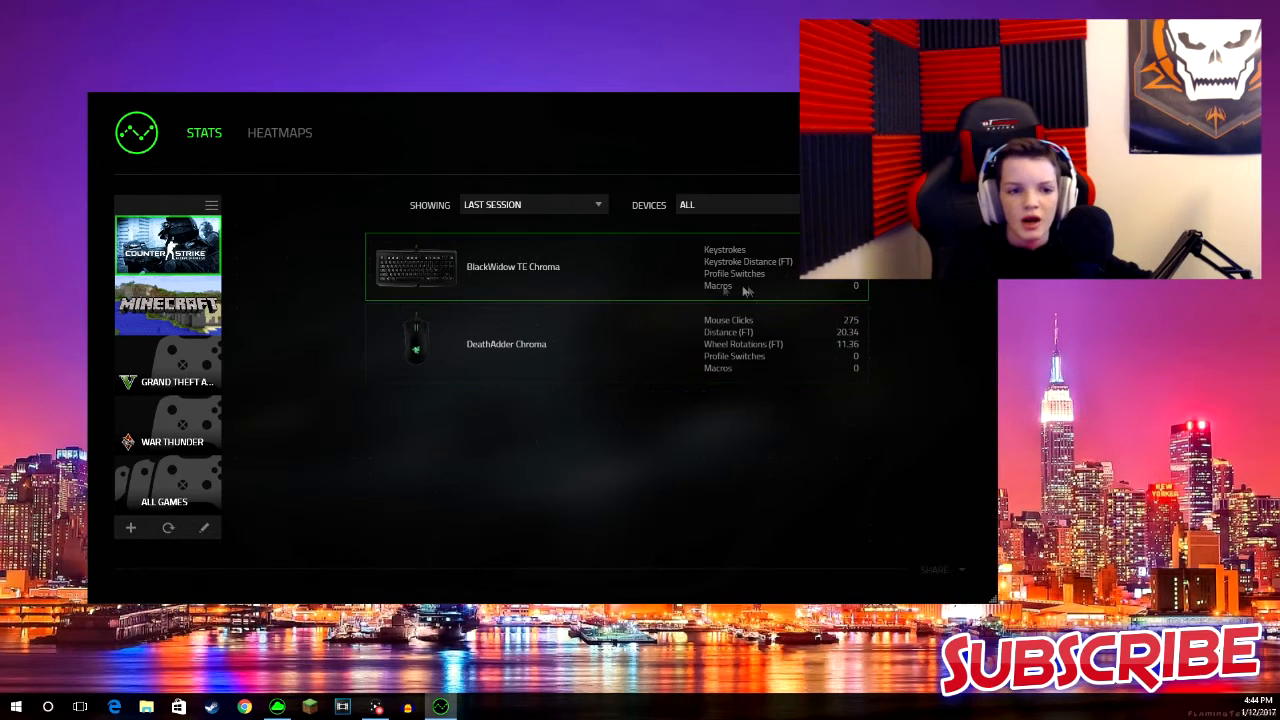
View Grand Theft Auto and Minecraft stats, leave Stats and return to the keyboard's Lighting page.
{"action": "left_click", "coordinate": [168, 364]}
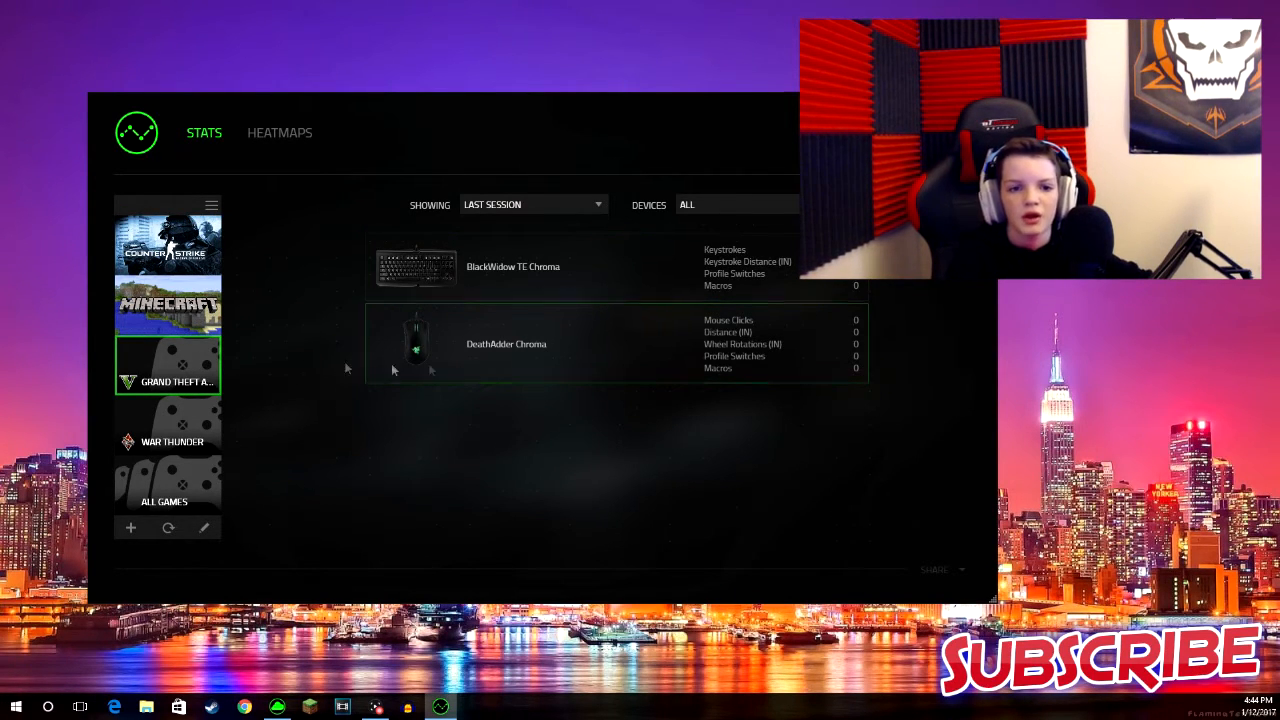
{"action": "left_click", "coordinate": [168, 304]}
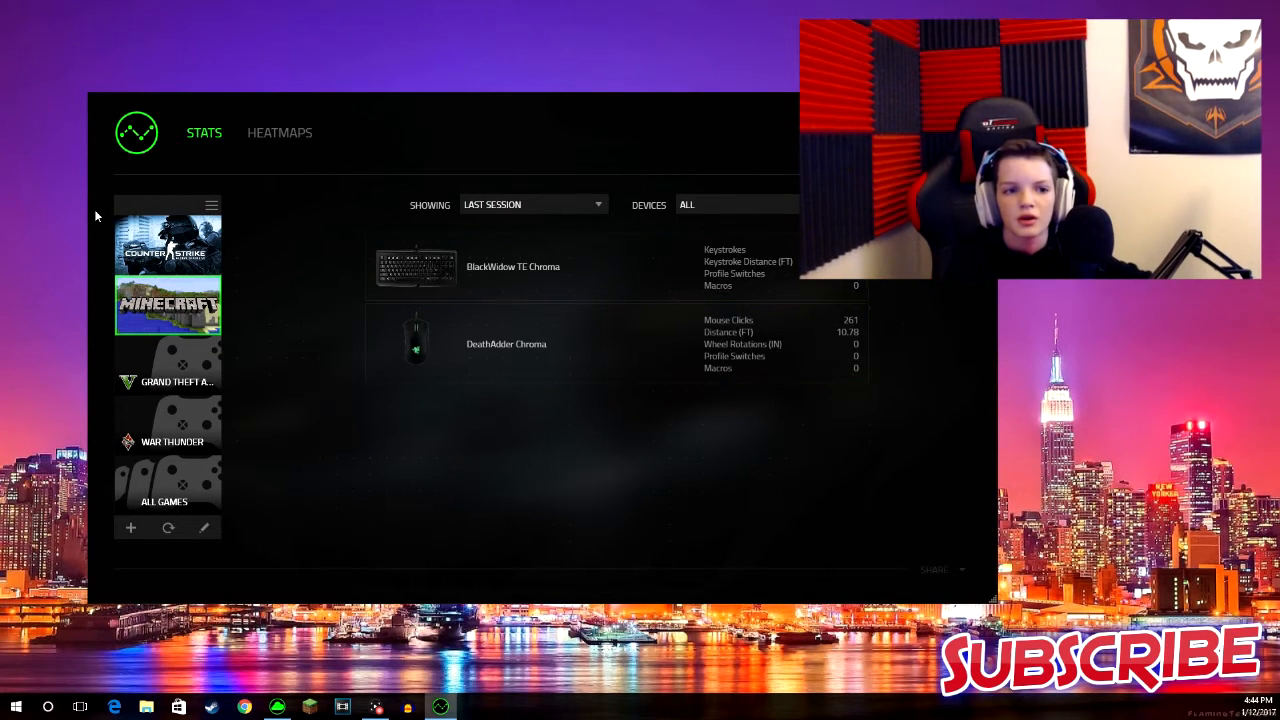
{"action": "left_click", "coordinate": [168, 244]}
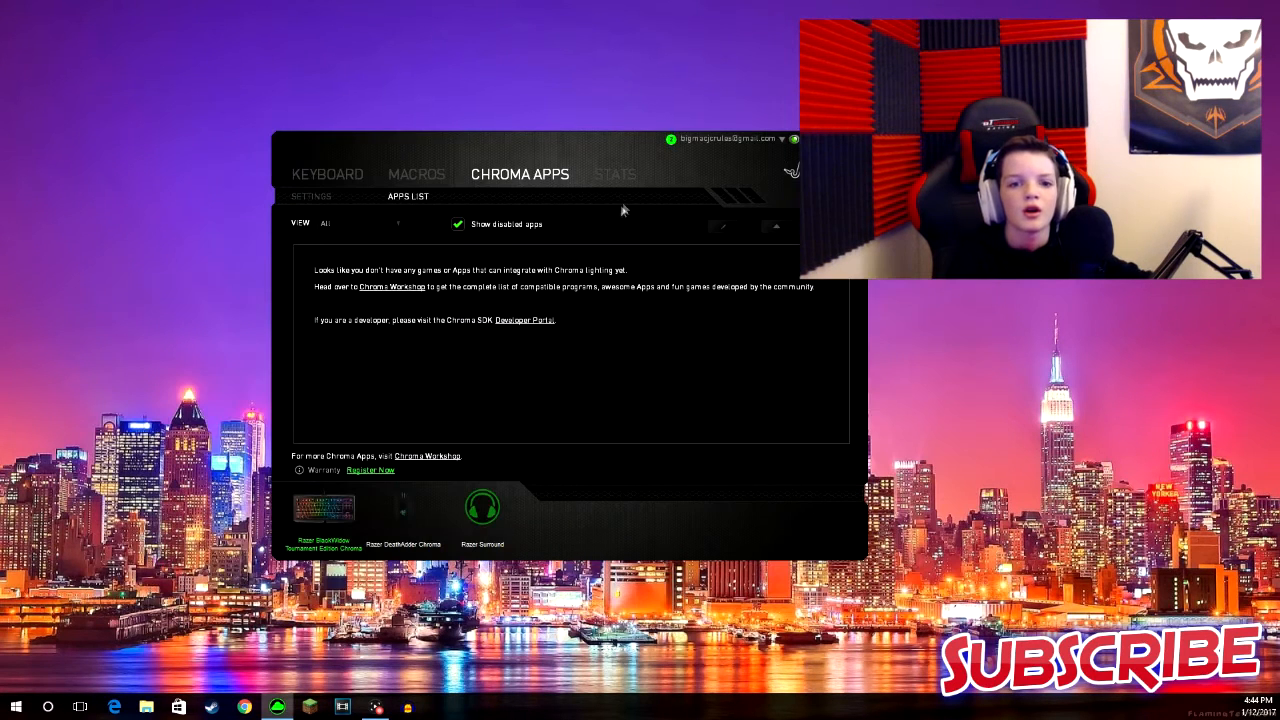
{"action": "left_click", "coordinate": [328, 172]}
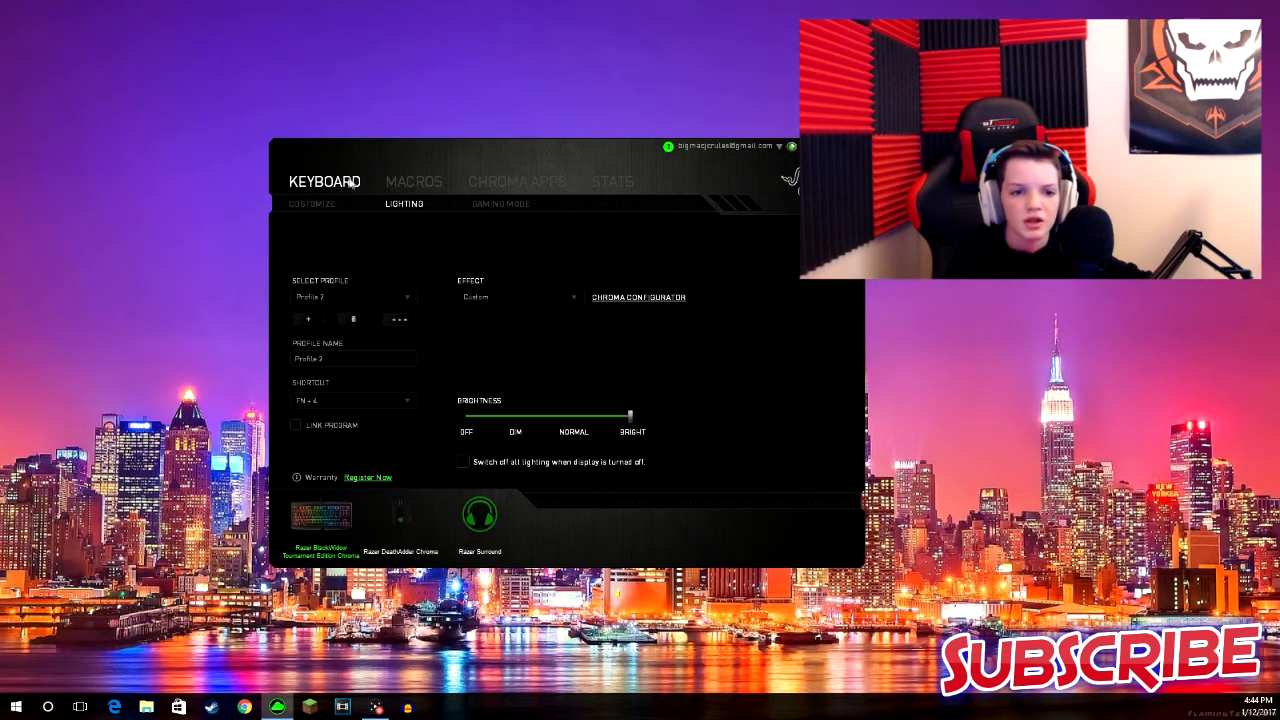
Show the DeathAdder's button assignments and inspect the scroll-up button assignment without changing it.
{"action": "left_click", "coordinate": [400, 520]}
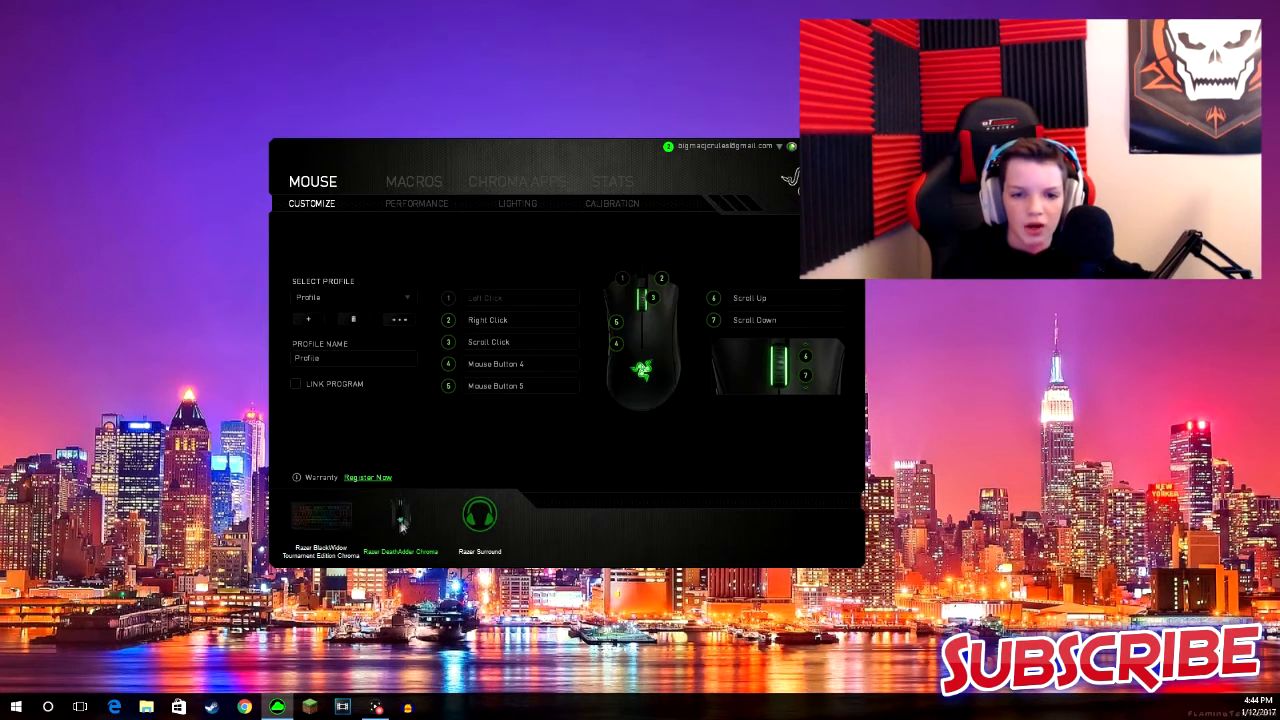
{"action": "mouse_move", "coordinate": [684, 436]}
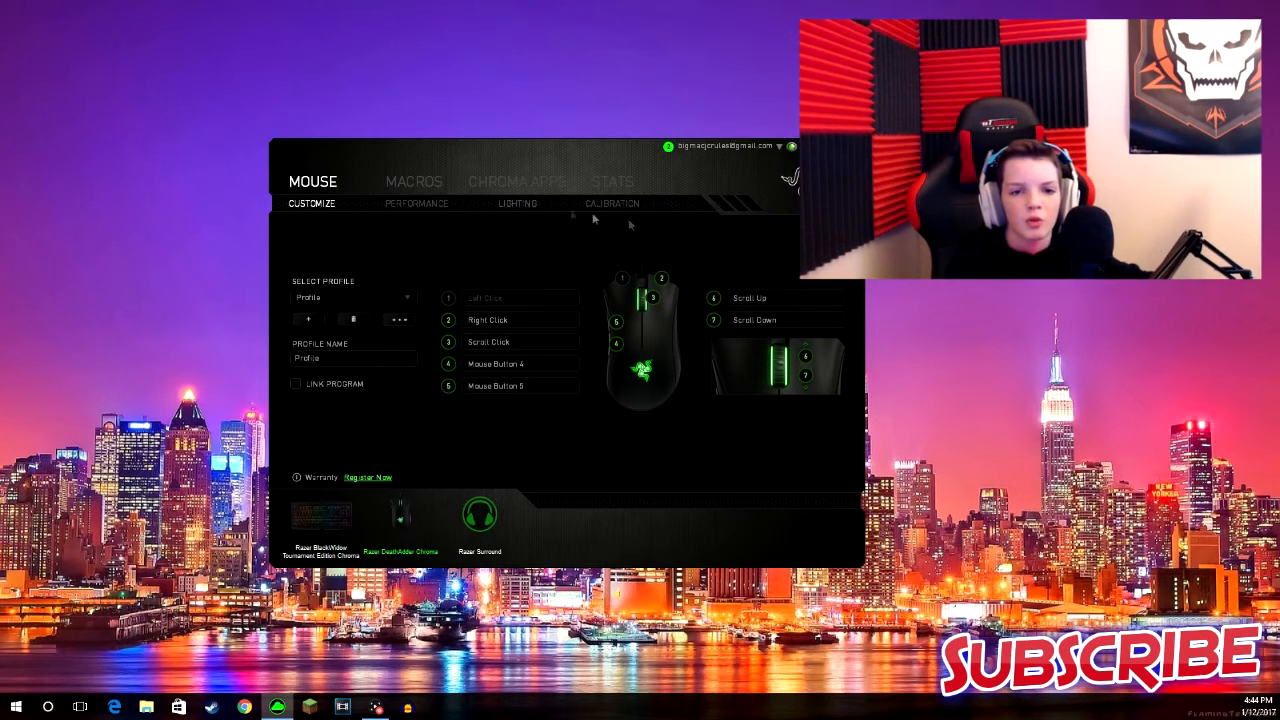
{"action": "left_click", "coordinate": [416, 204]}
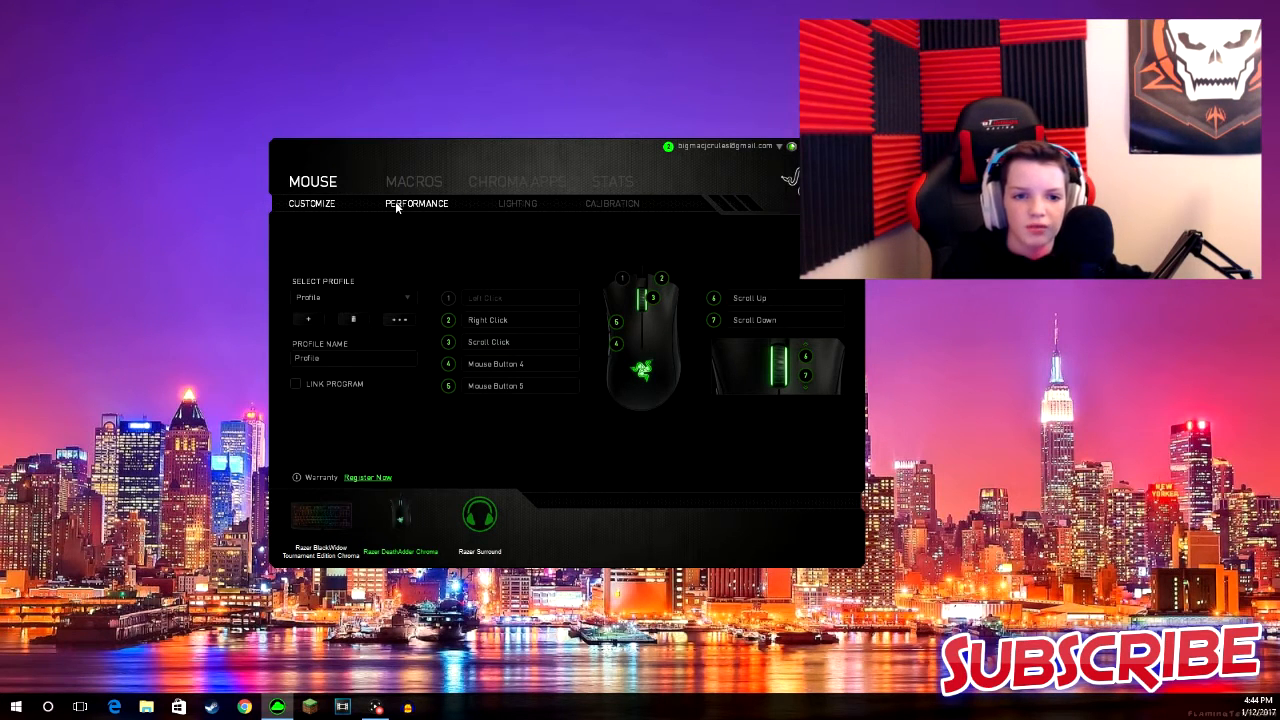
{"action": "left_click", "coordinate": [322, 516]}
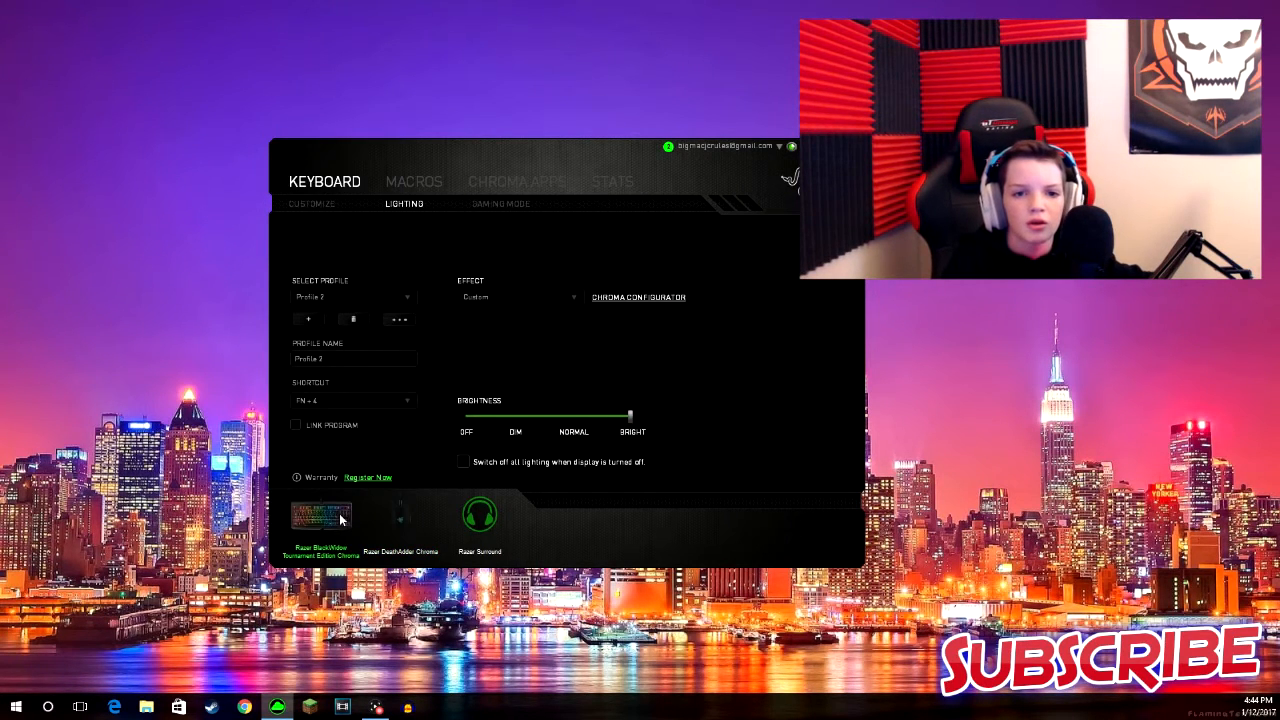
{"action": "left_click", "coordinate": [398, 516]}
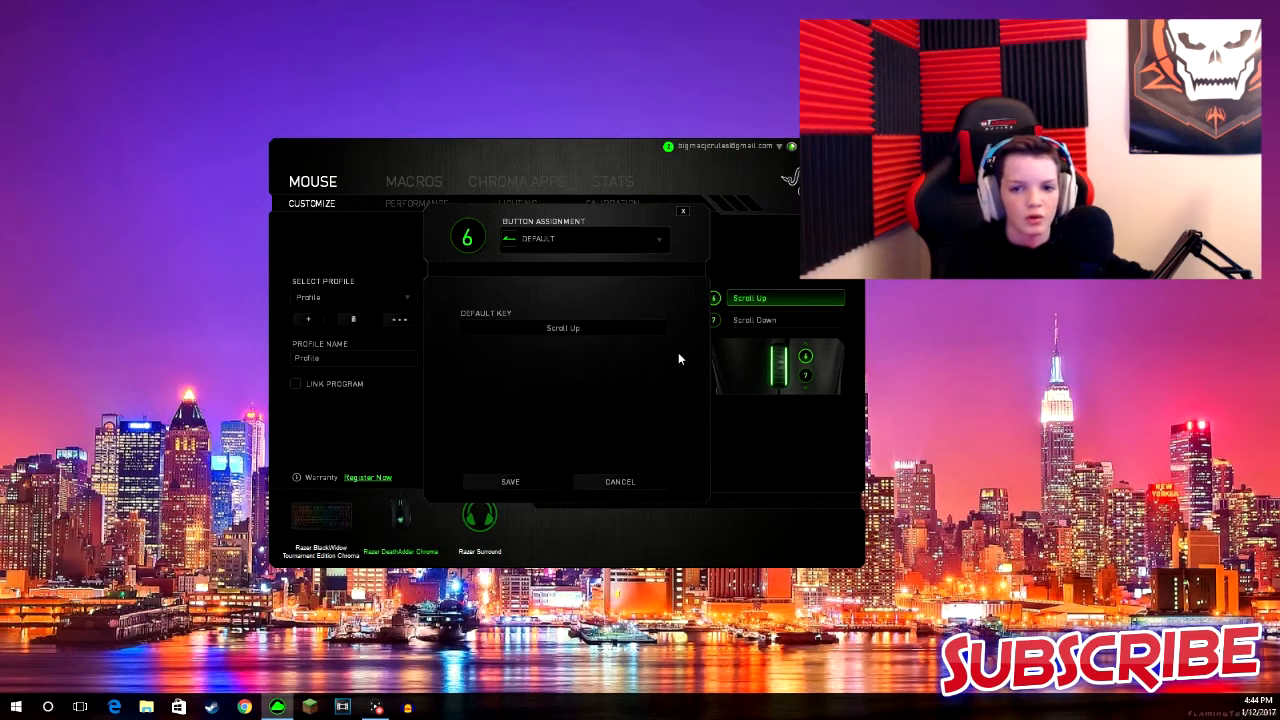
{"action": "left_click", "coordinate": [684, 212]}
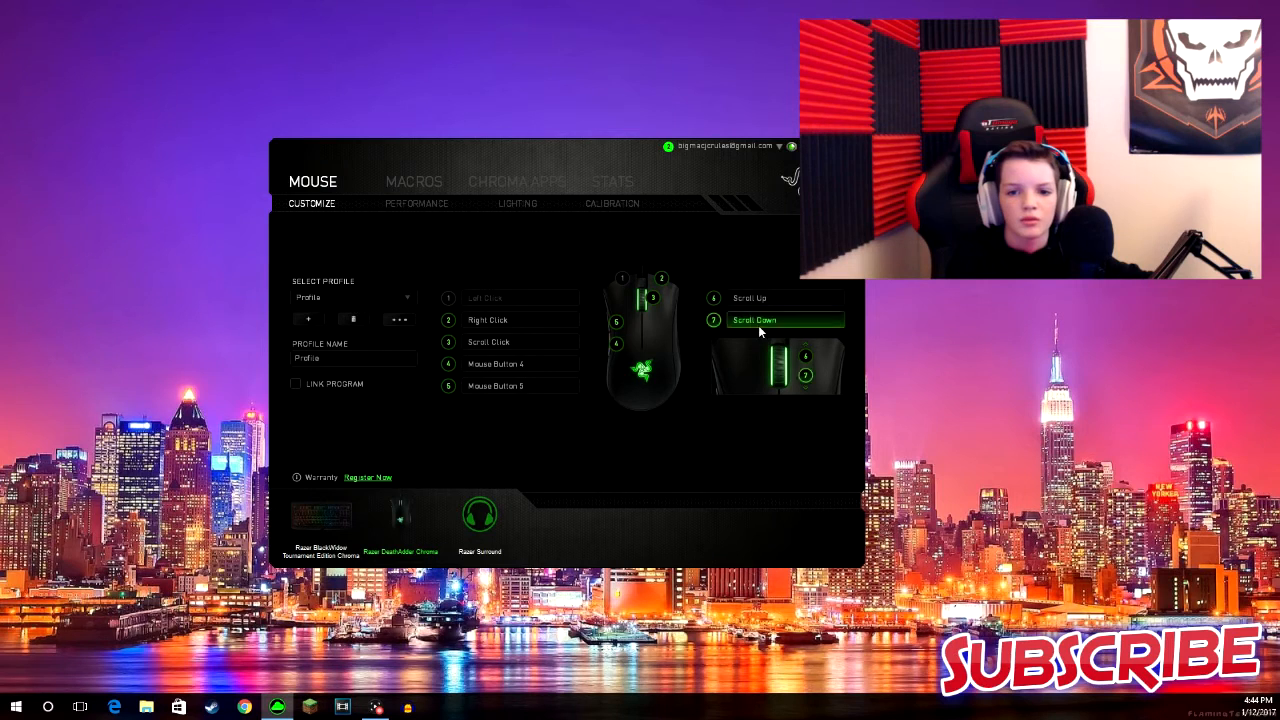
{"action": "mouse_move", "coordinate": [804, 378]}
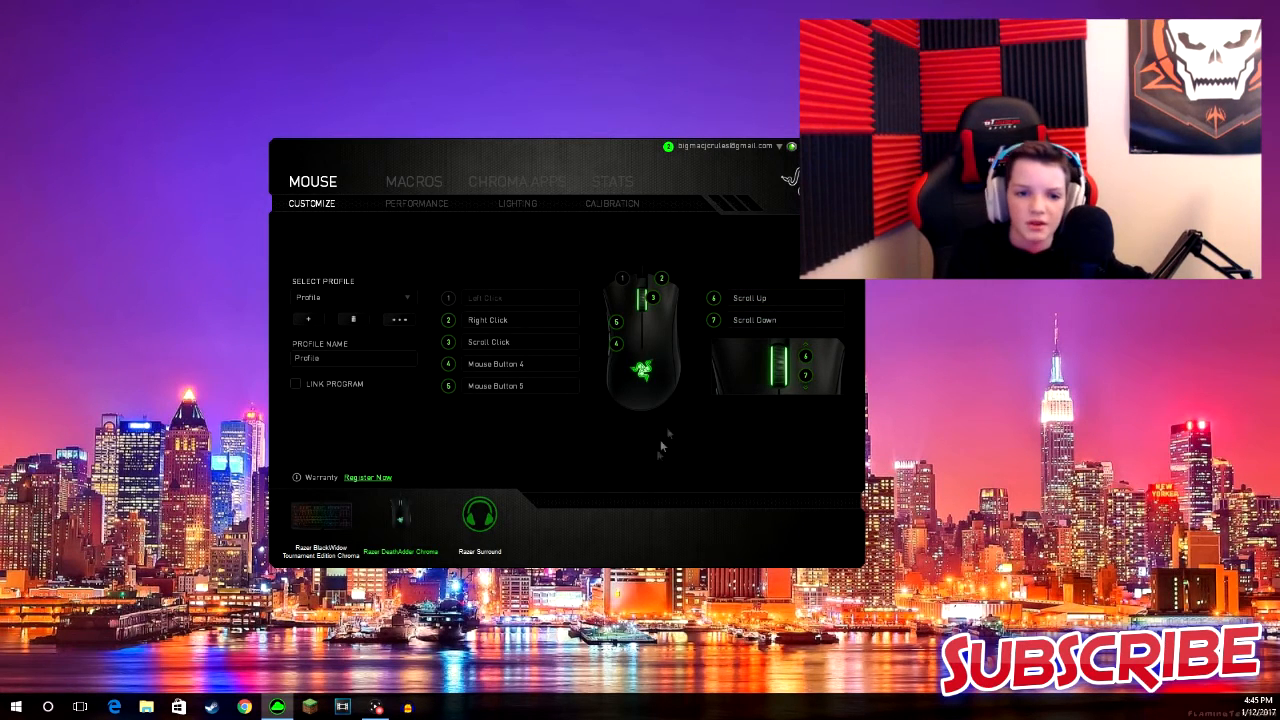
Switch over to the keyboard's settings, then return to the mouse's button customization page.
{"action": "left_click", "coordinate": [512, 364]}
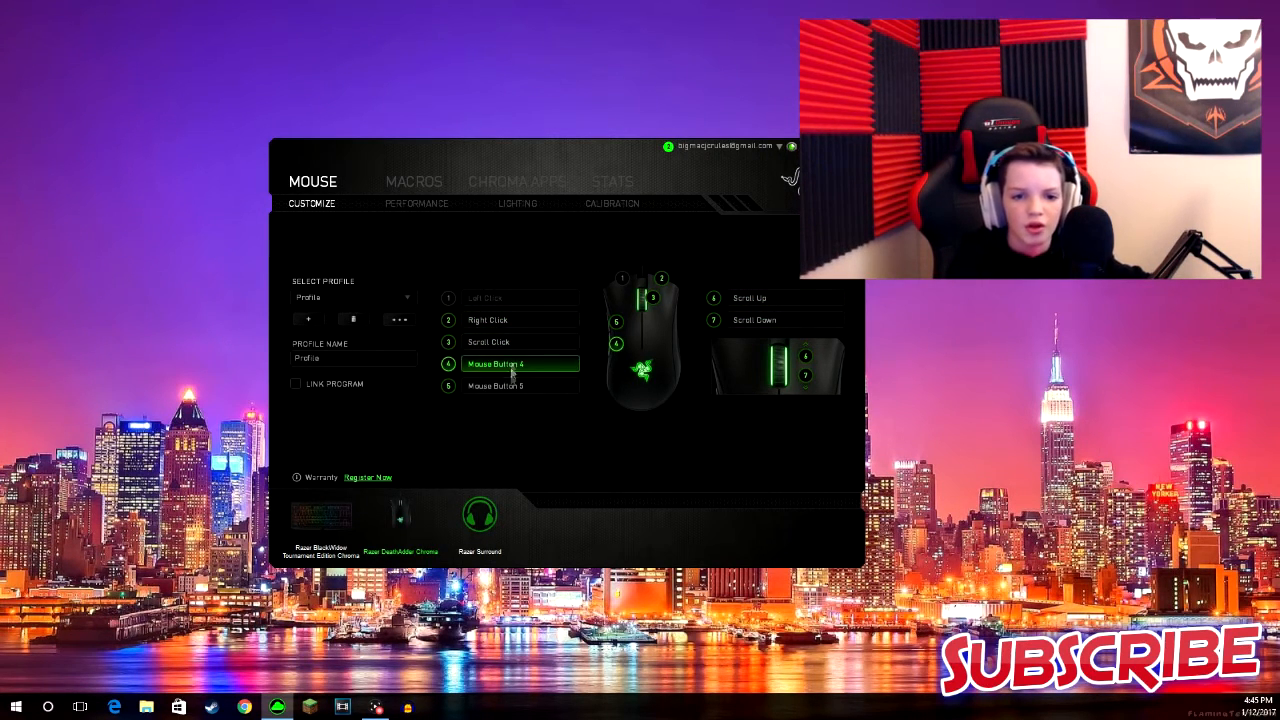
{"action": "left_click", "coordinate": [488, 320]}
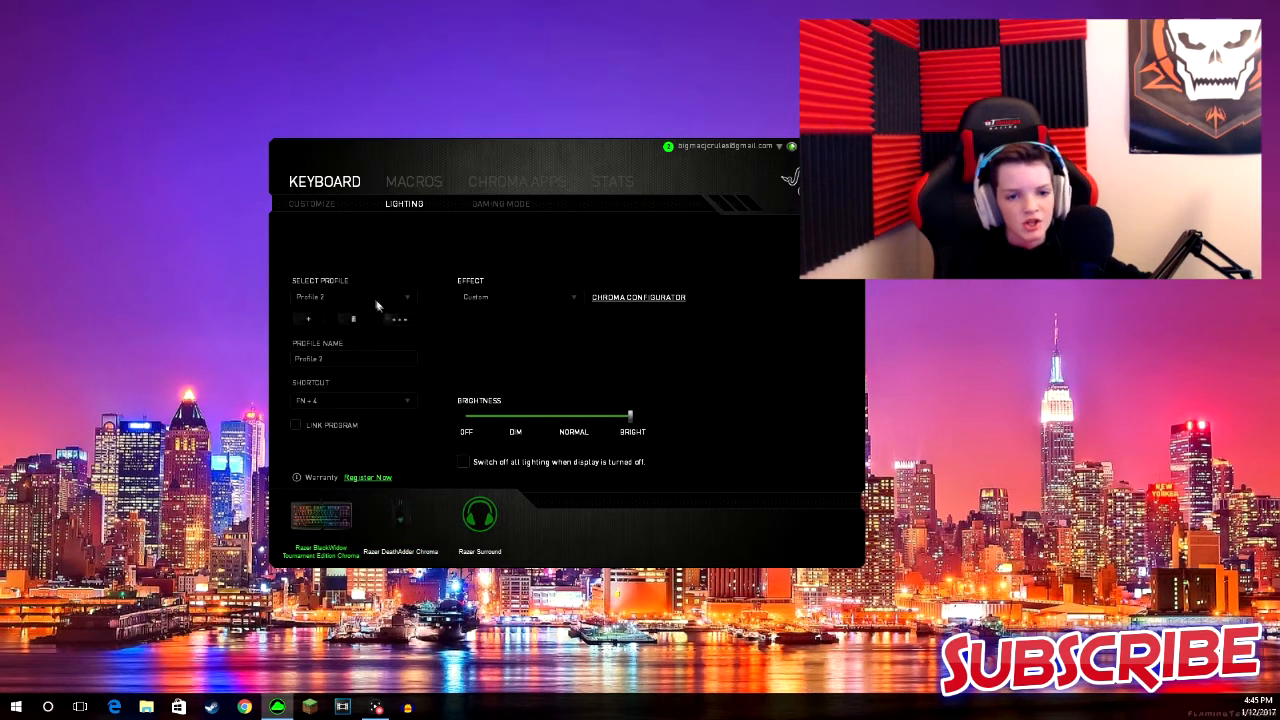
{"action": "left_click", "coordinate": [400, 516]}
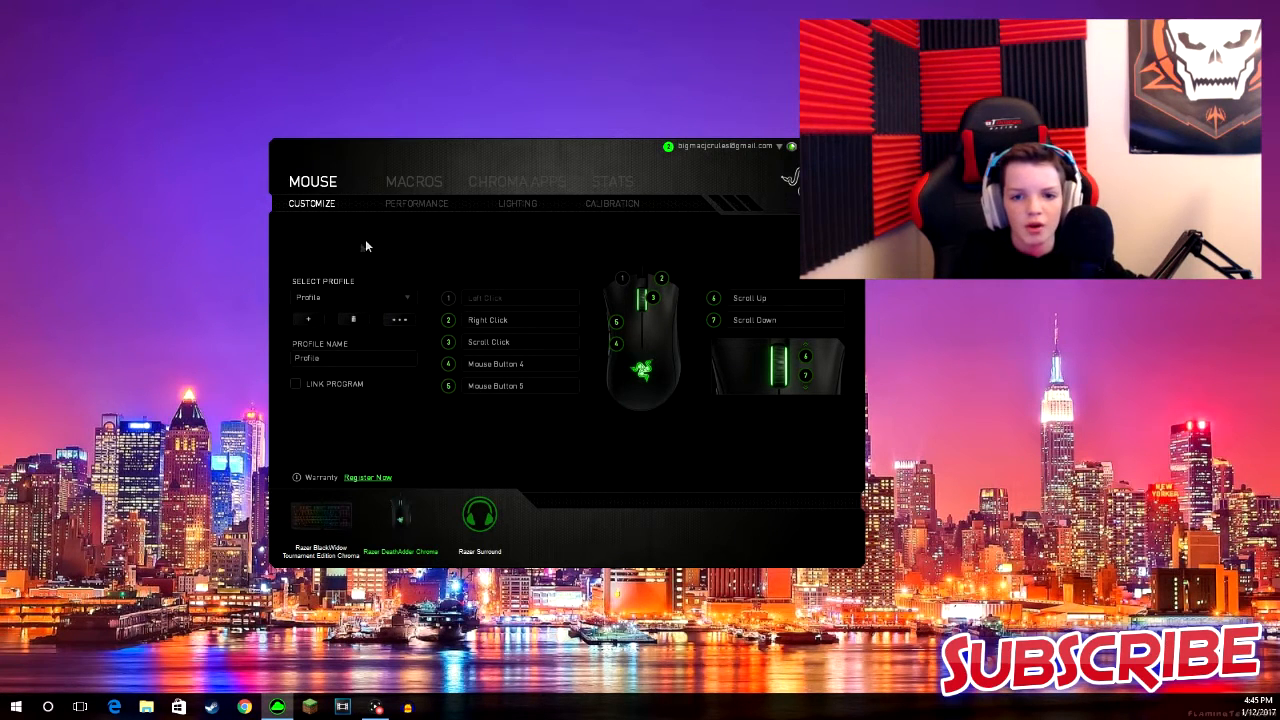
{"action": "mouse_move", "coordinate": [412, 182]}
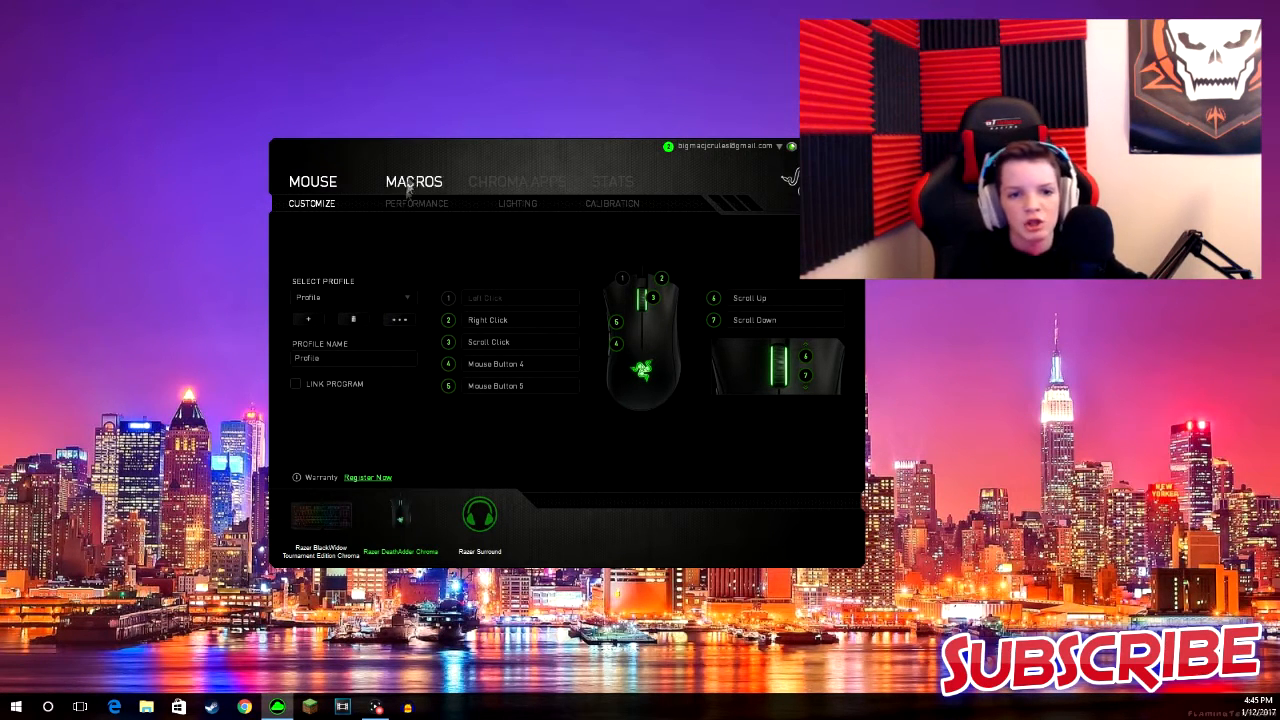
Show the DeathAdder's Performance settings with sensitivity, acceleration and polling rate.
{"action": "left_click", "coordinate": [416, 204]}
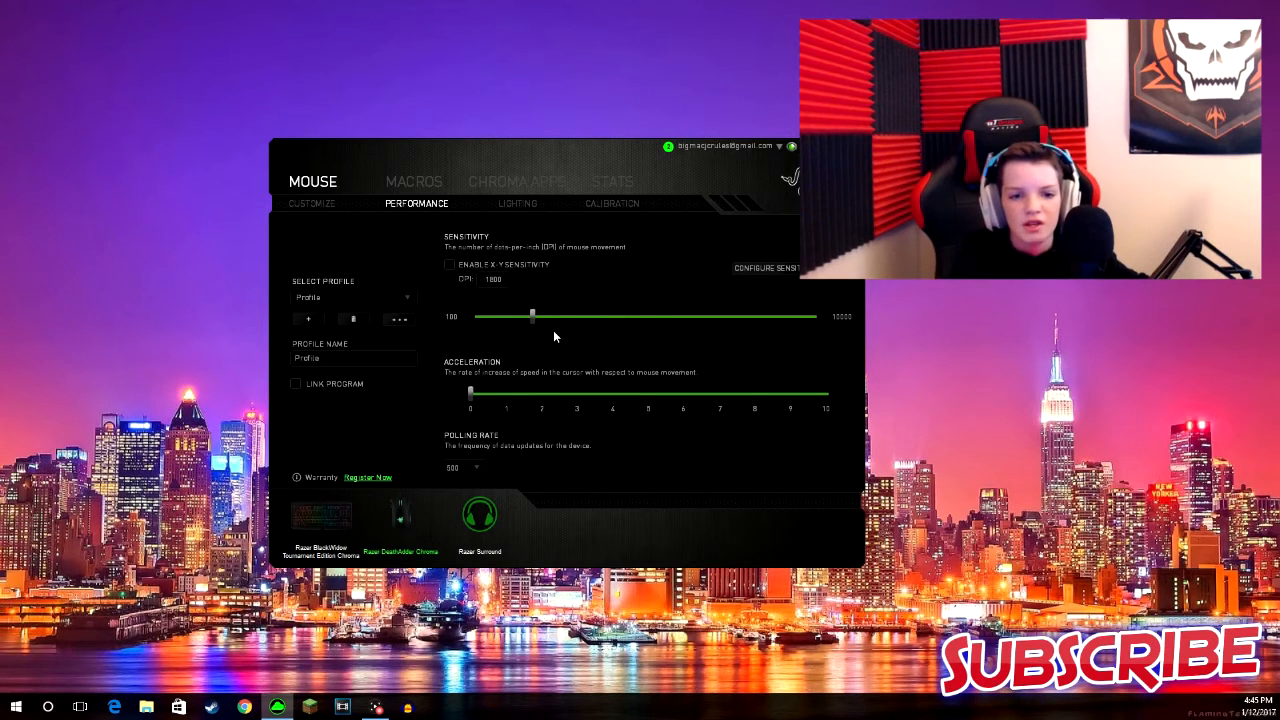
{"action": "mouse_move", "coordinate": [492, 196]}
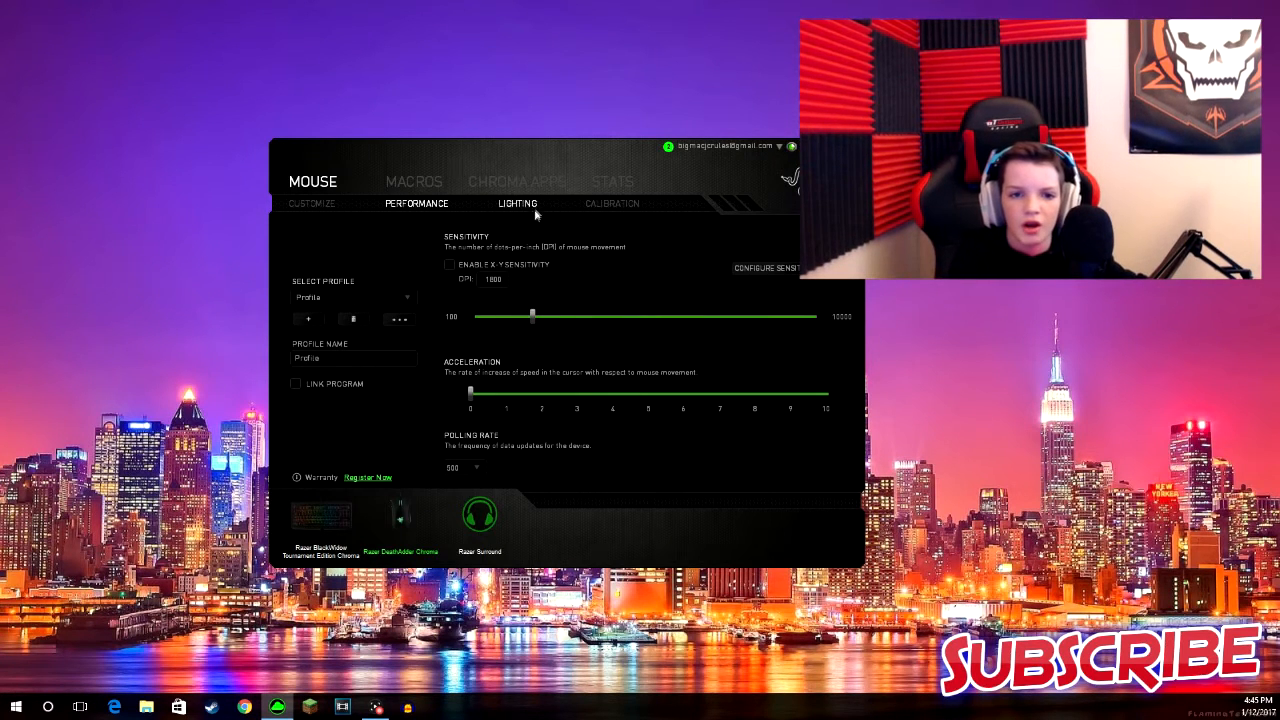
Review scroll wheel and logo lighting, keeping Spectrum Cycling, then show the surface calibration page.
{"action": "left_click", "coordinate": [516, 204]}
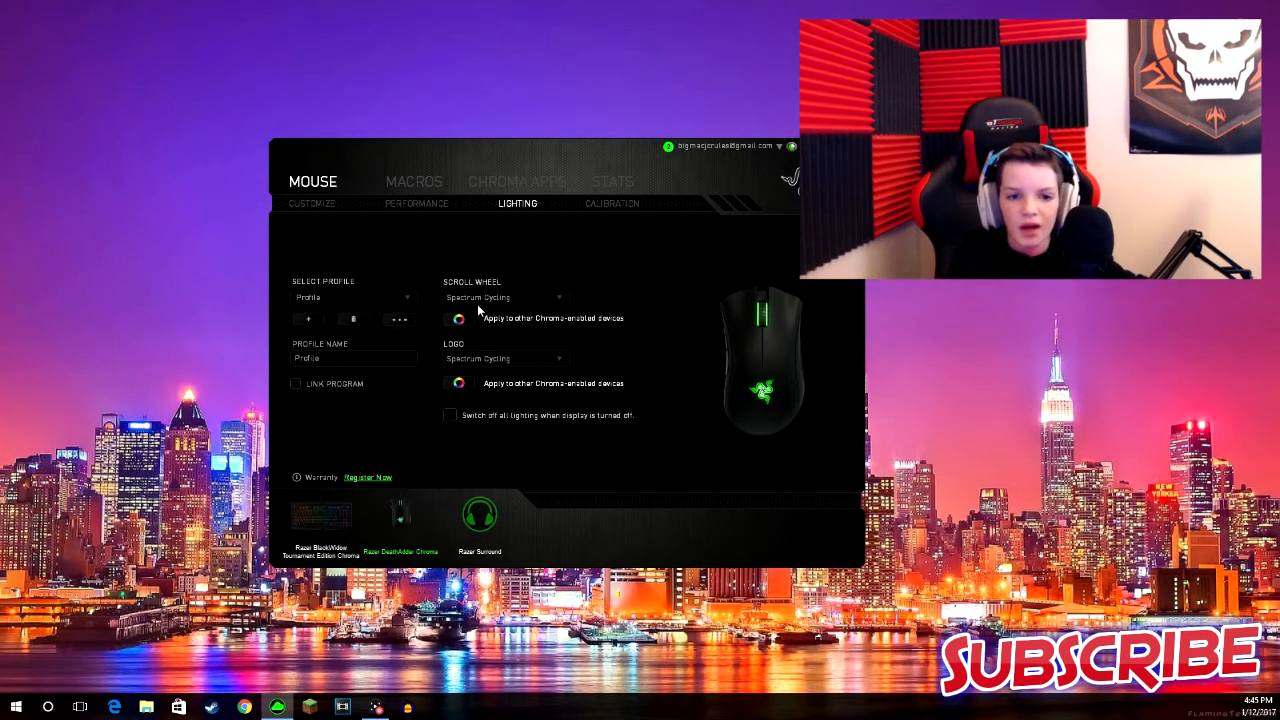
{"action": "left_click", "coordinate": [504, 296]}
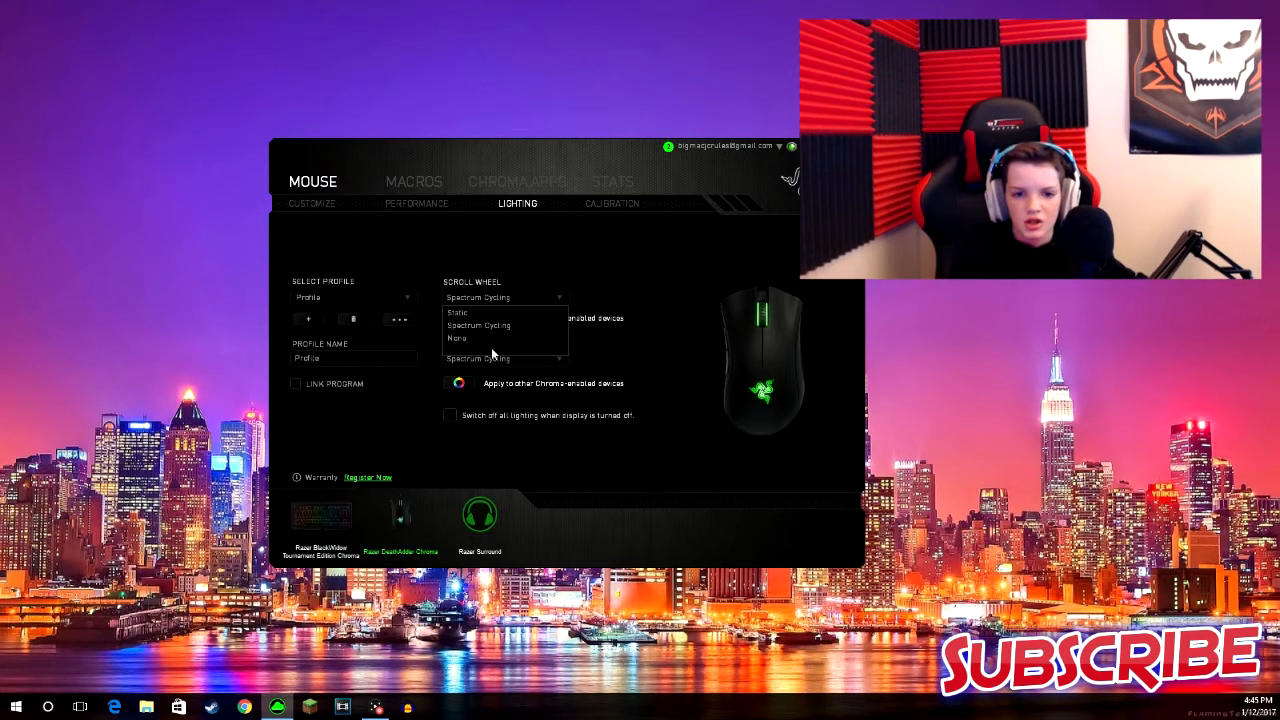
{"action": "left_click", "coordinate": [478, 324]}
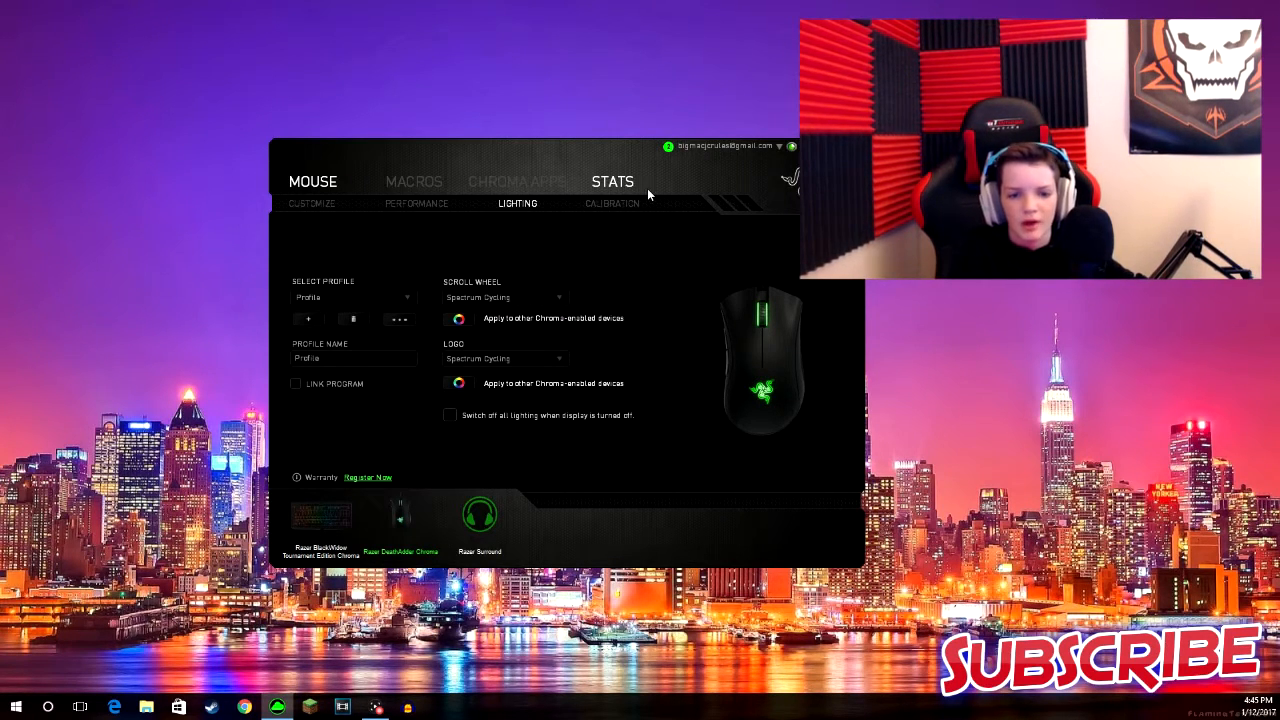
{"action": "left_click", "coordinate": [504, 358]}
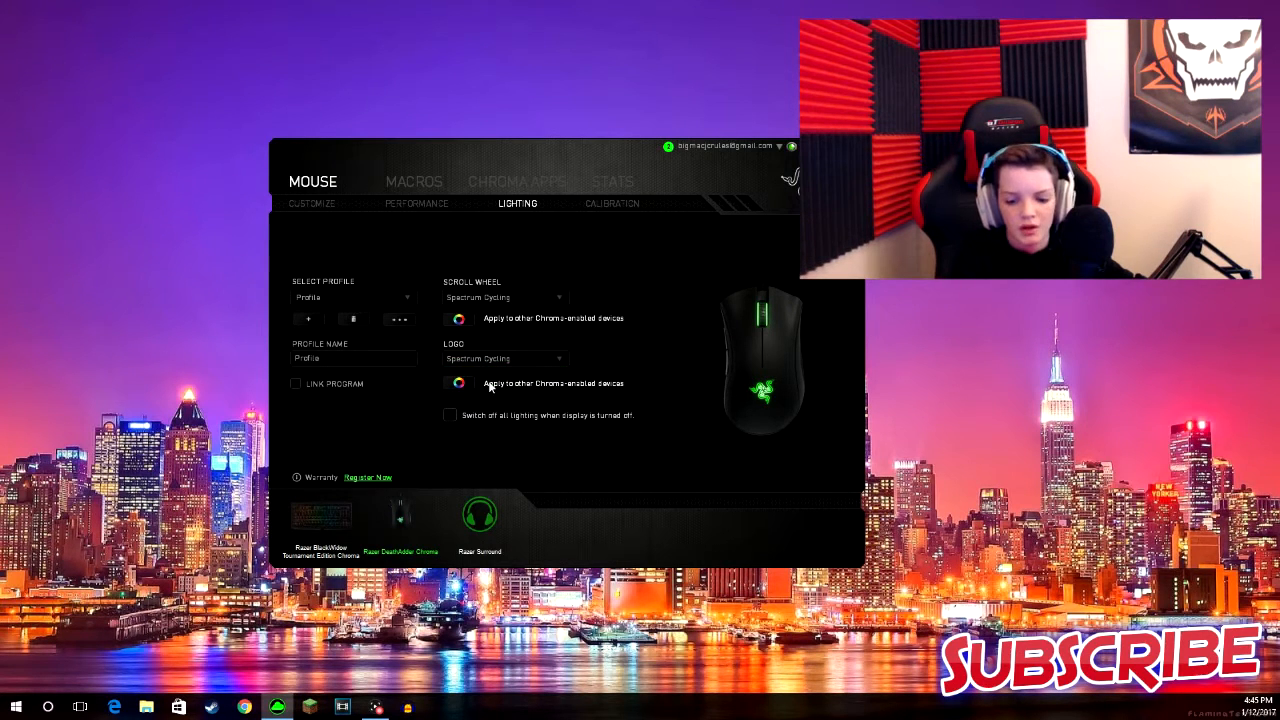
{"action": "left_click", "coordinate": [504, 358]}
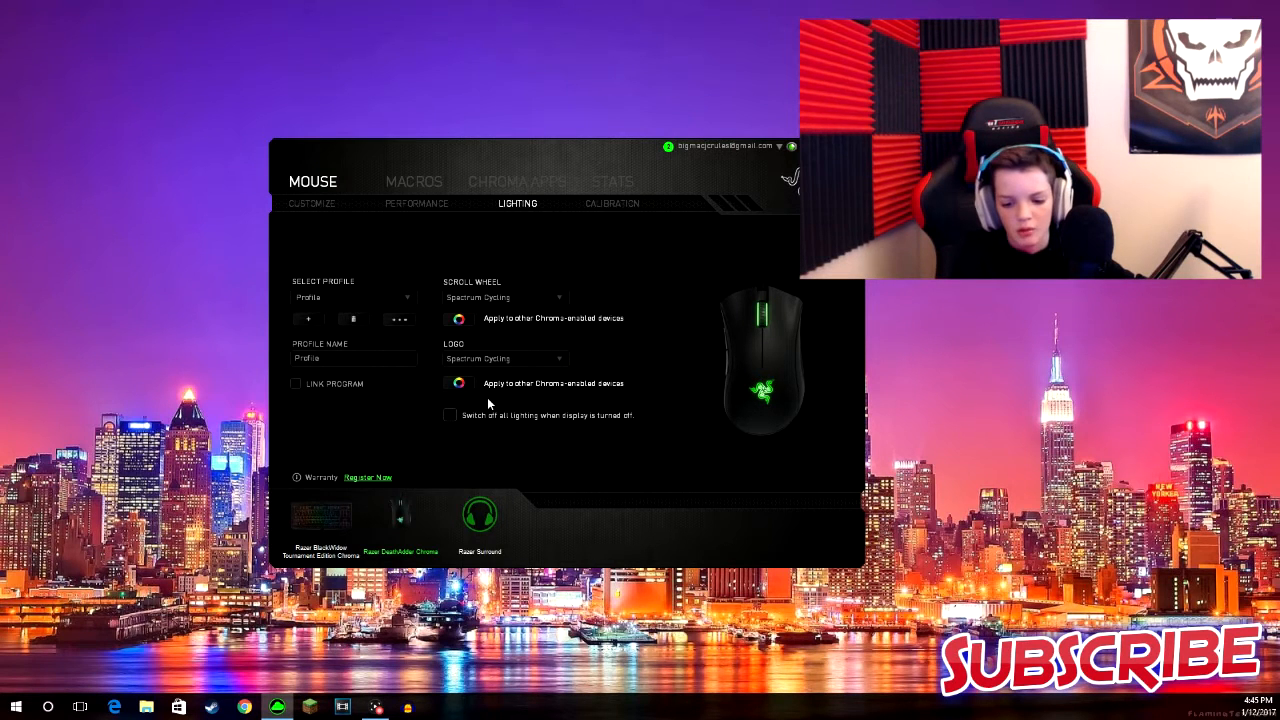
{"action": "mouse_move", "coordinate": [544, 144]}
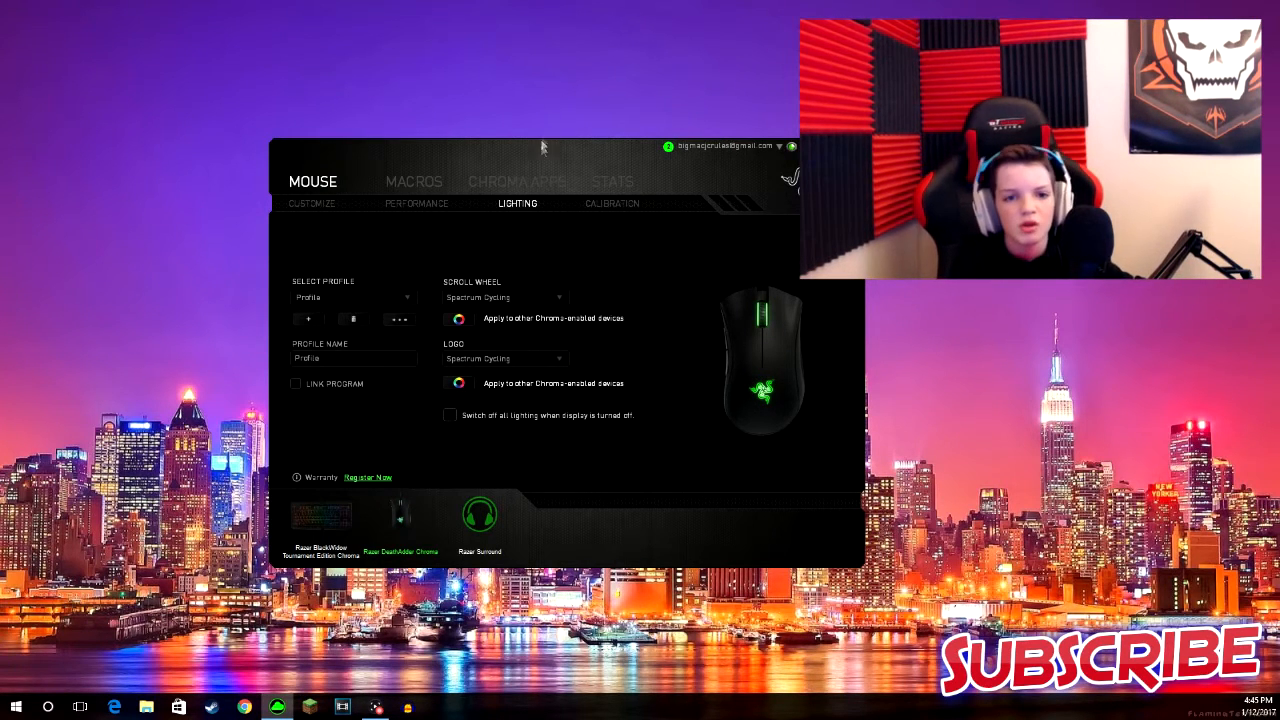
{"action": "left_click", "coordinate": [612, 204]}
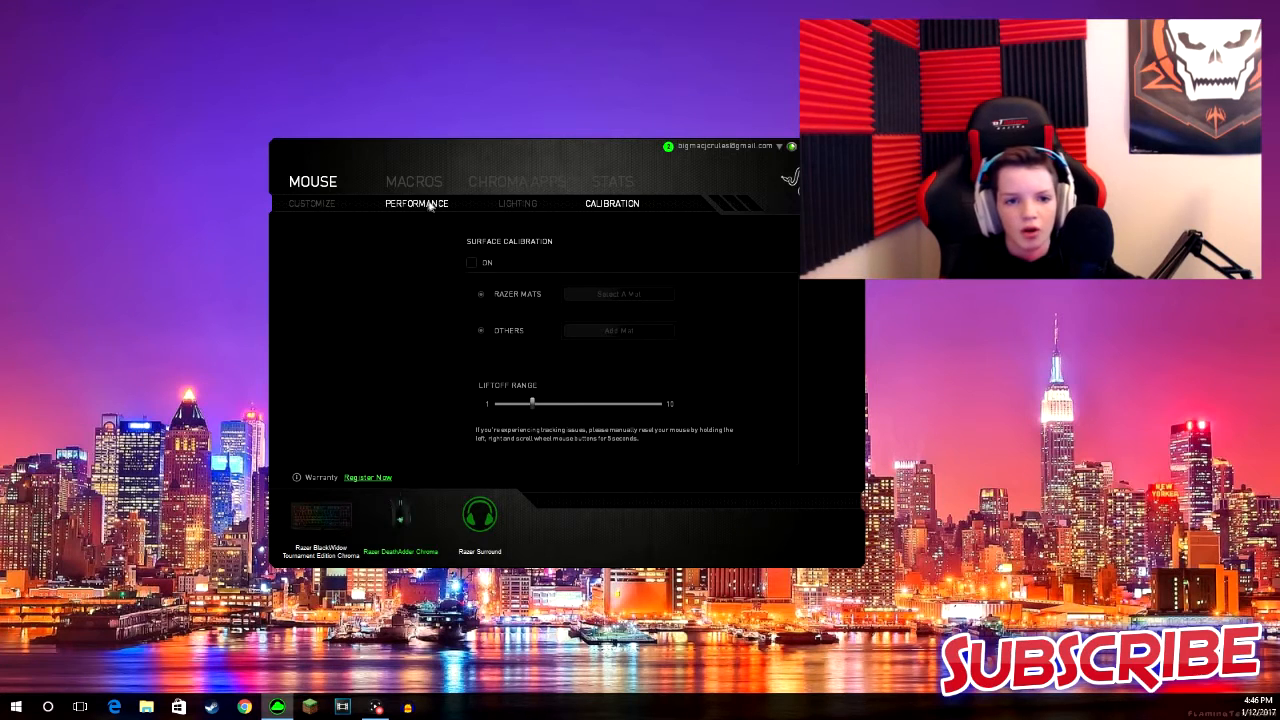
Pass through the Macros section to the Chroma Apps intro page.
{"action": "left_click", "coordinate": [412, 180]}
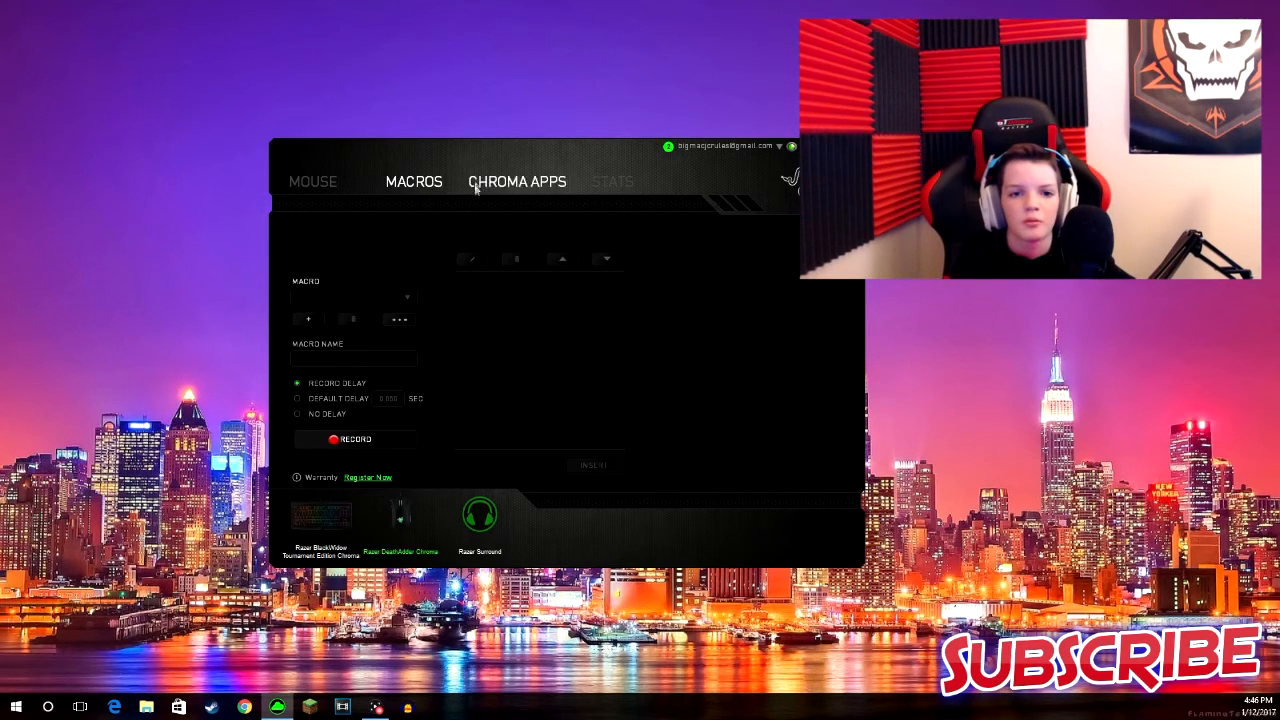
{"action": "left_click", "coordinate": [516, 180]}
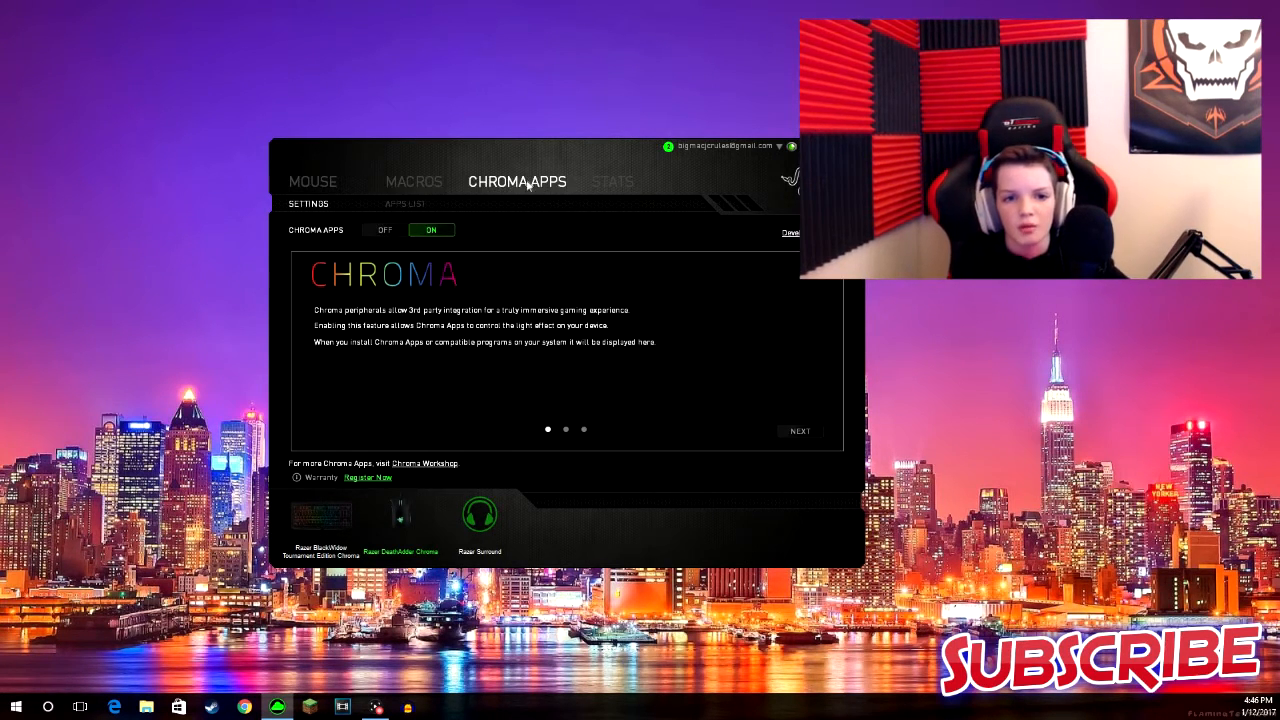
{"action": "mouse_move", "coordinate": [620, 186]}
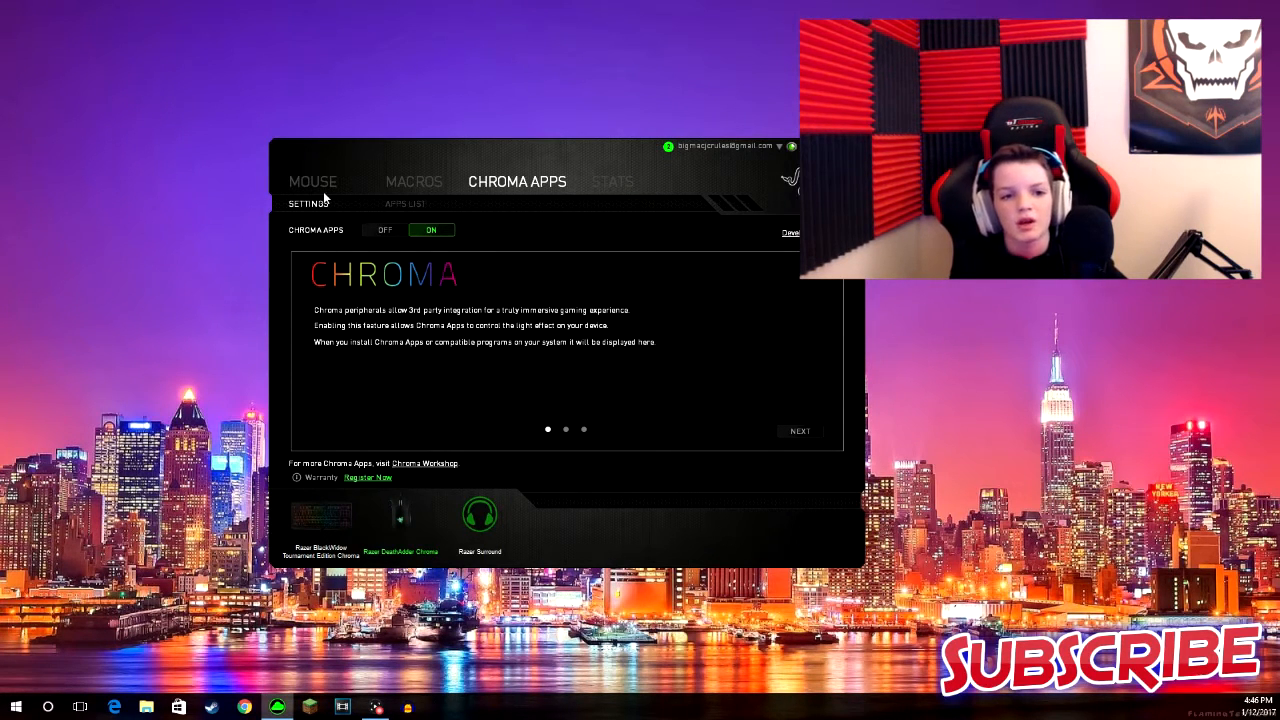
Show the Razer Surround virtual 7.1 headphone sound page from the device bar.
{"action": "left_click", "coordinate": [480, 516]}
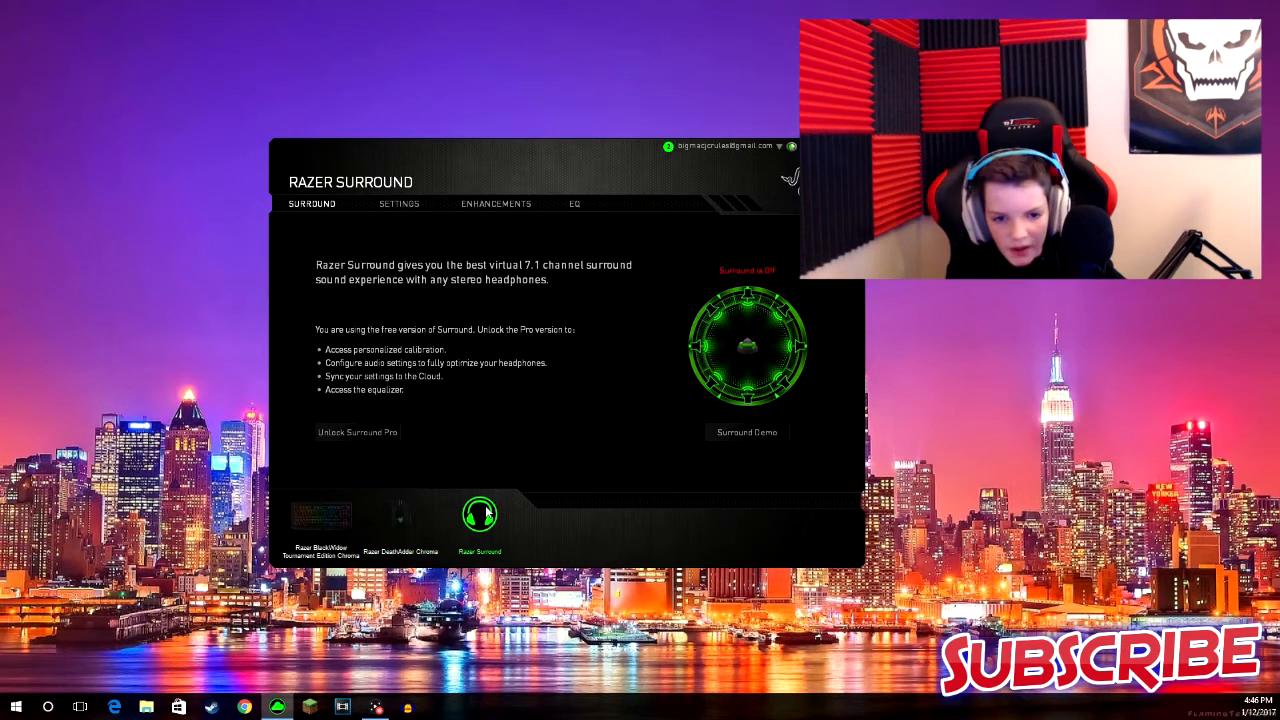
{"action": "mouse_move", "coordinate": [720, 404]}
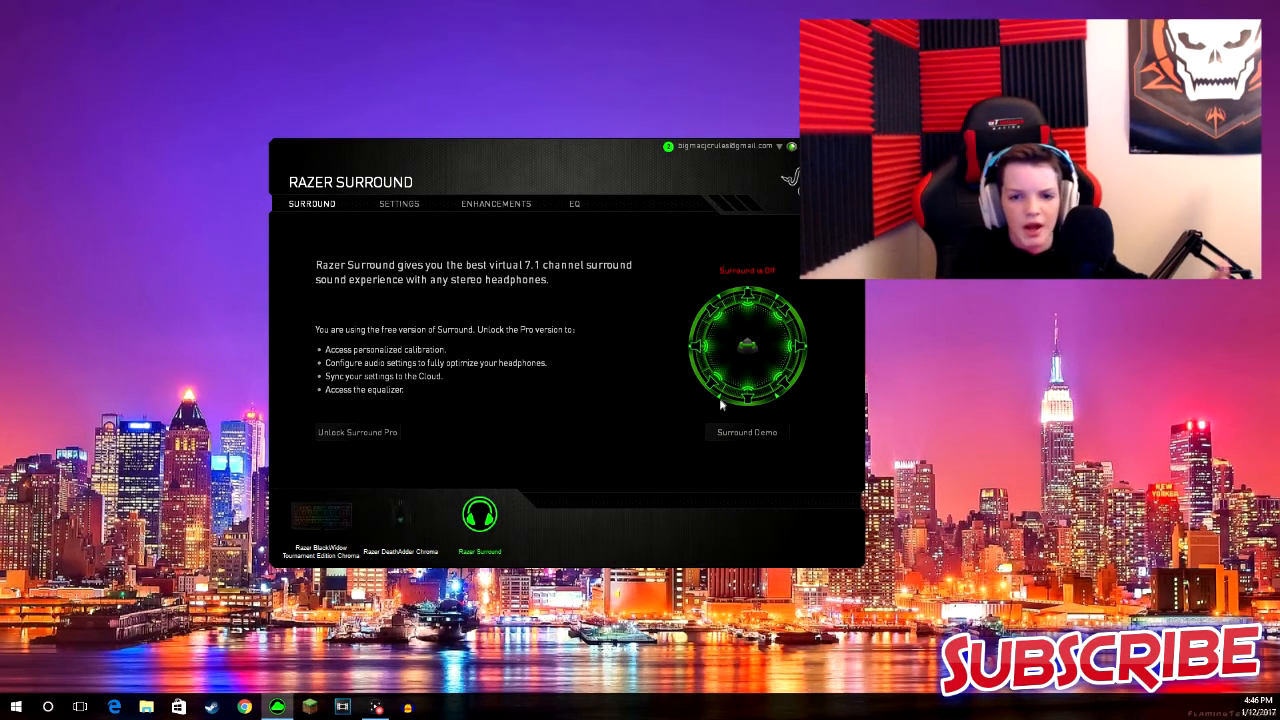